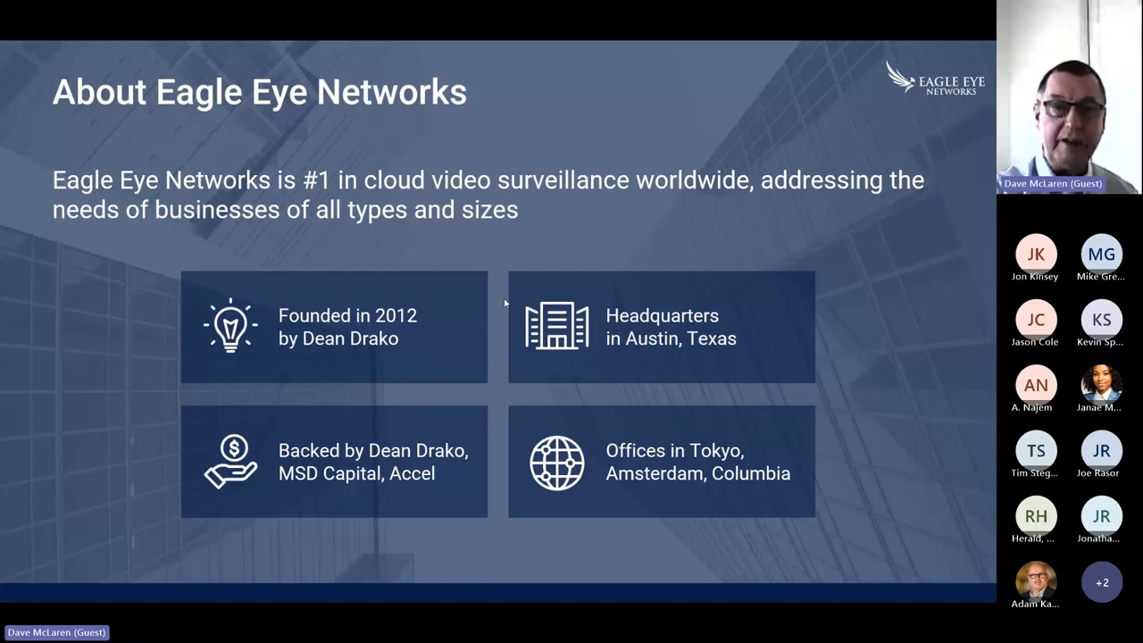
mouse_move(612, 290)
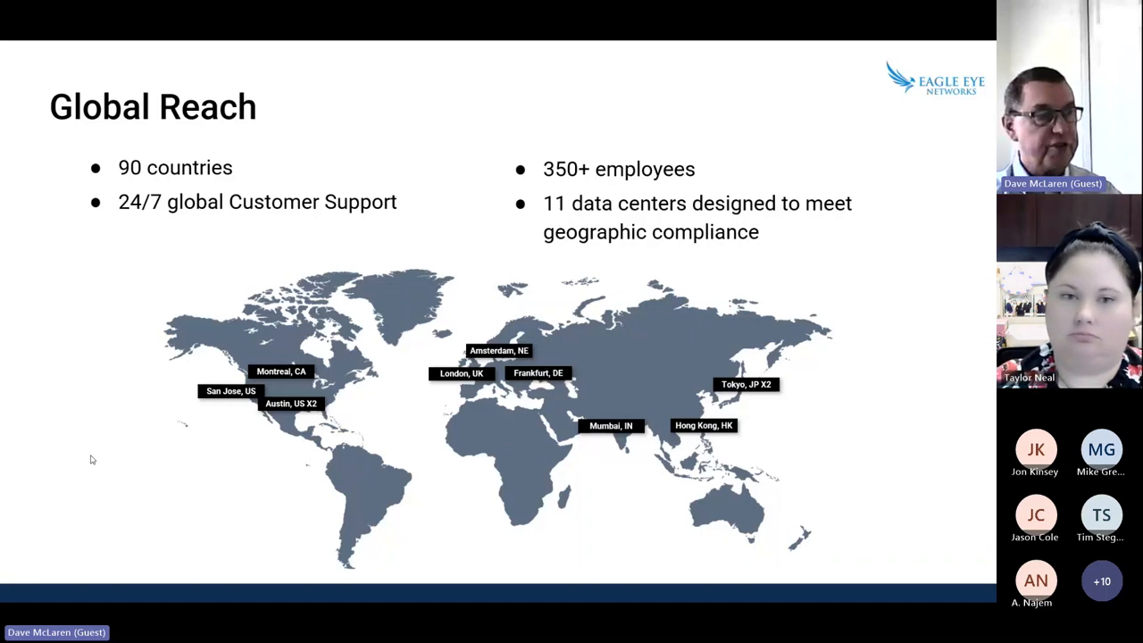
mouse_move(50, 461)
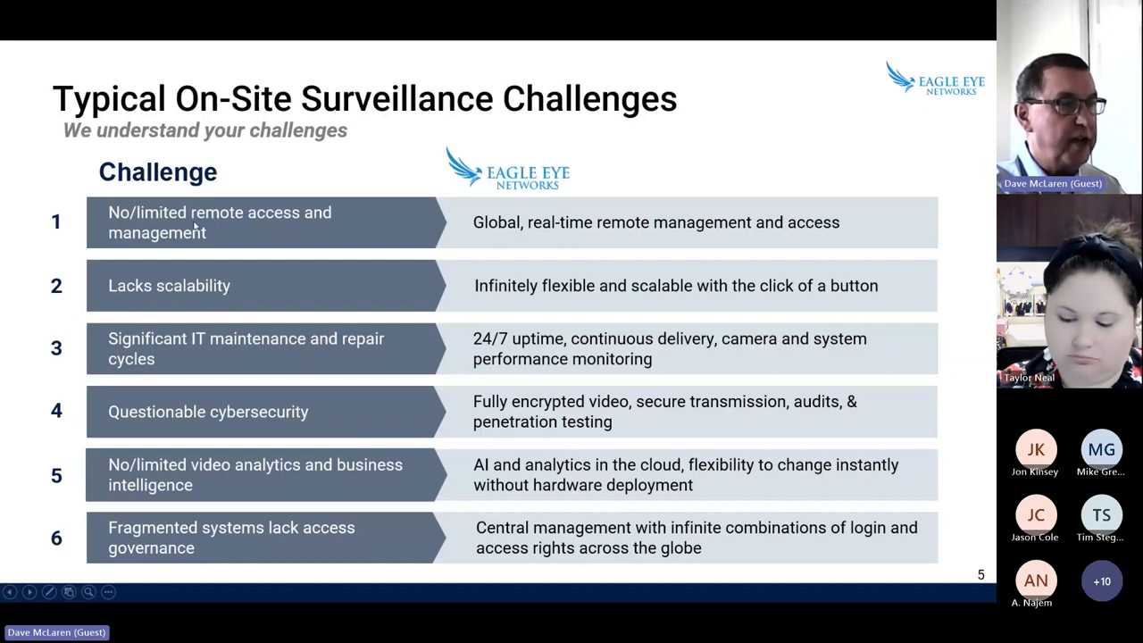
mouse_move(568, 247)
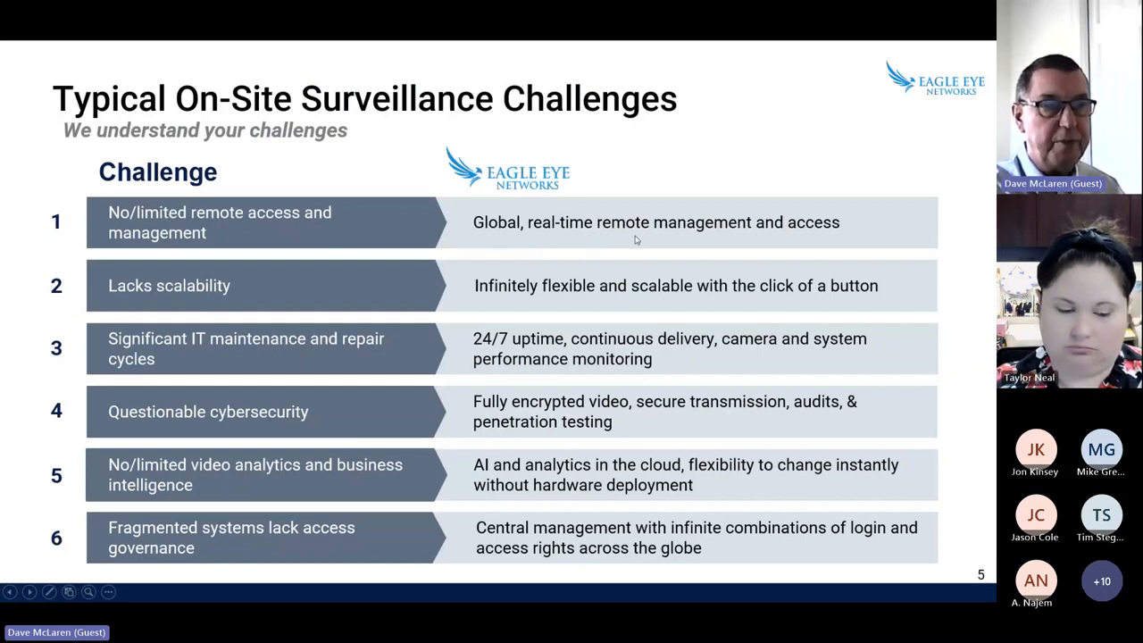
mouse_move(500, 295)
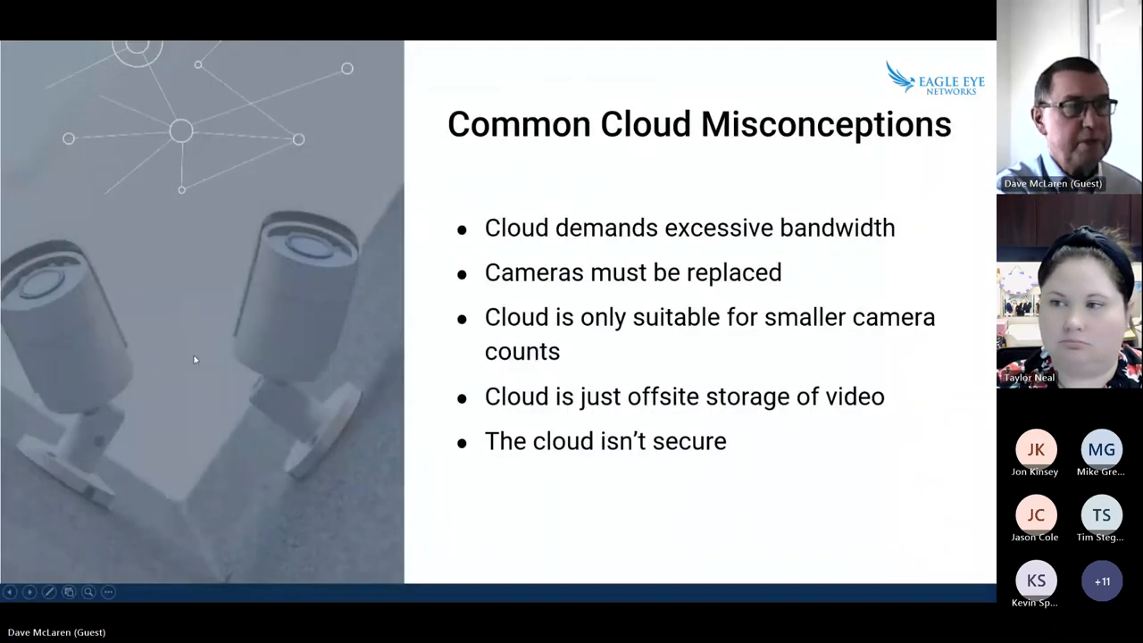
mouse_move(368, 360)
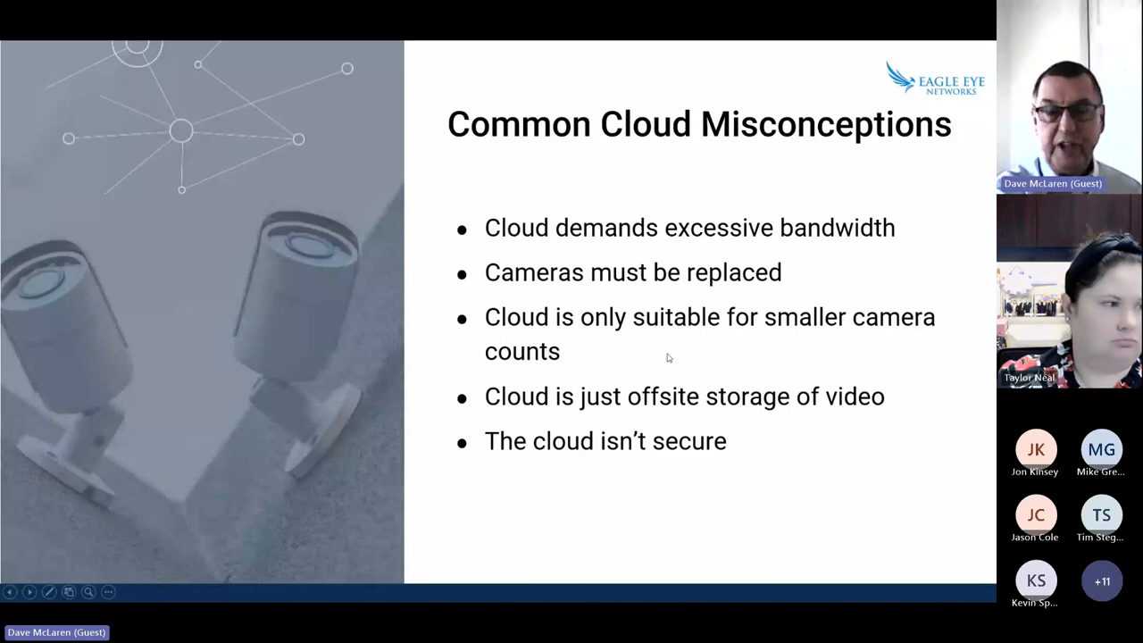
mouse_move(603, 418)
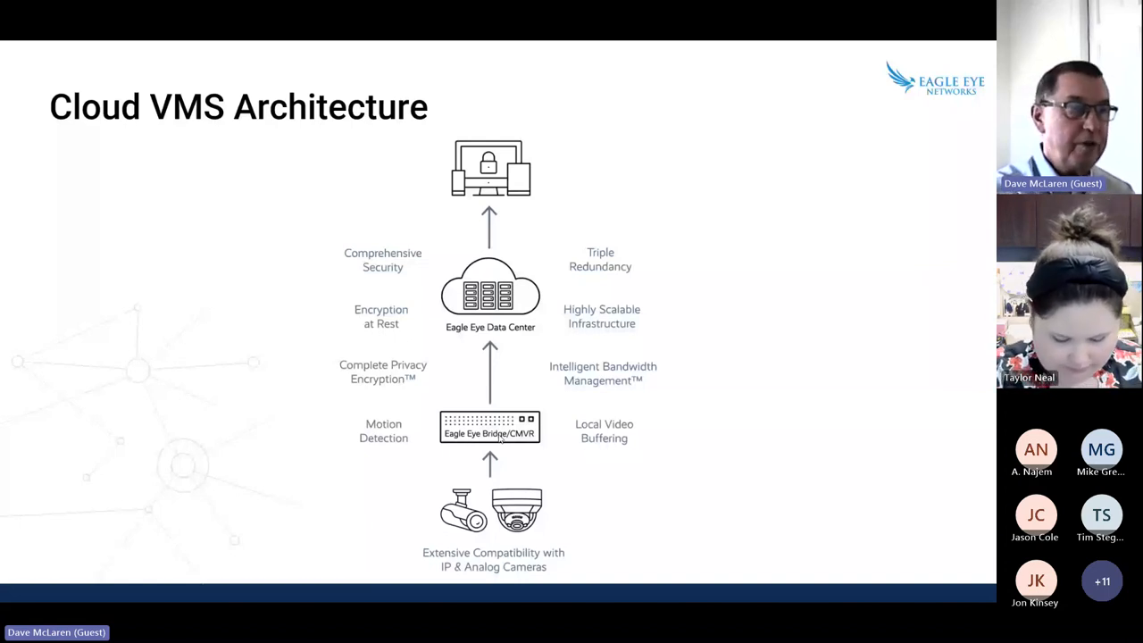
mouse_move(539, 393)
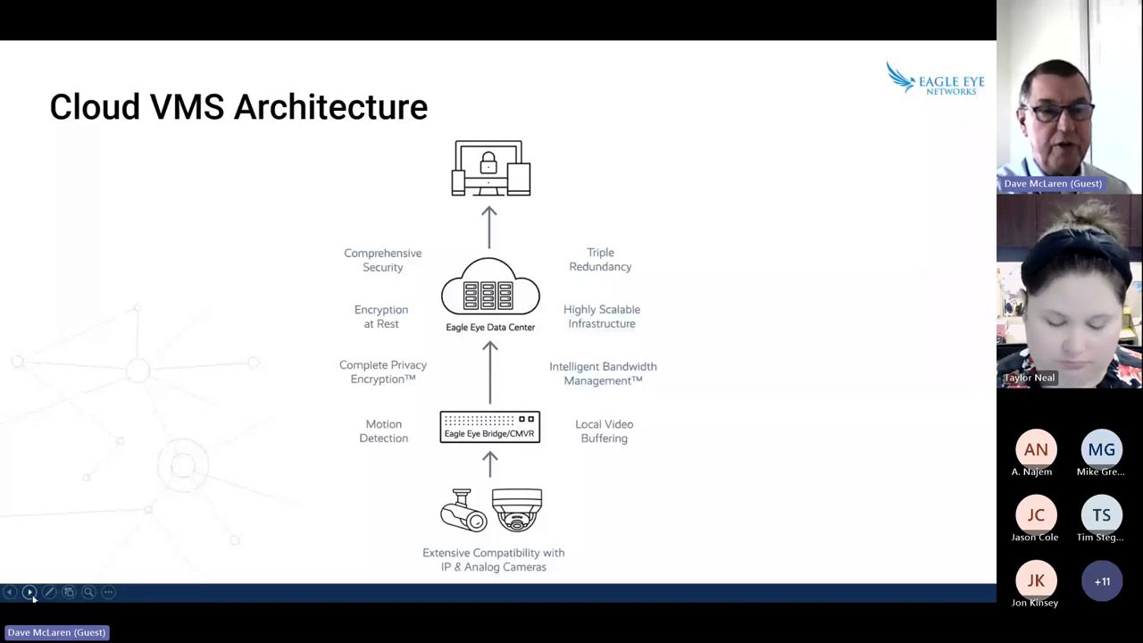
- Advance the shared deck to the A Video Platform for Security and BI slide
click(29, 593)
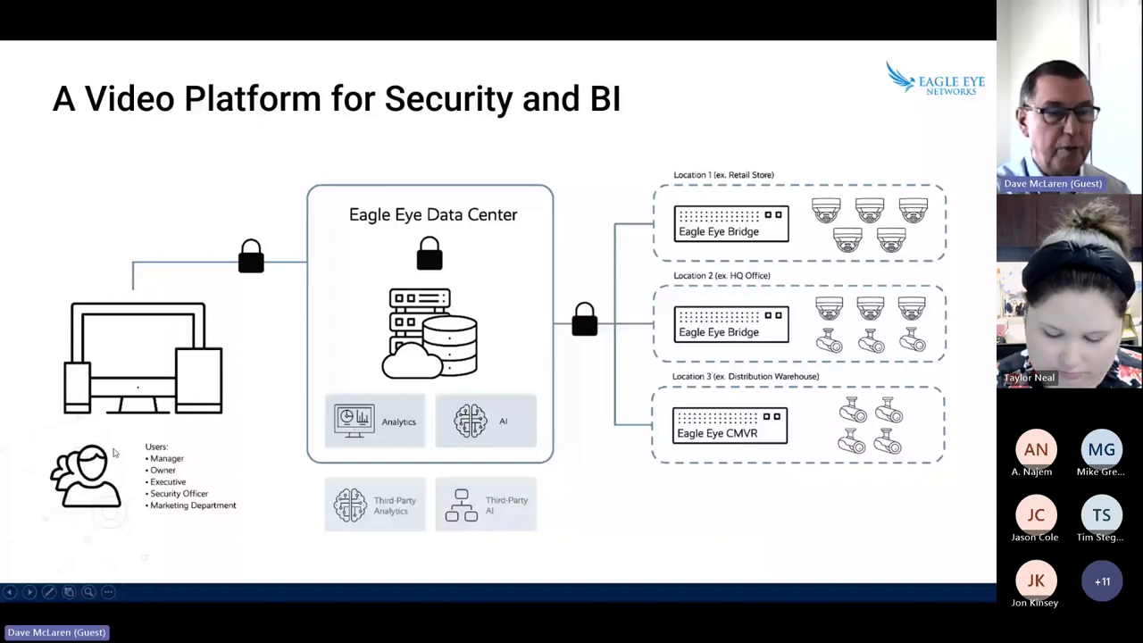
click(29, 592)
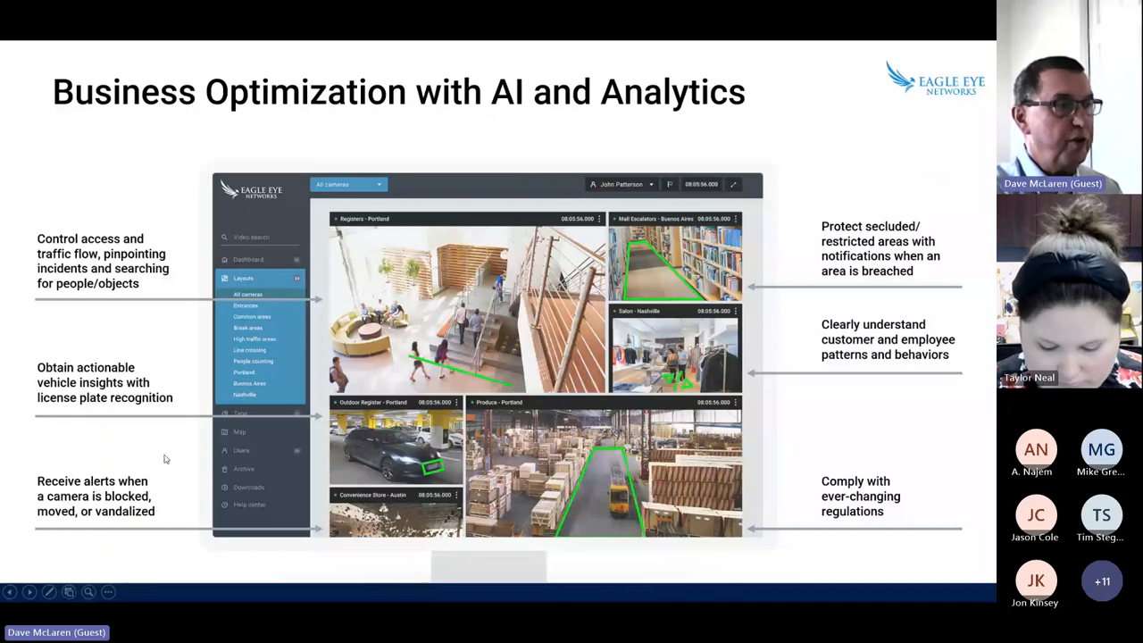
mouse_move(280, 370)
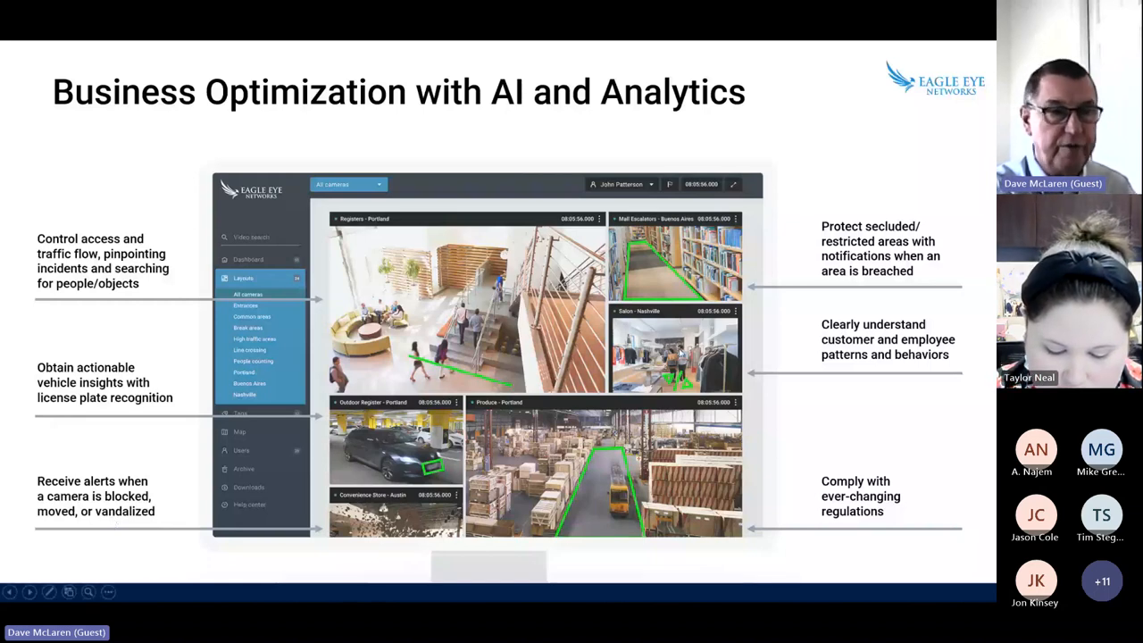
mouse_move(668, 311)
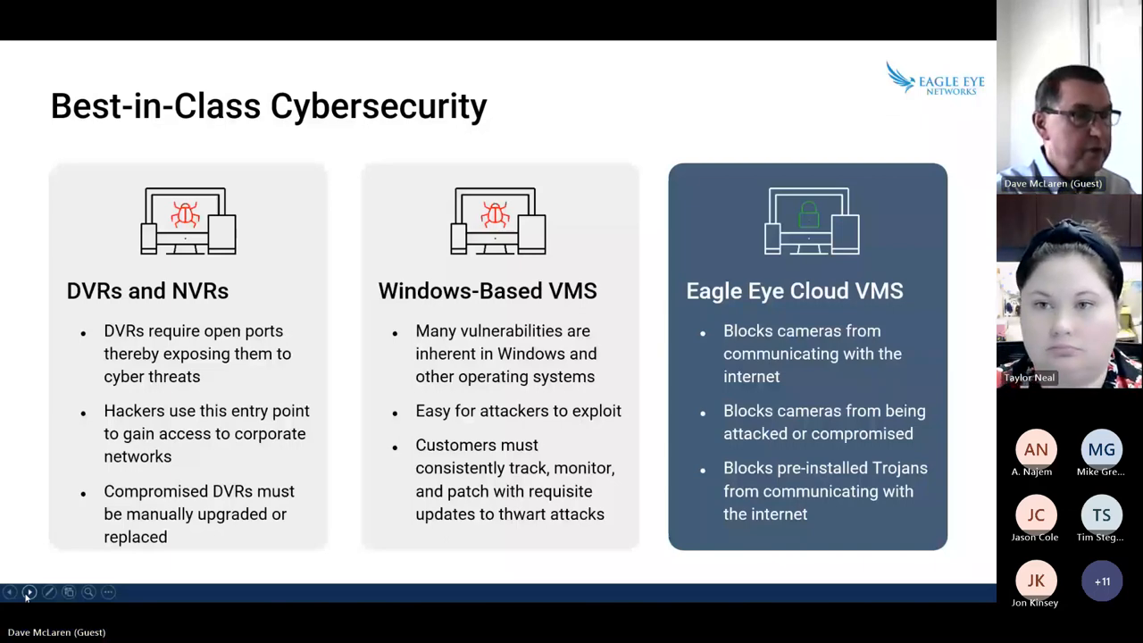
- Advance past Best-in-Class Cybersecurity and exit the slideshow so Google Calendar is shared
click(28, 592)
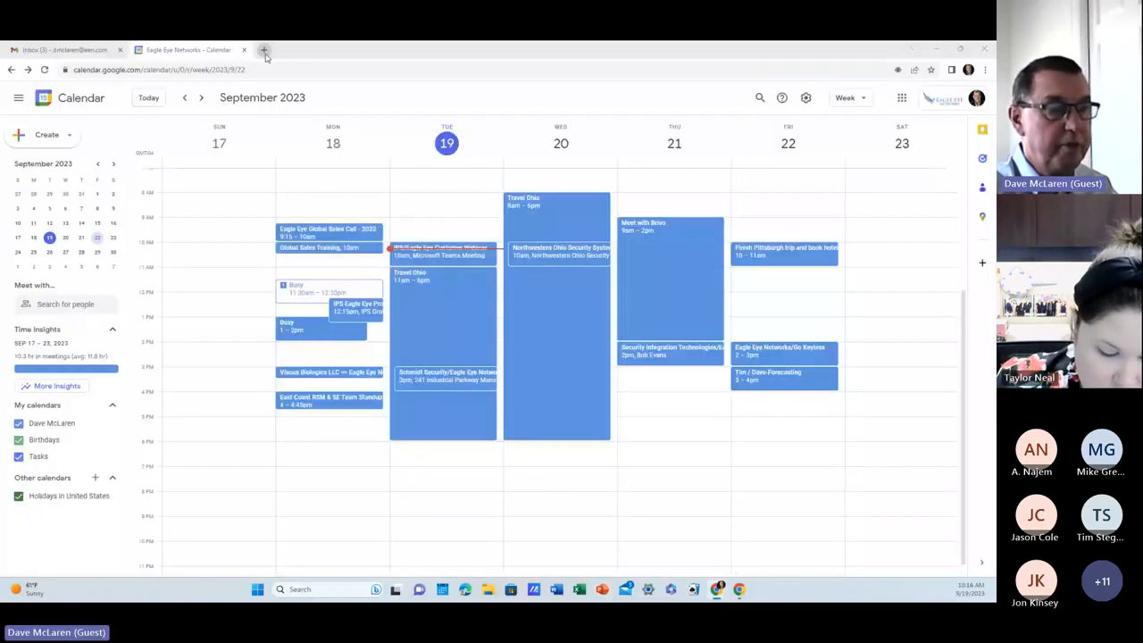
- Load the Eagle Eye Networks homepage in a new tab via the Google start page shortcut
click(264, 50)
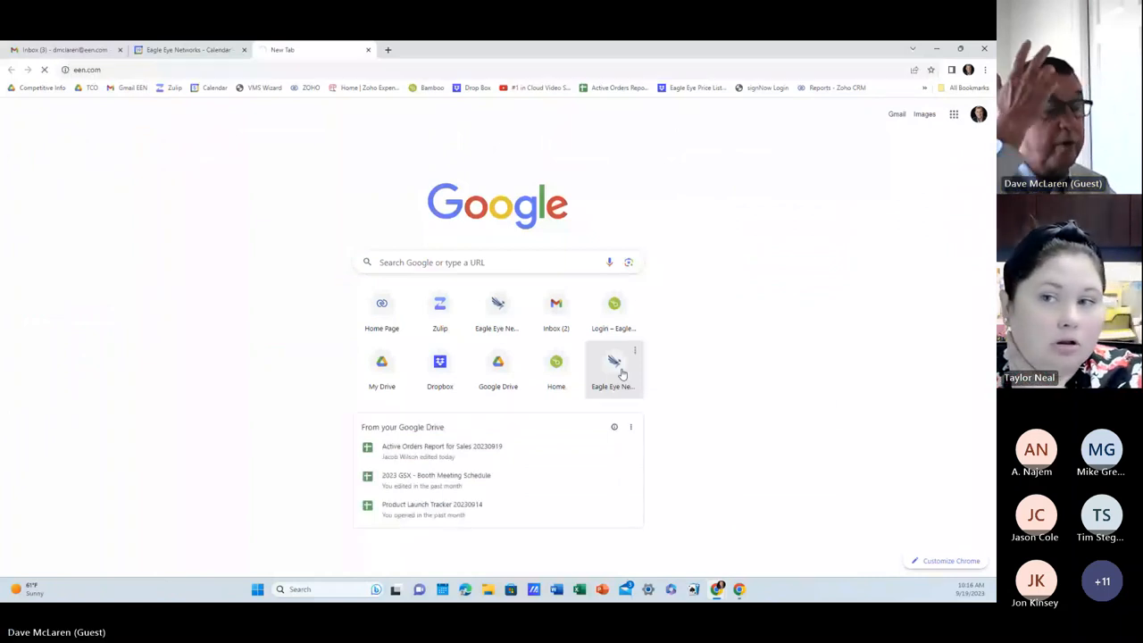
click(614, 366)
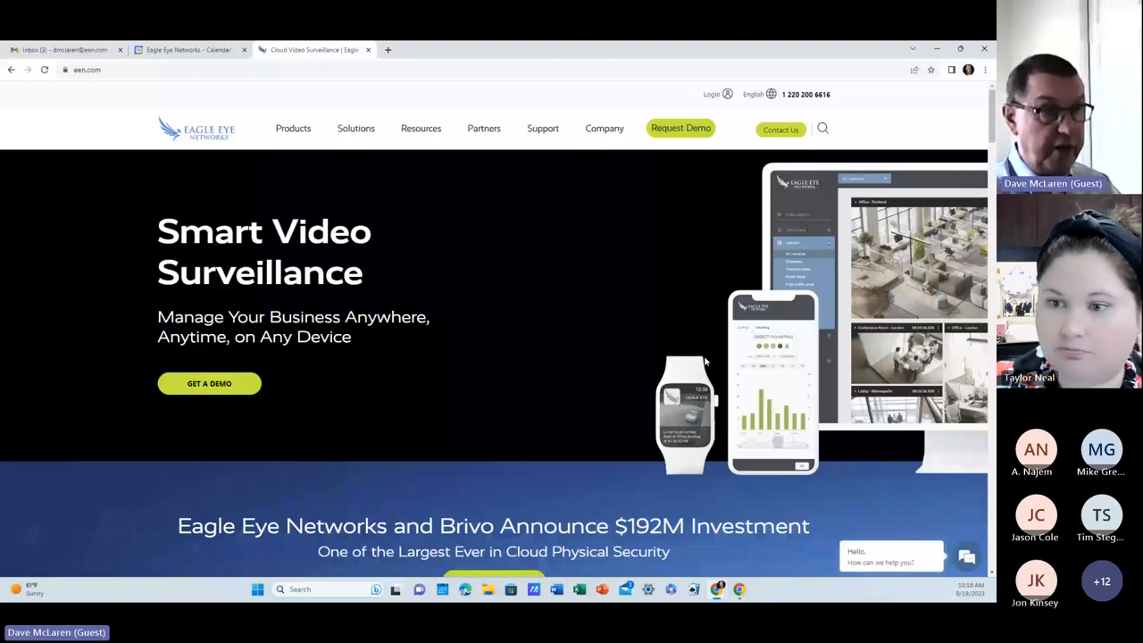
mouse_move(442, 309)
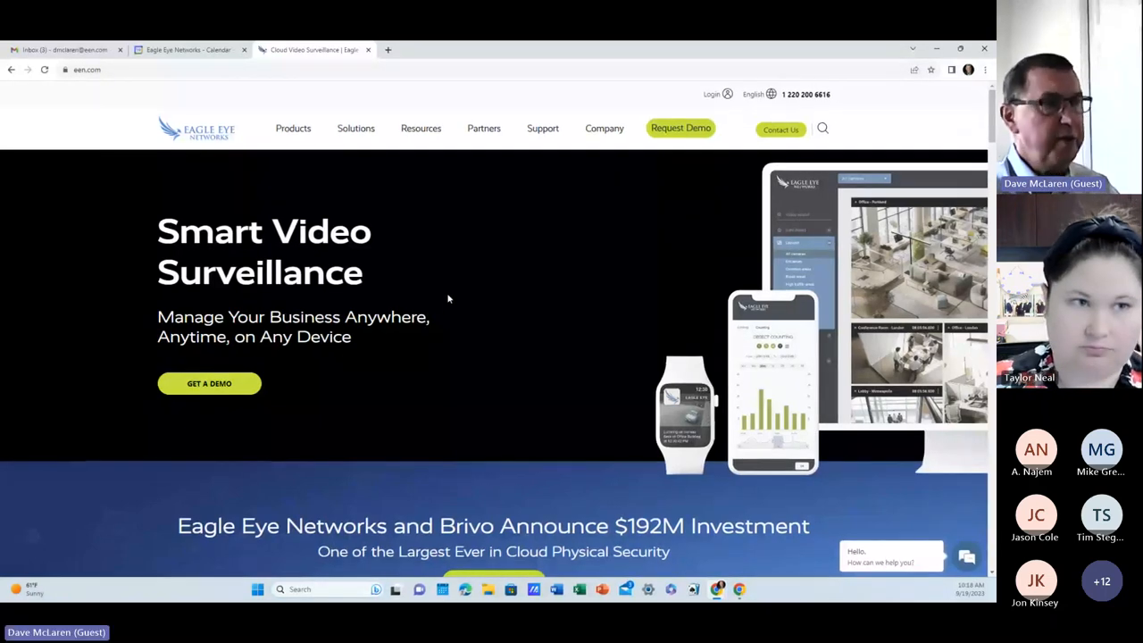
click(293, 128)
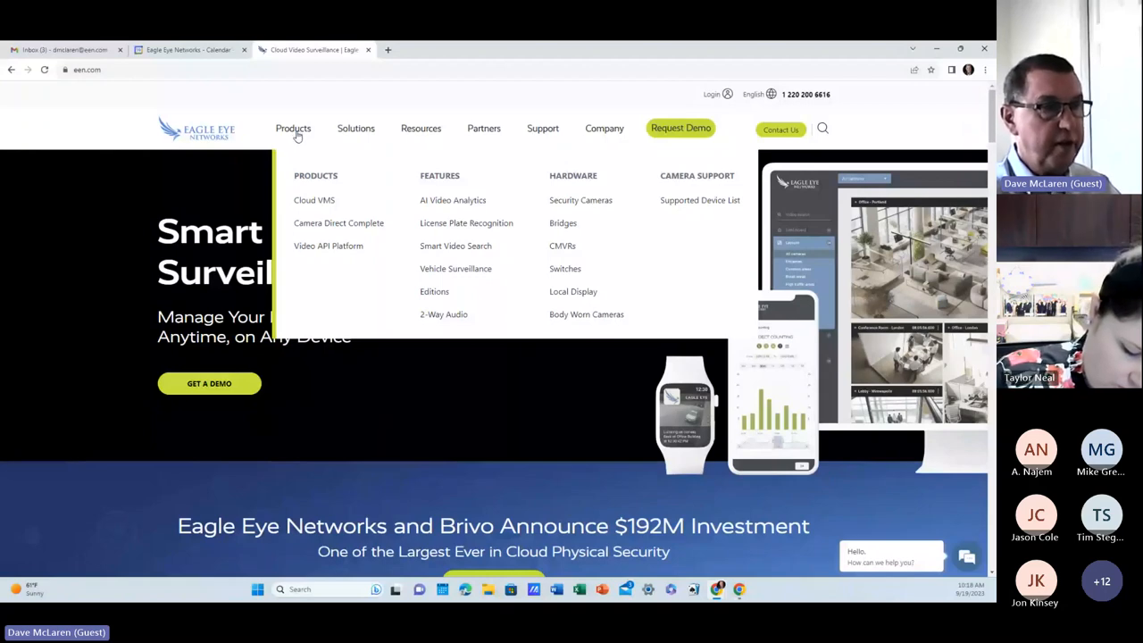
mouse_move(340, 222)
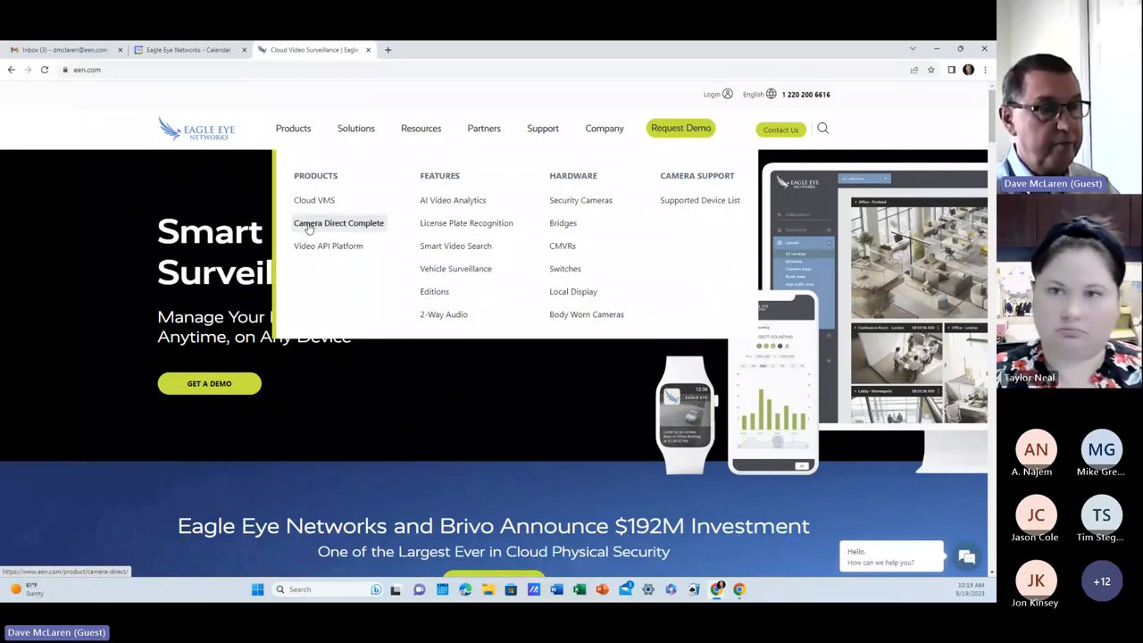
mouse_move(400, 210)
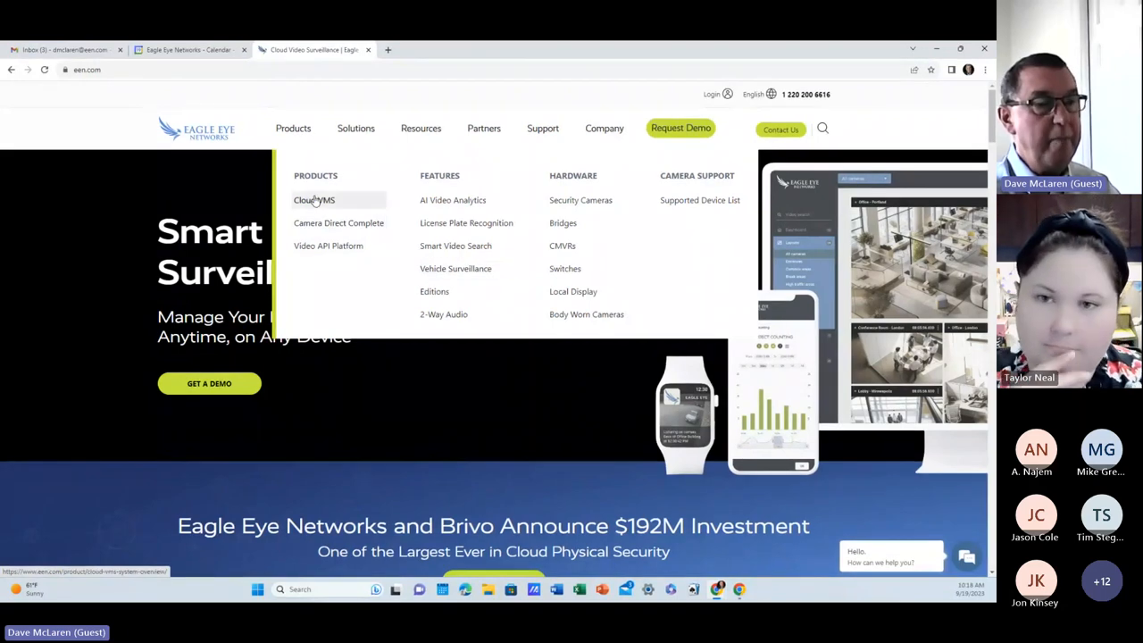
mouse_move(671, 214)
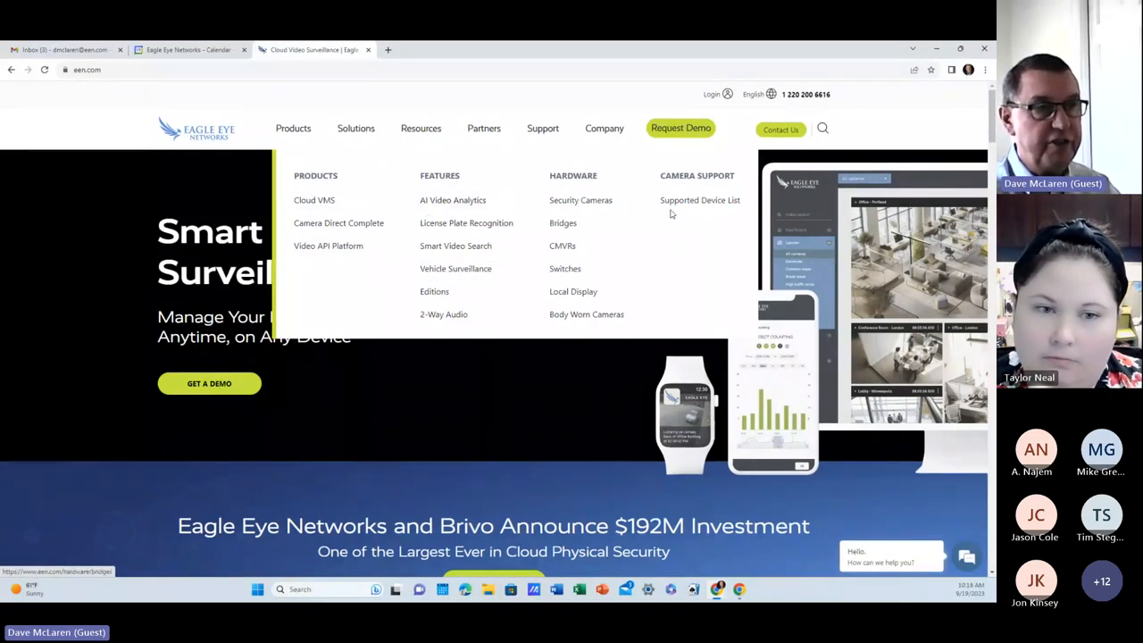
mouse_move(700, 200)
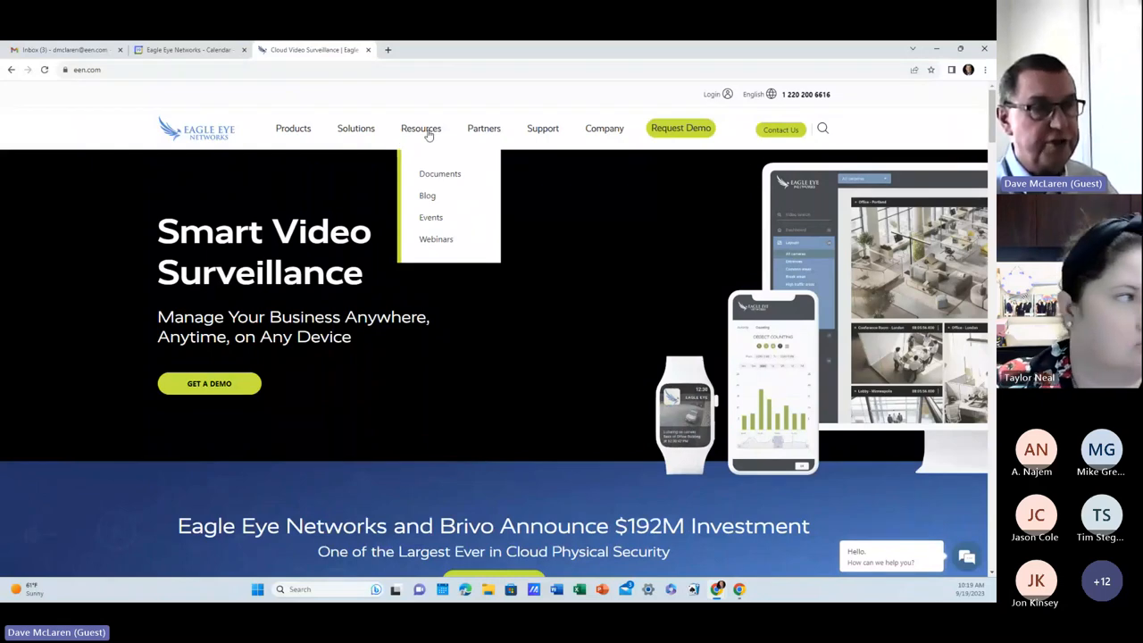
mouse_move(435, 239)
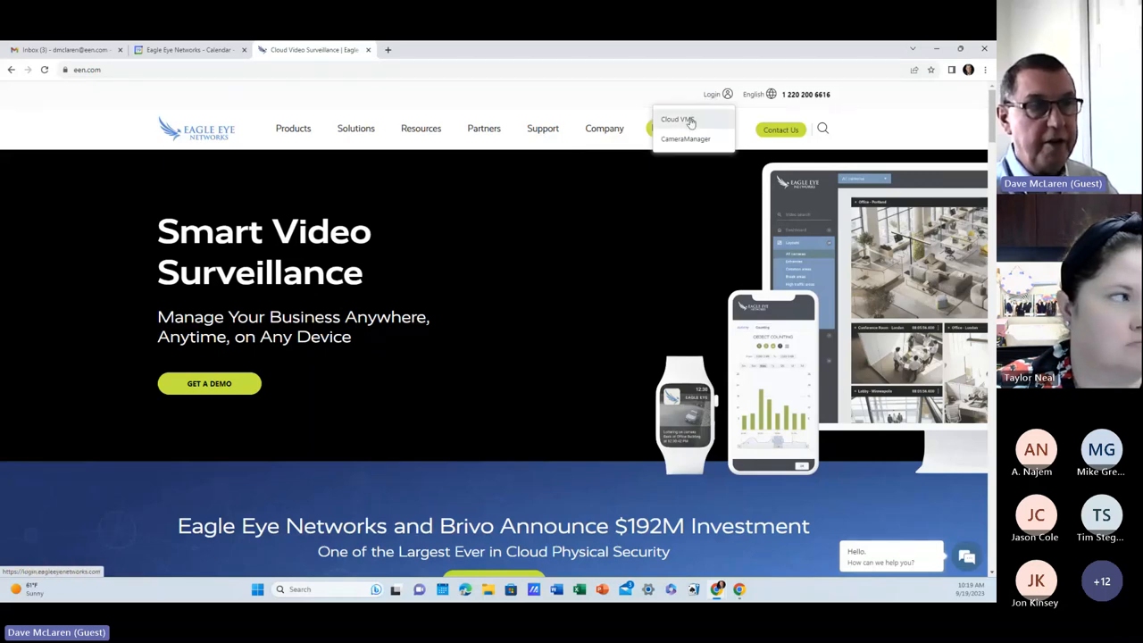
- Log in to the Cloud VMS and show the CF 1st Floor nine-camera layout
click(677, 118)
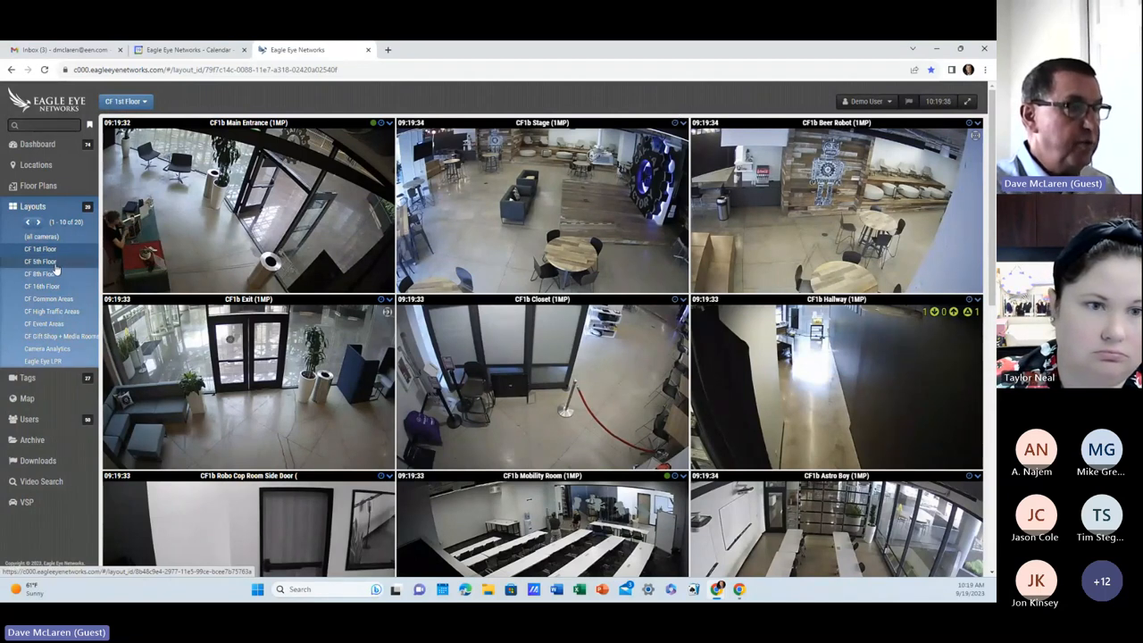
- Browse the CF 5th Floor, High Traffic Areas and Common Areas layouts, then go to Video Search
click(39, 261)
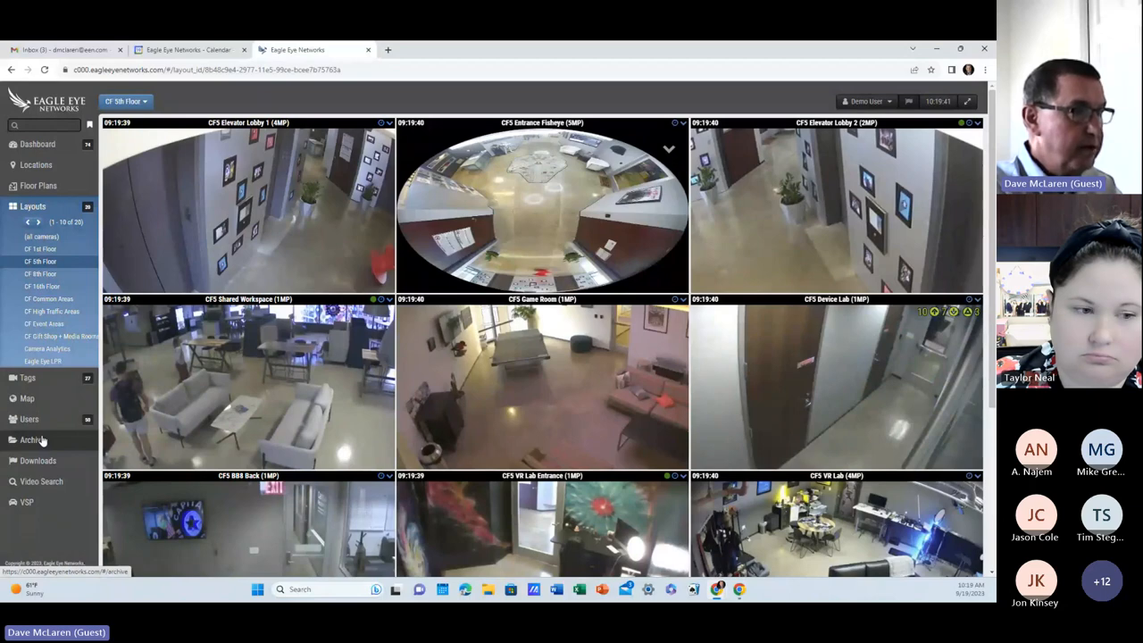
mouse_move(48, 298)
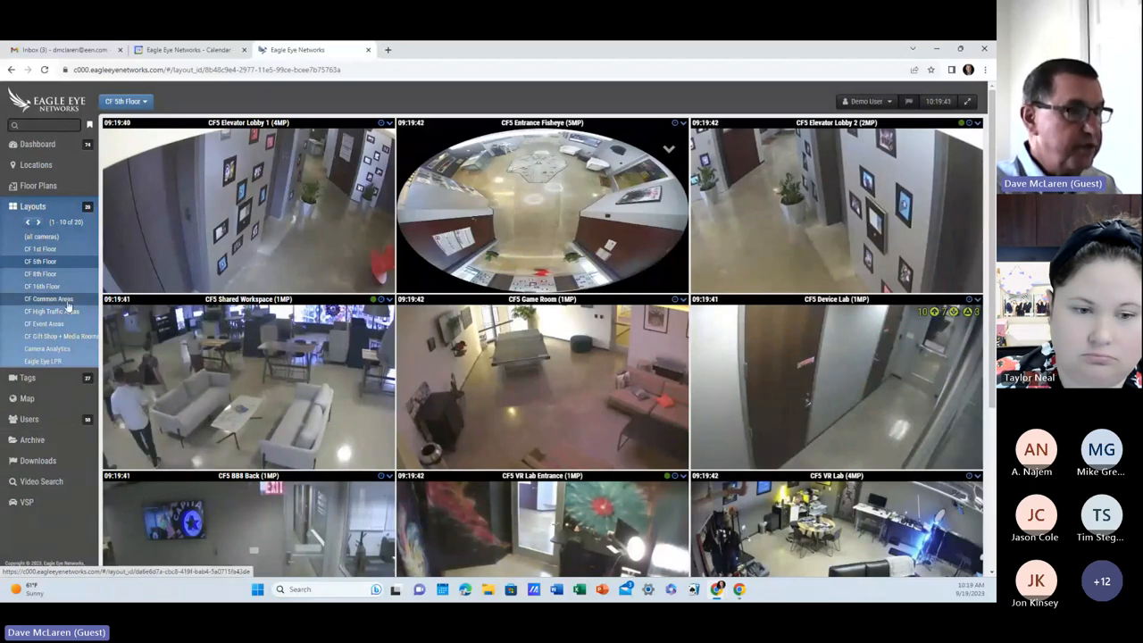
click(50, 311)
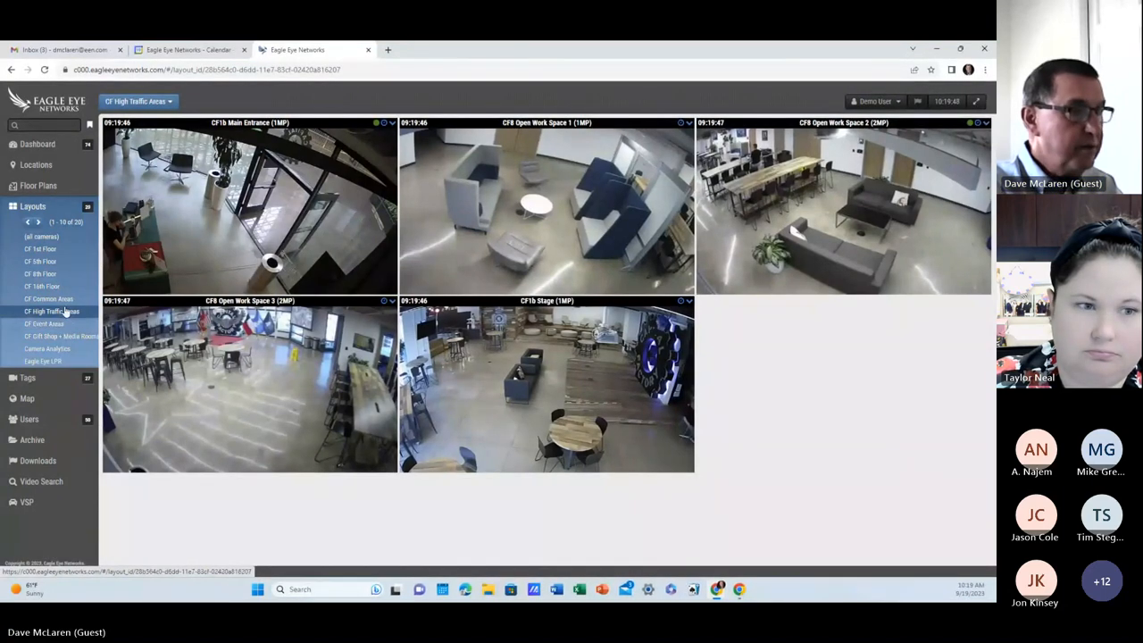
click(48, 300)
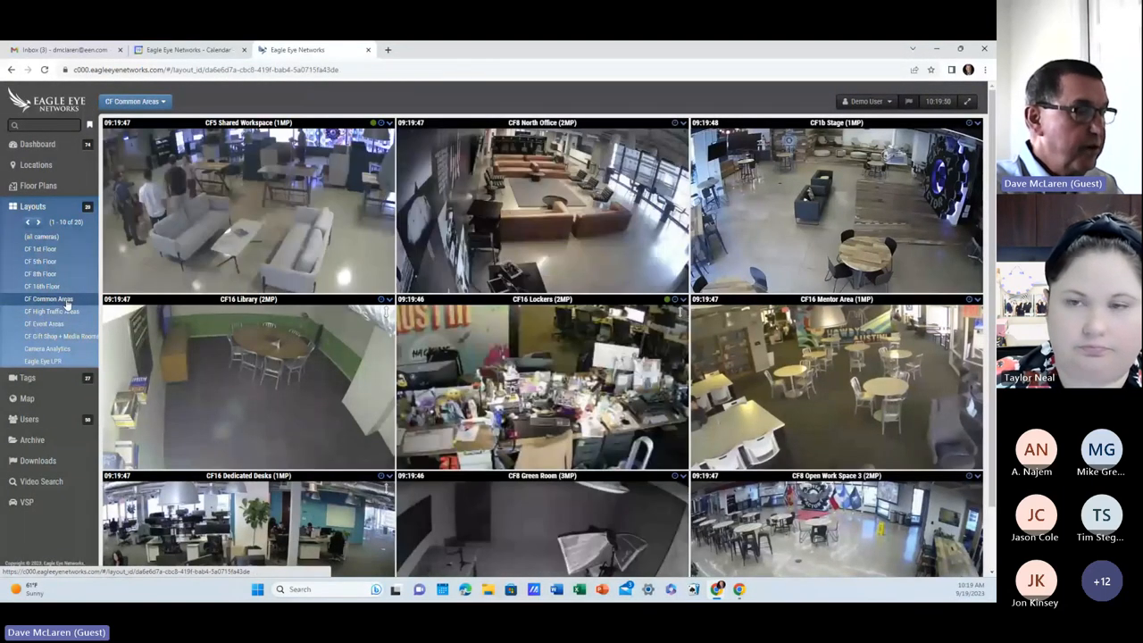
click(41, 482)
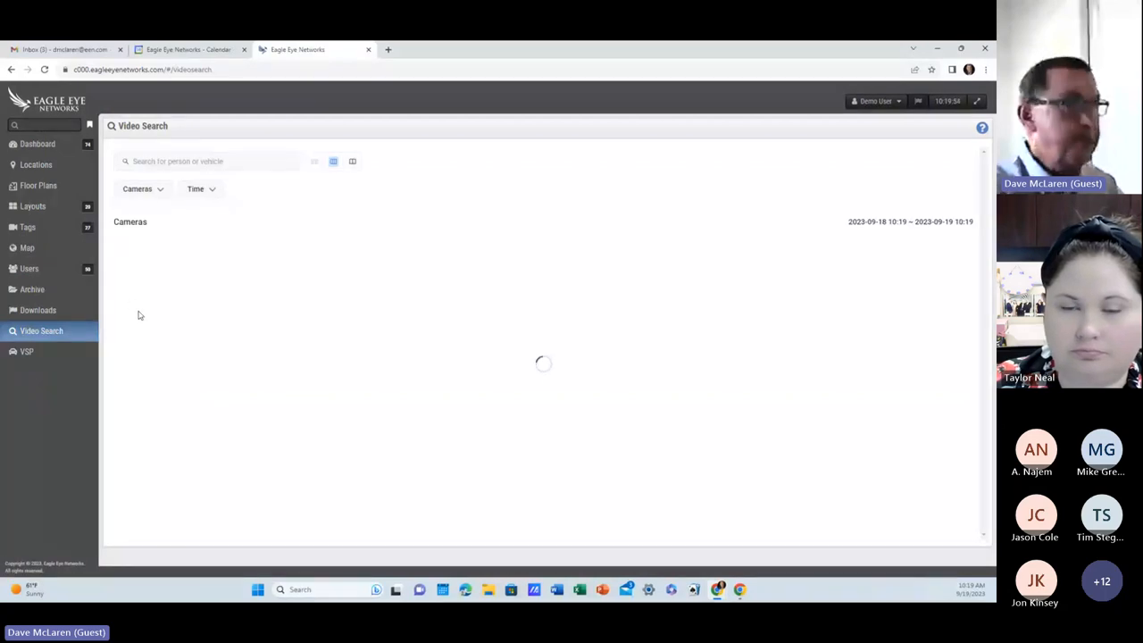
- Search the footage for 'red shirt', then reload the Video Search page
click(205, 161)
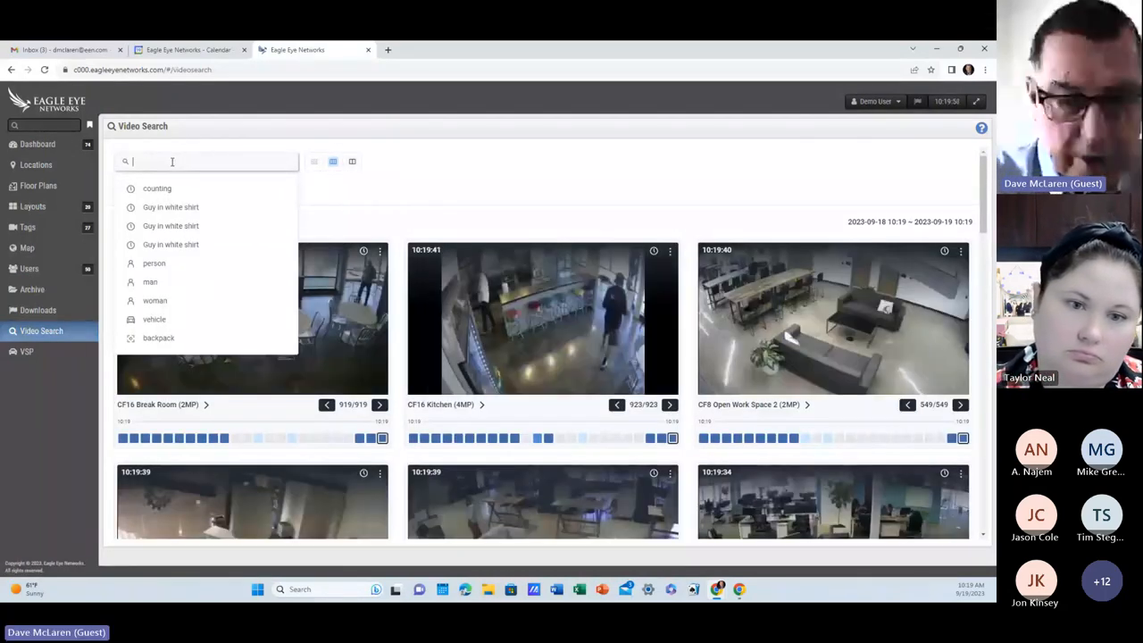
text(red s)
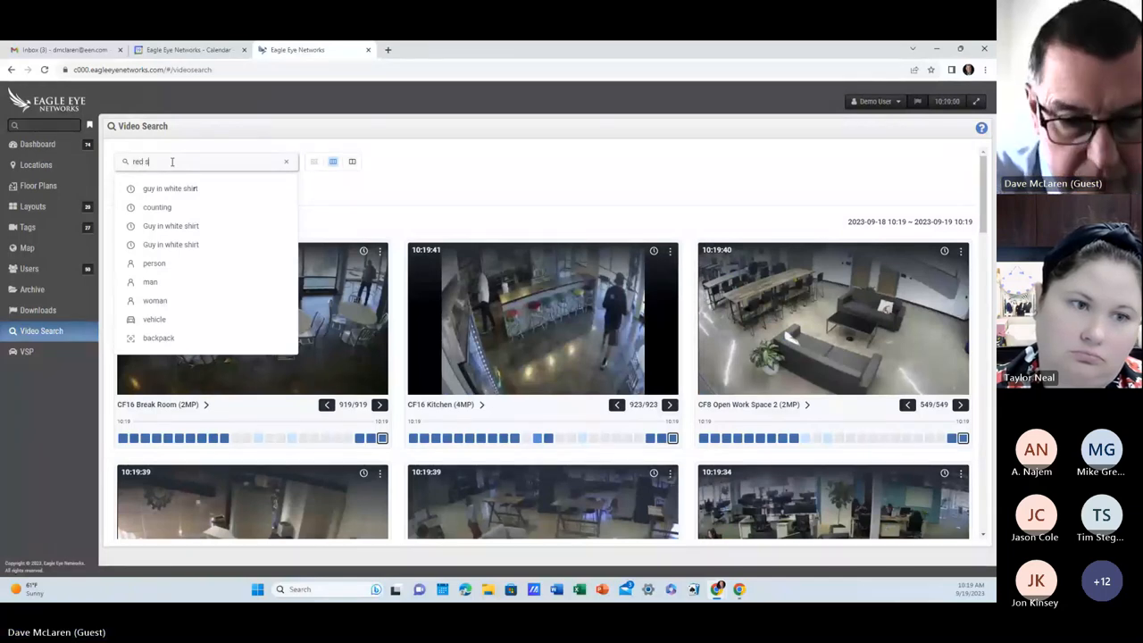
text(hirt)
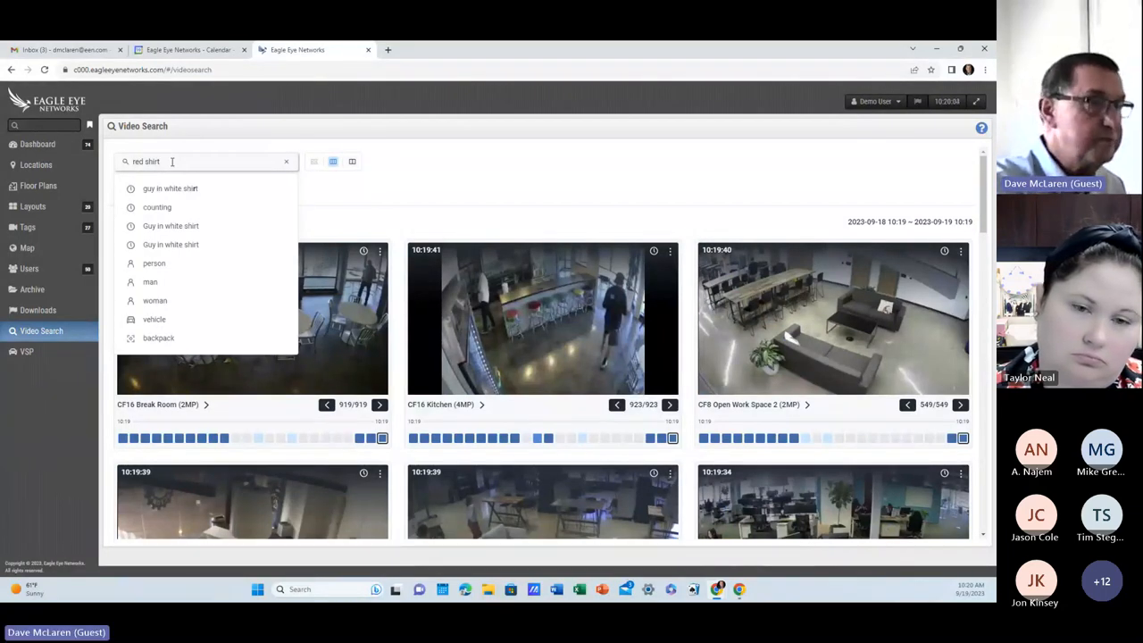
mouse_move(437, 193)
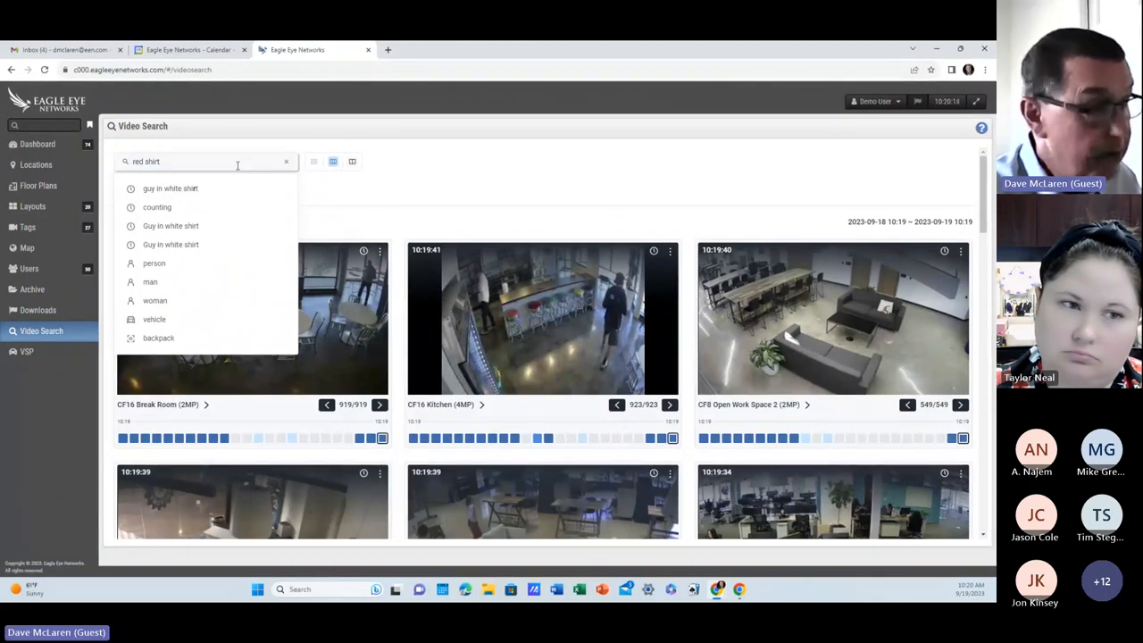
right_click(496, 313)
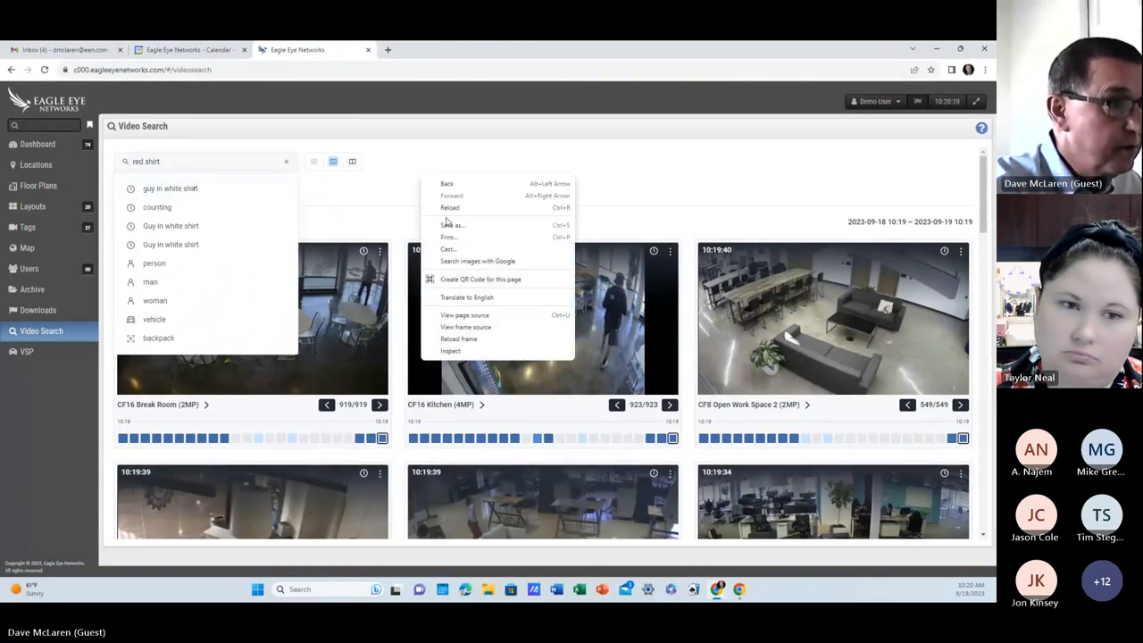
click(450, 207)
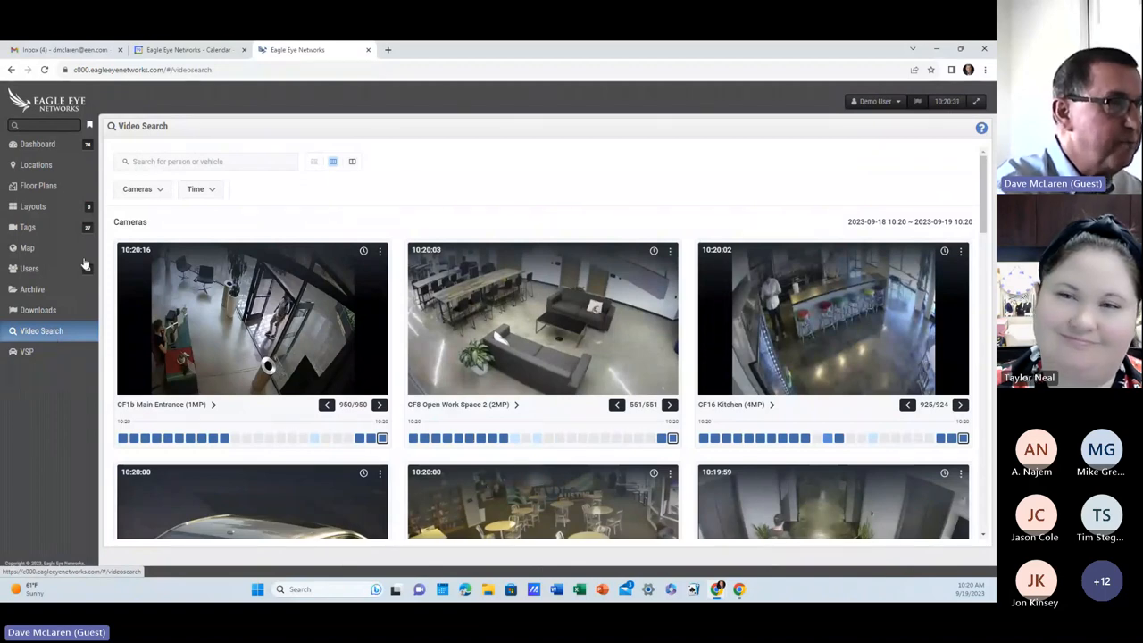
- Search the footage for 'white shirt', then reload the Video Search page to clear it
click(206, 161)
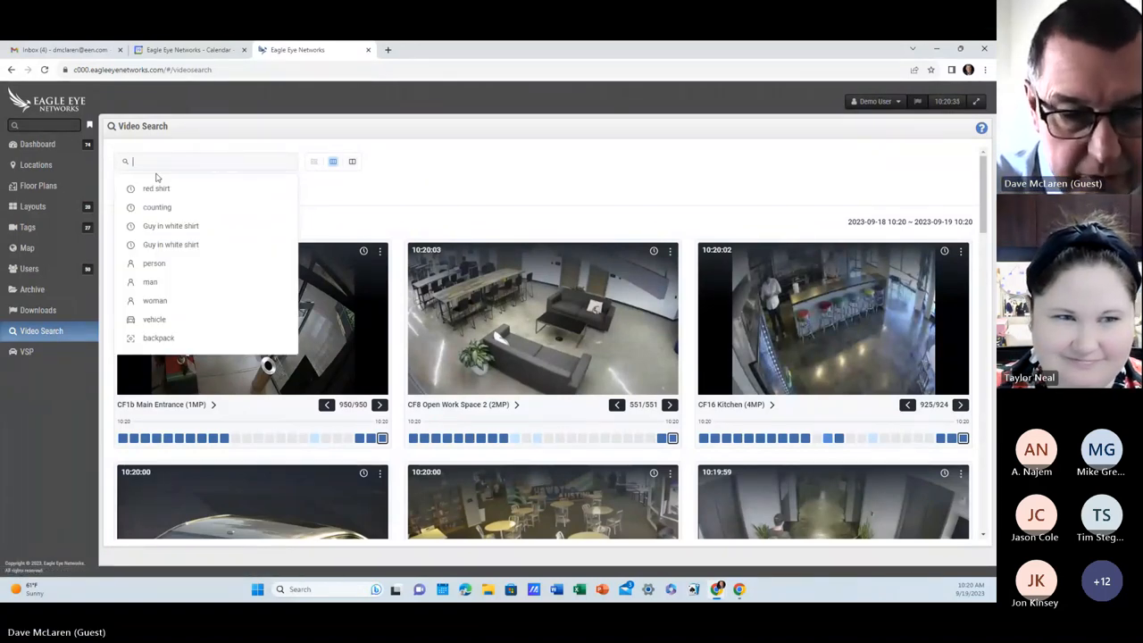
text(white)
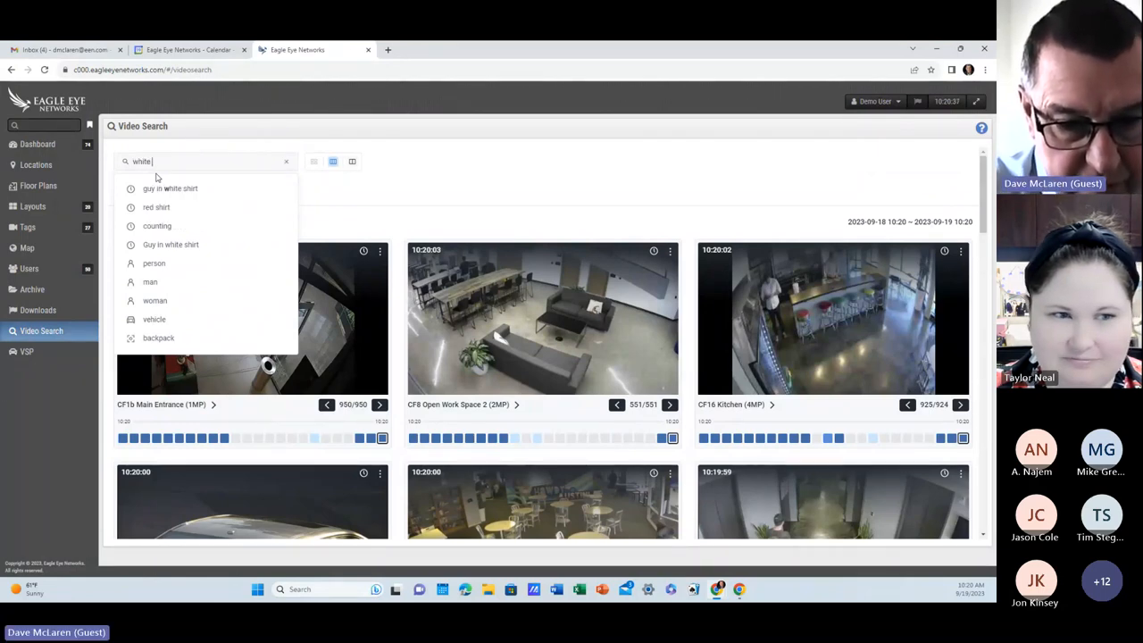
text(shirt)
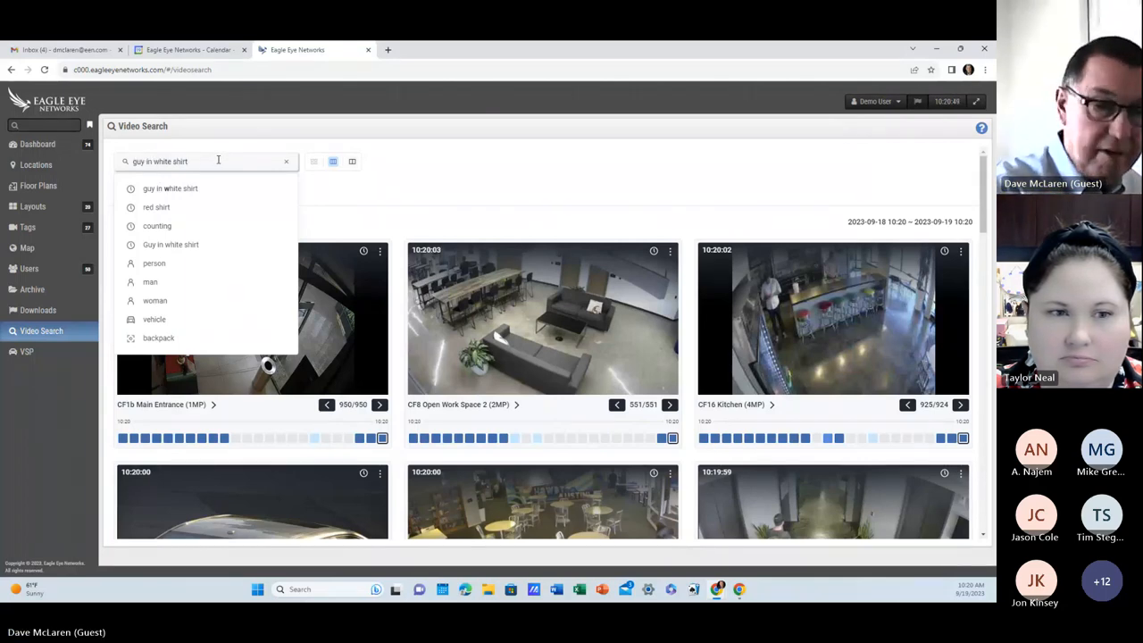
mouse_move(293, 182)
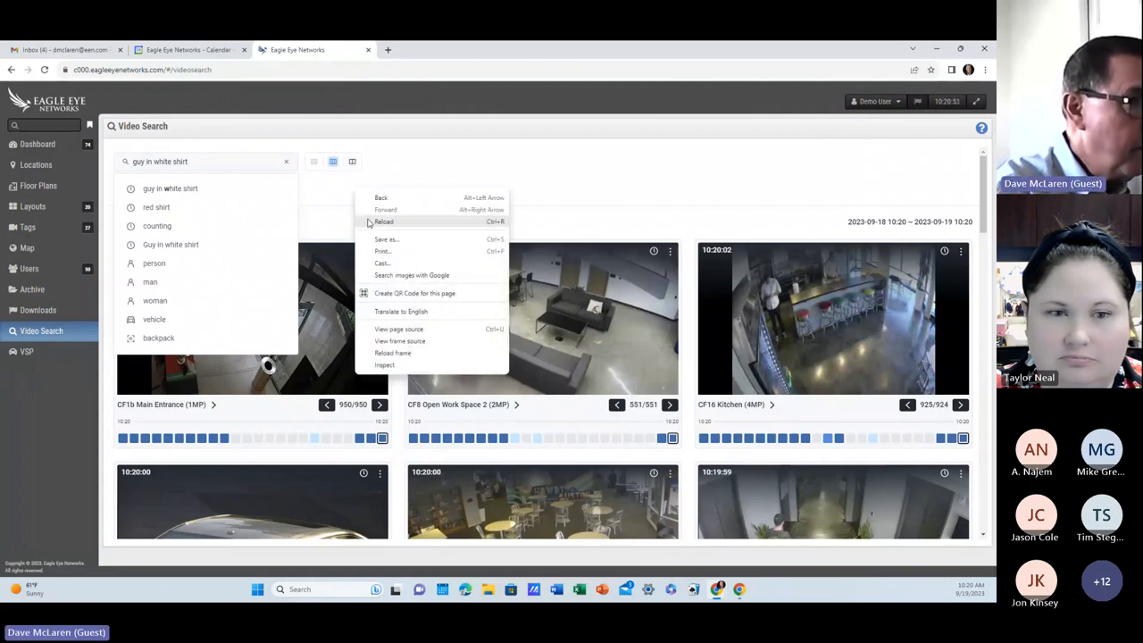
click(383, 221)
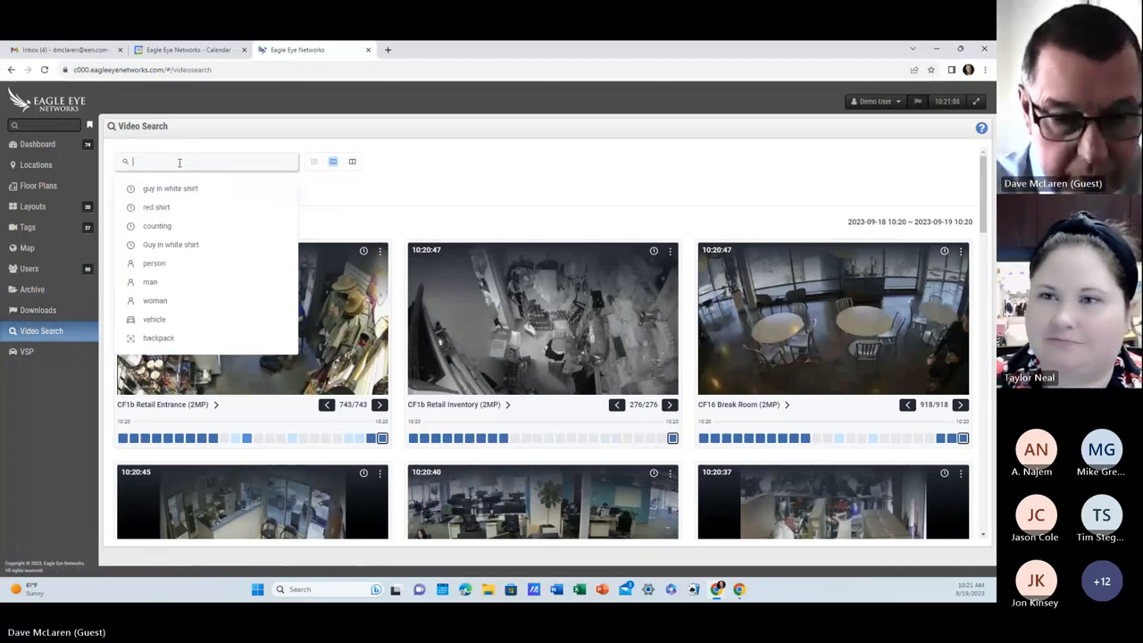
- Search for 'guy in blue shirt' and scroll through the matching camera results
text(blue)
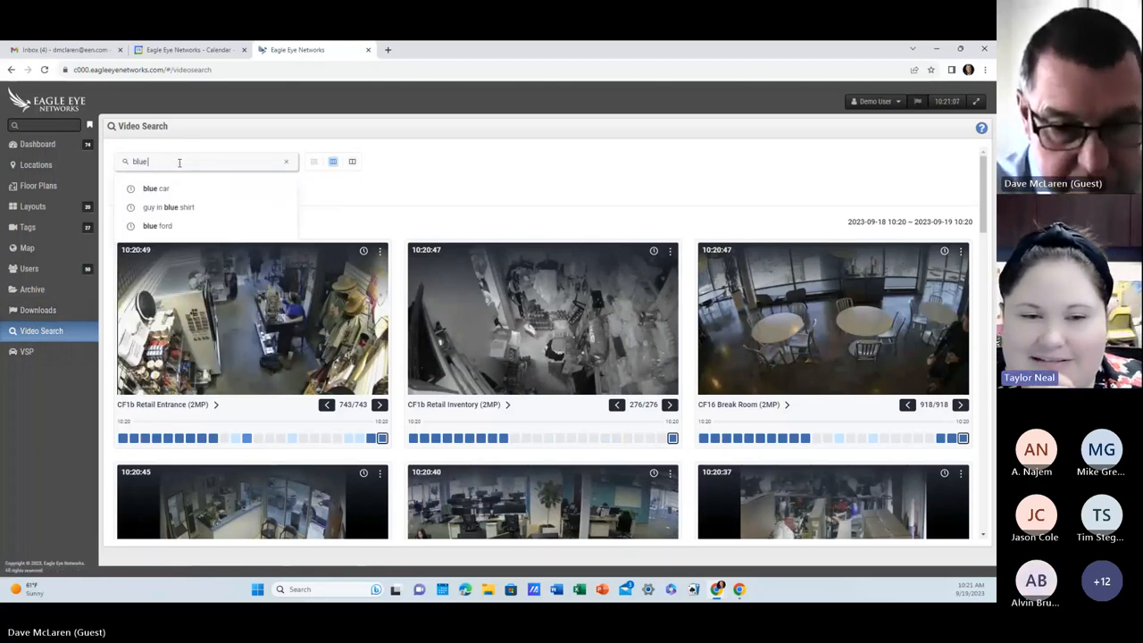
text(shirt)
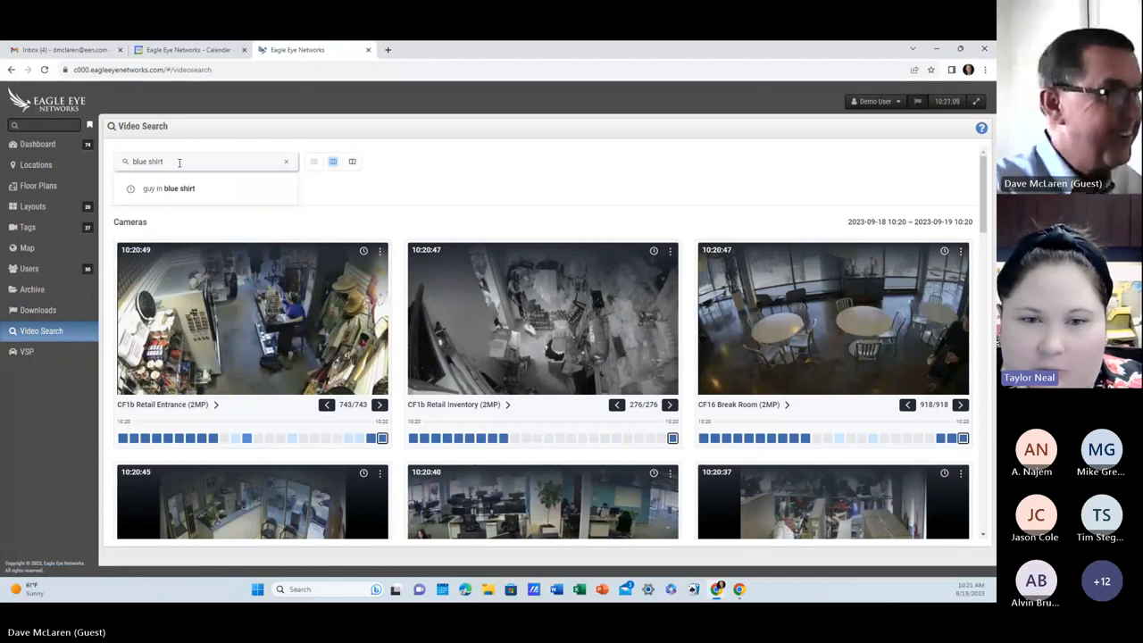
click(168, 189)
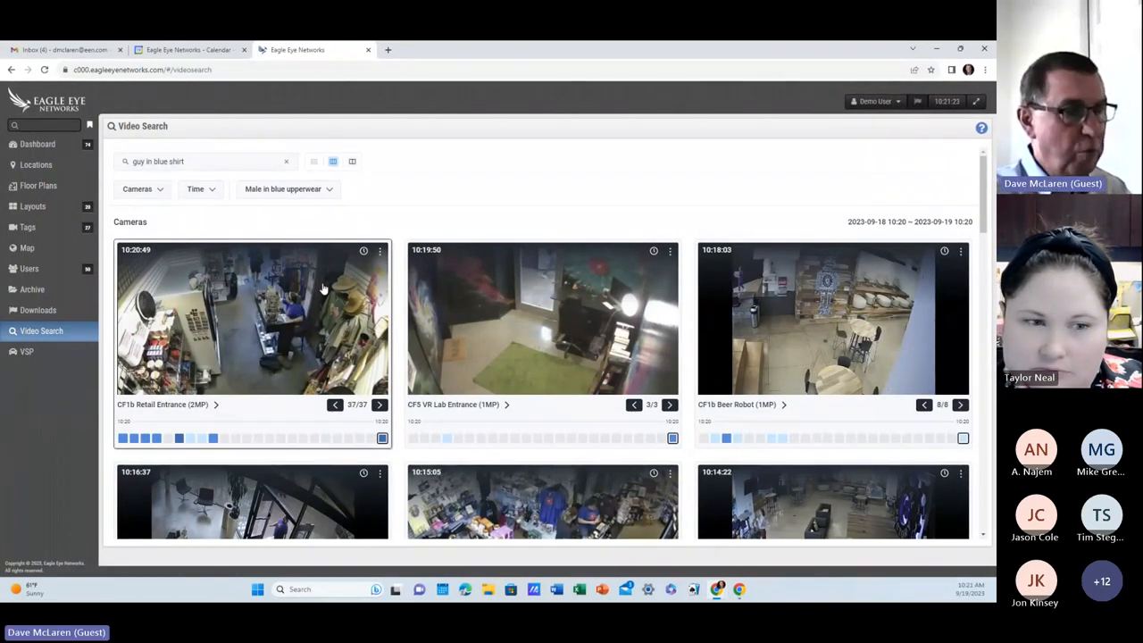
scroll(down, 3)
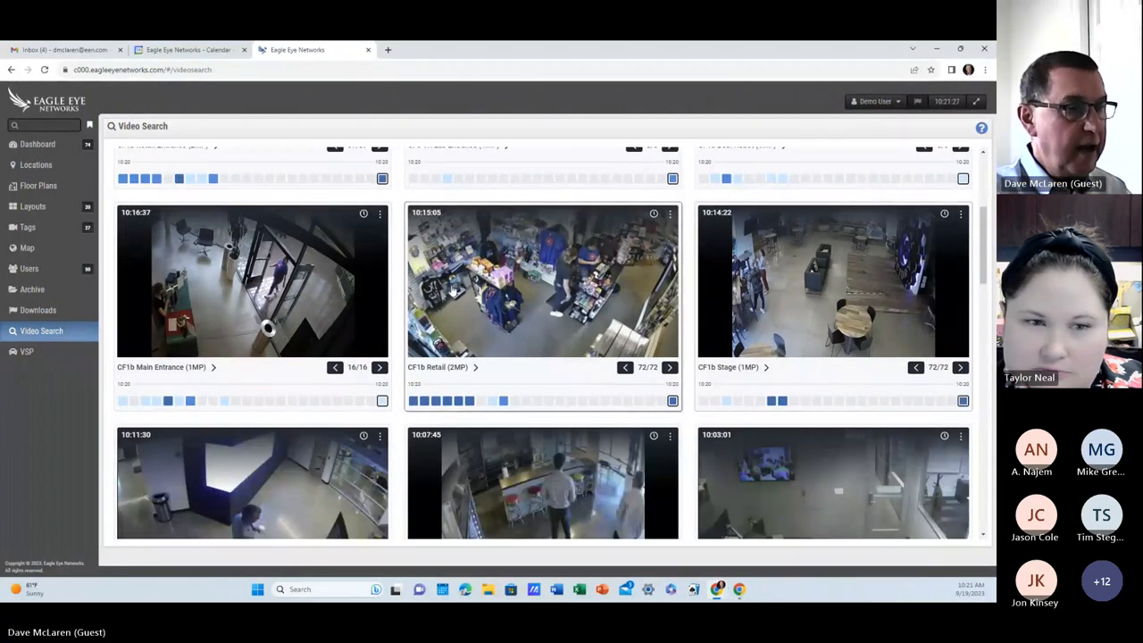
scroll(down, 3)
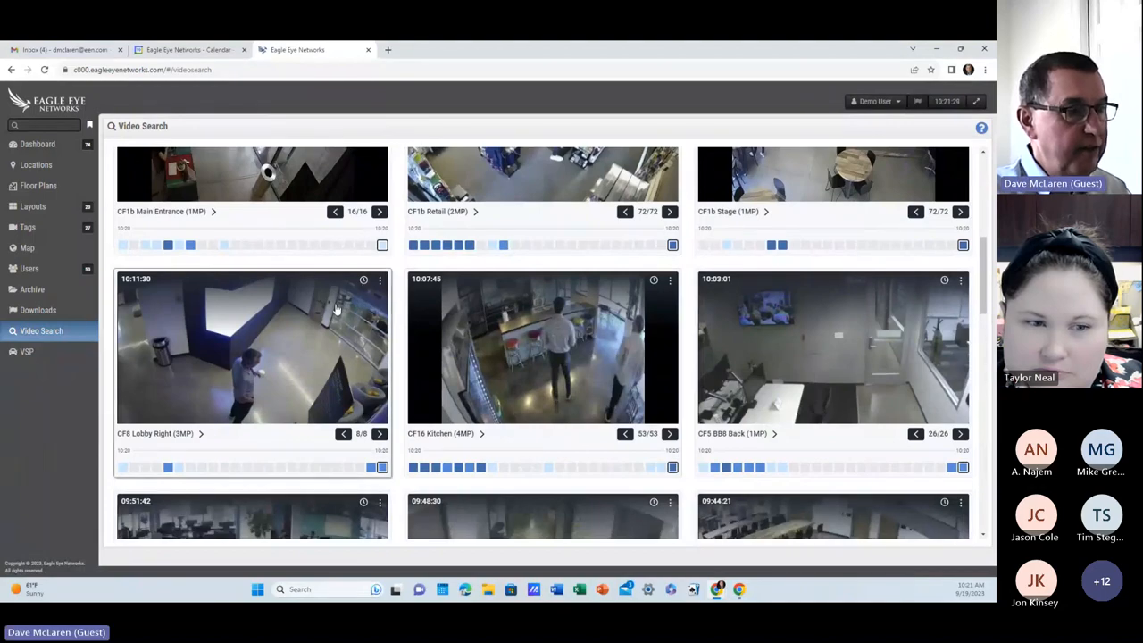
scroll(down, 3)
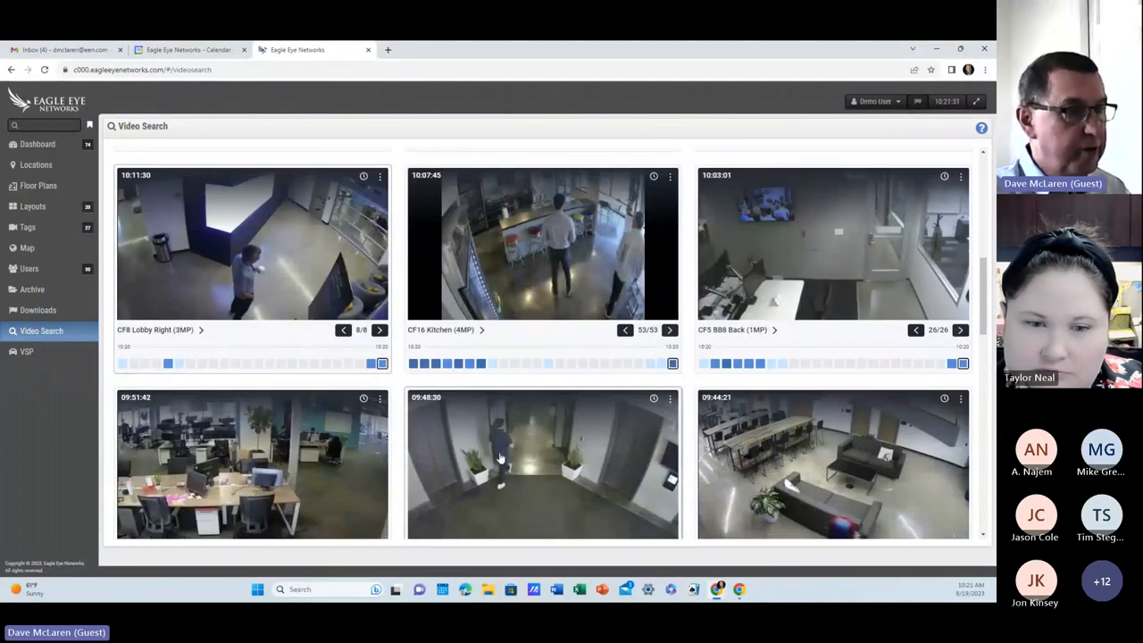
scroll(down, 3)
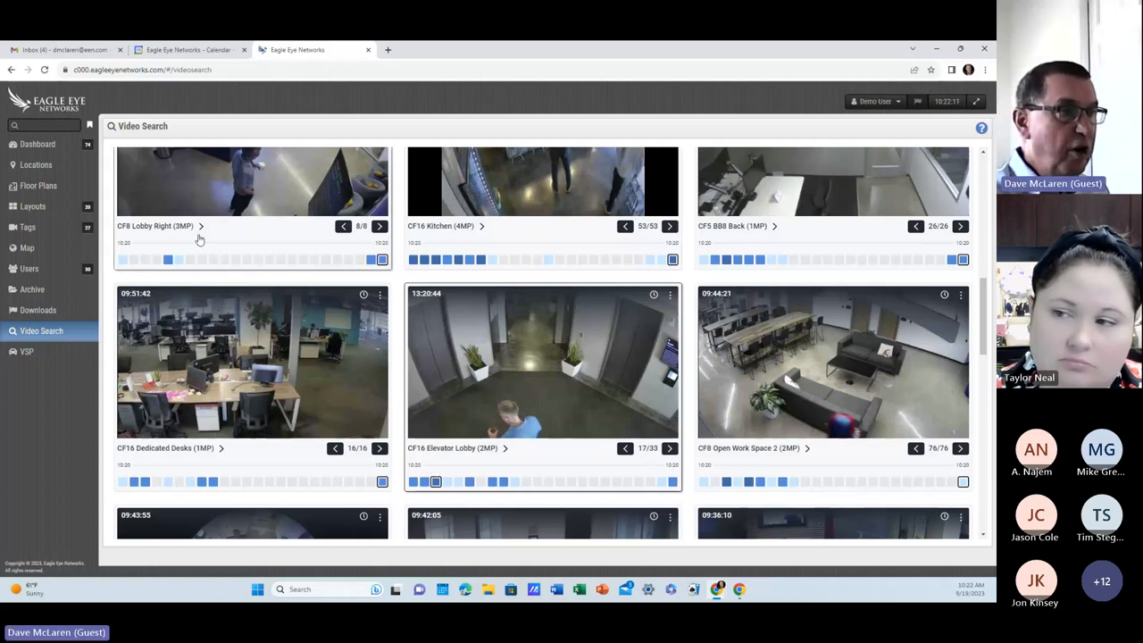
- Replace the 'guy in blue shirt' query with 'White car' in the search box
text(guy in blue shirt)
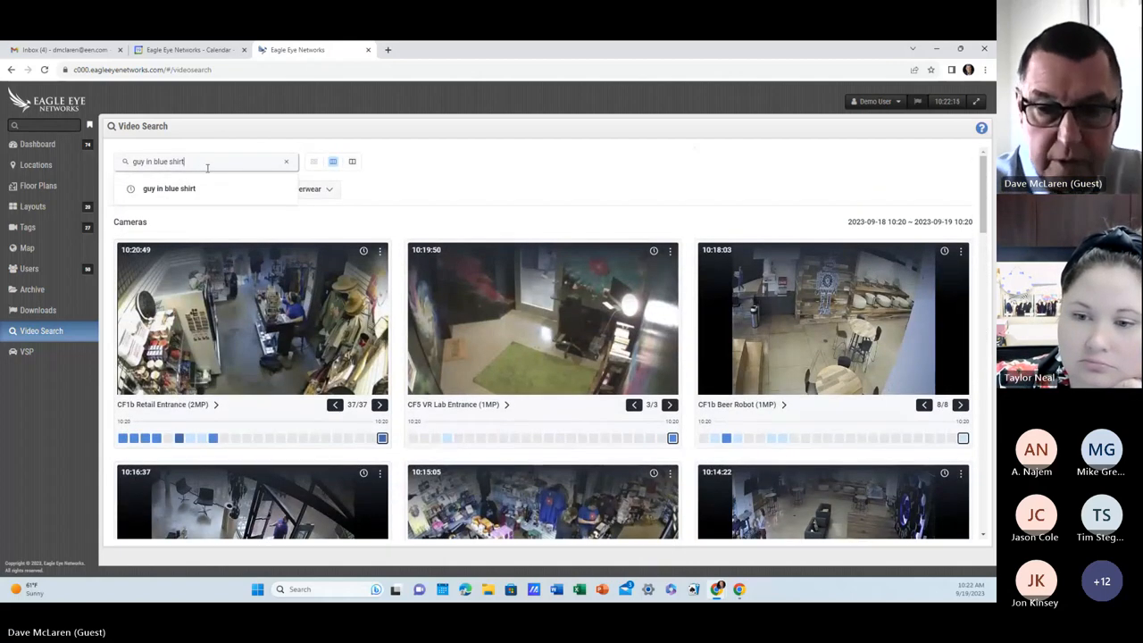
click(286, 161)
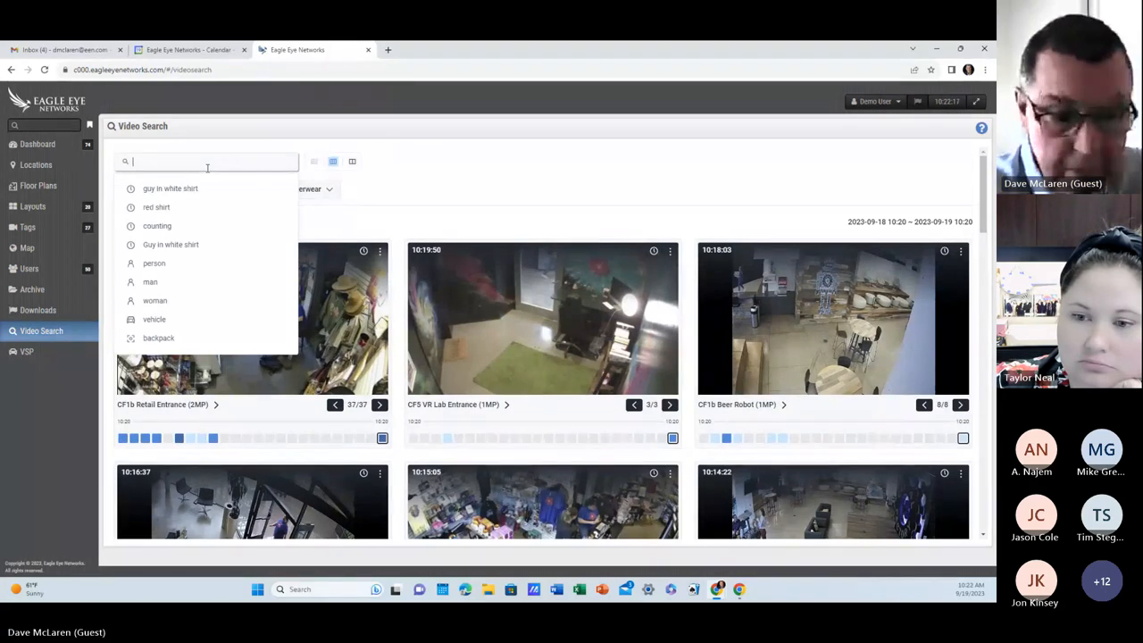
text(White)
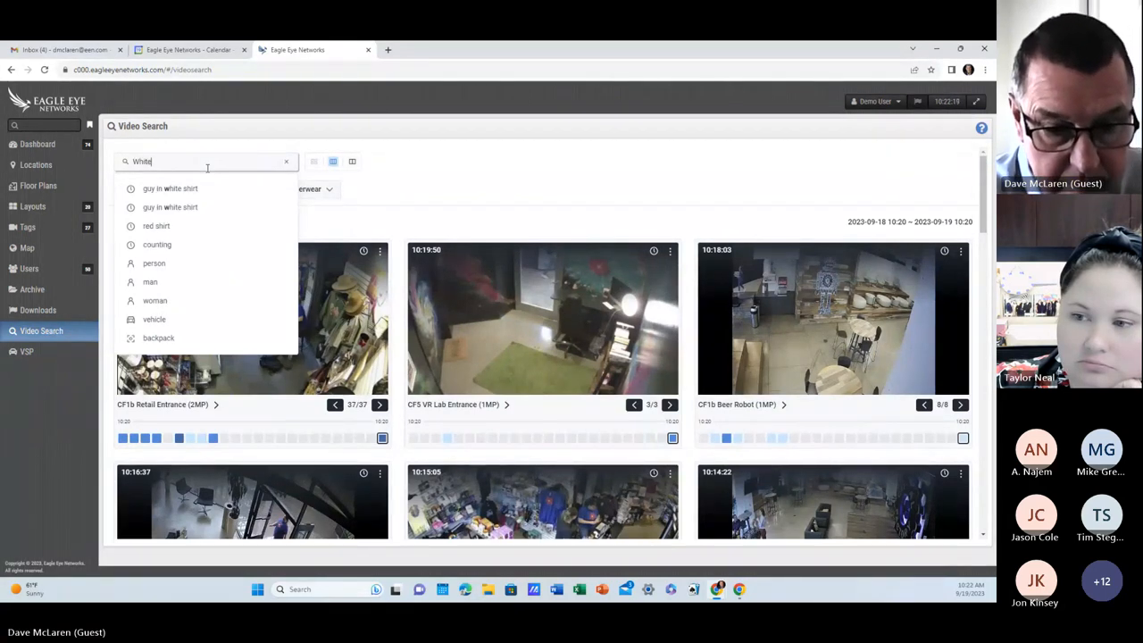
text(car)
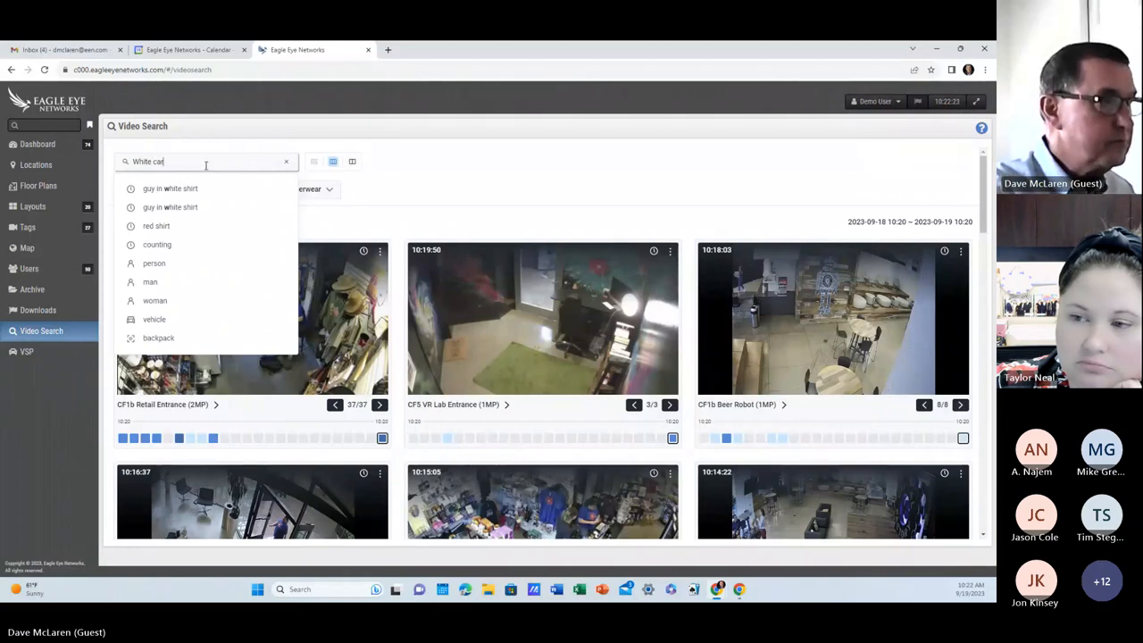
right_click(397, 171)
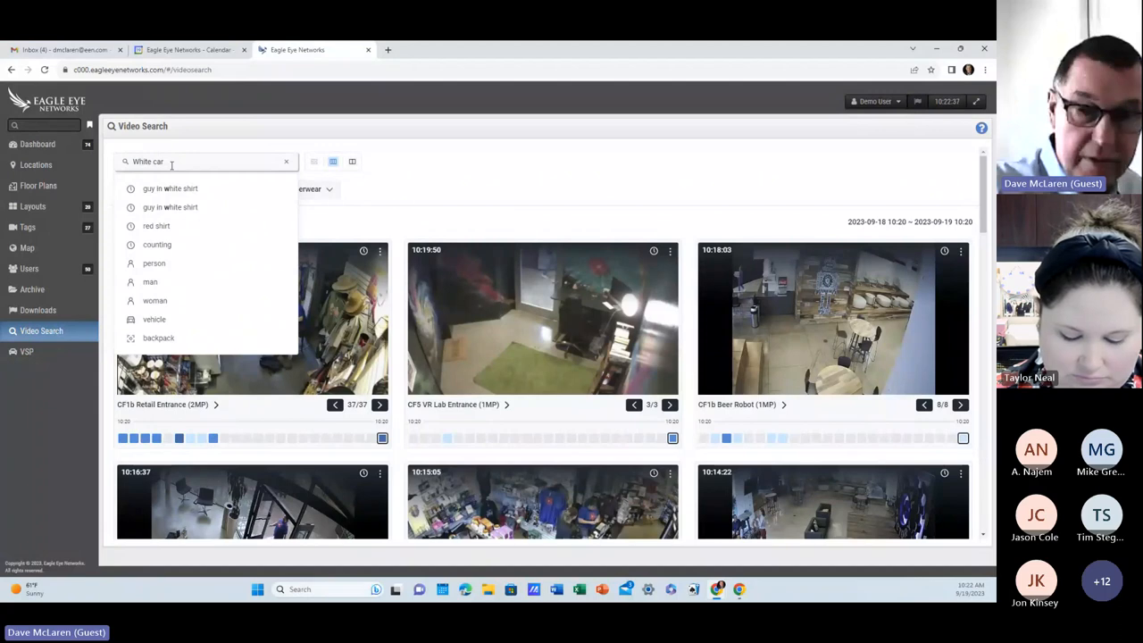
- Clear the box and enter 'White vehicle' as the search query
click(286, 161)
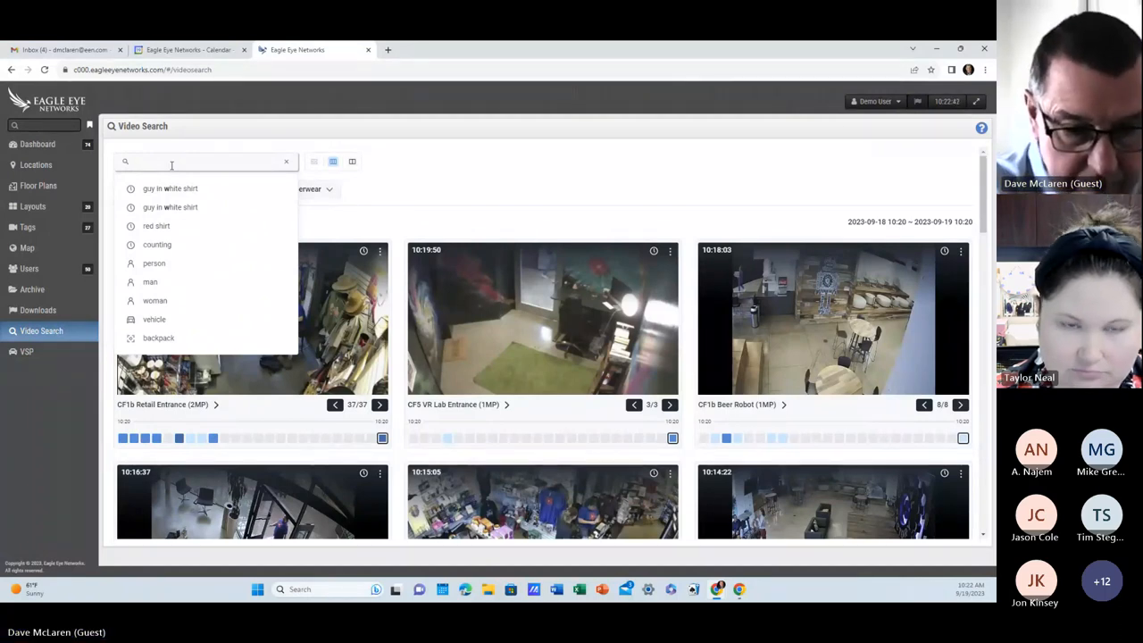
text(White v)
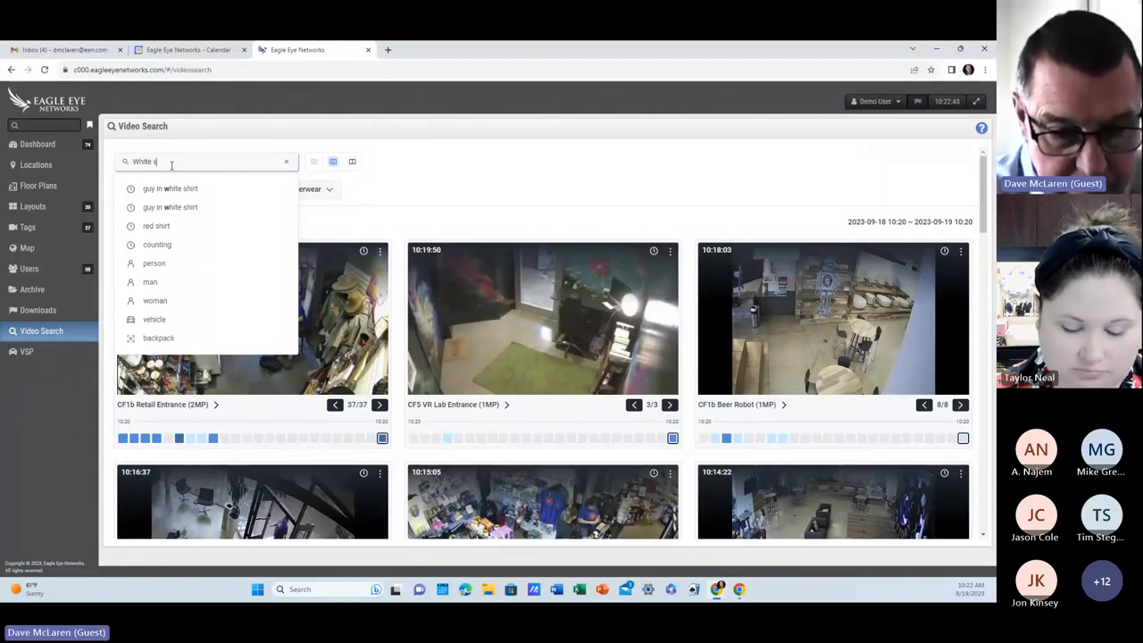
text(ehicle)
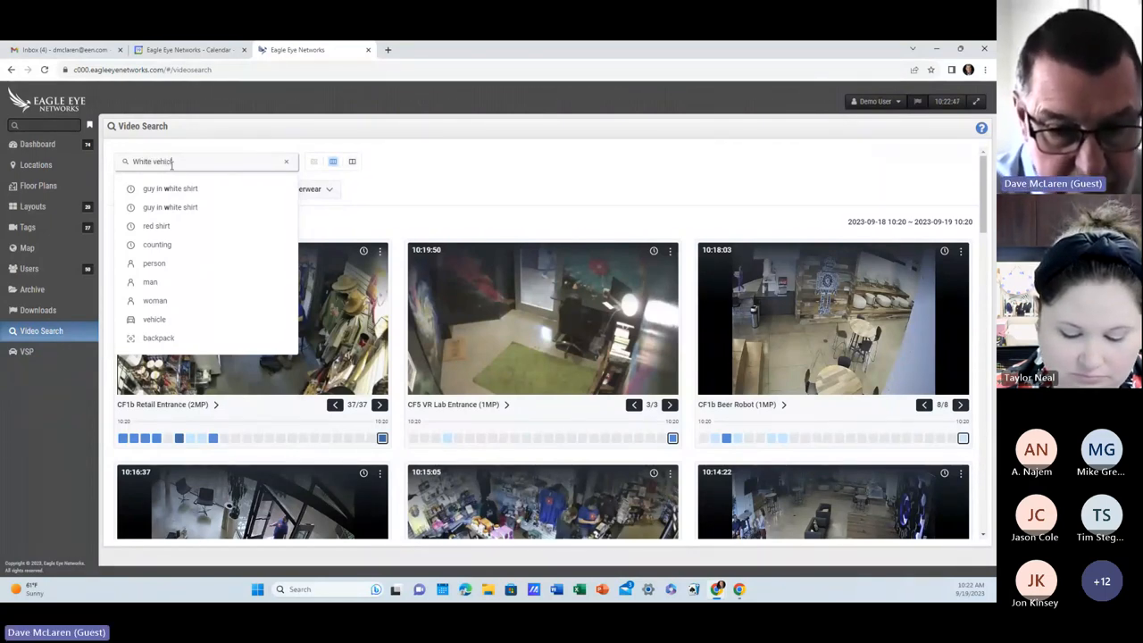
text(e)
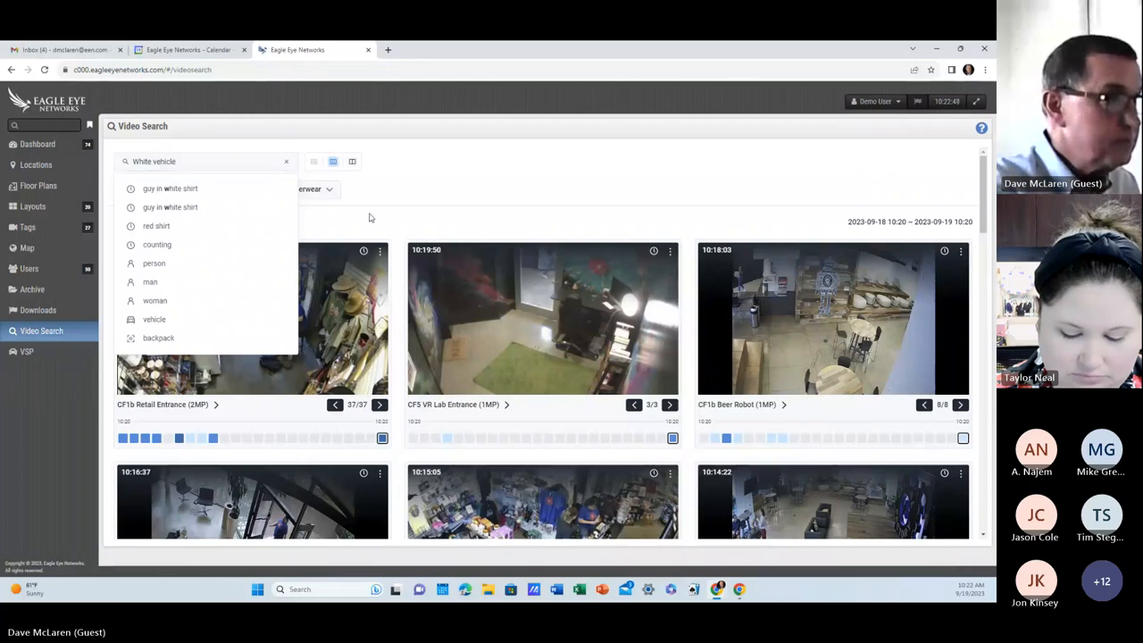
mouse_move(447, 196)
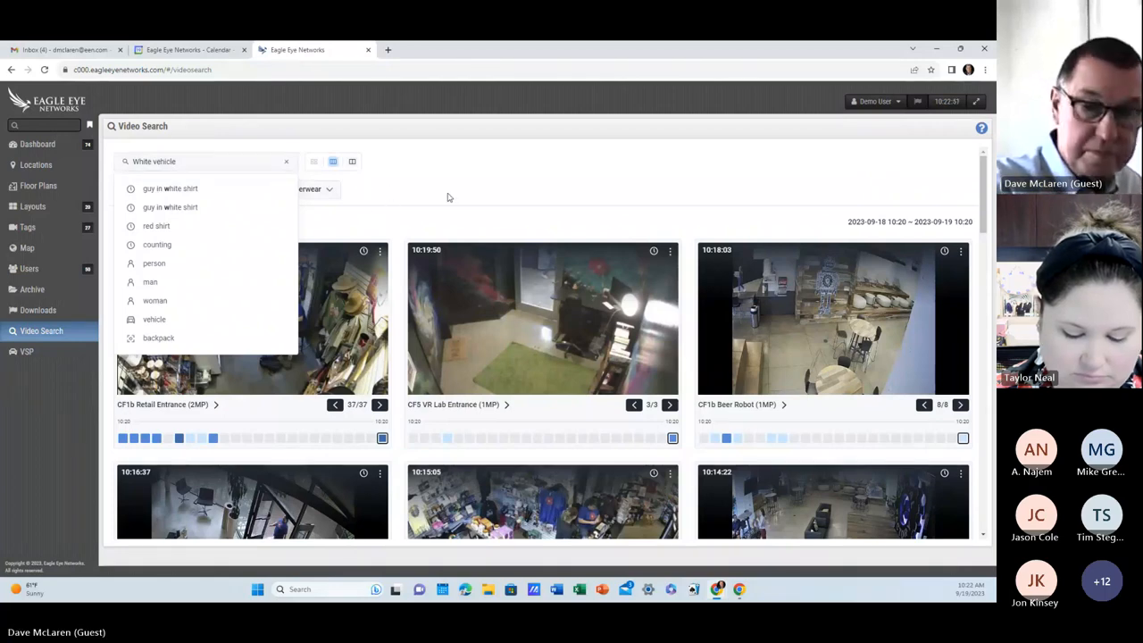
mouse_move(285, 189)
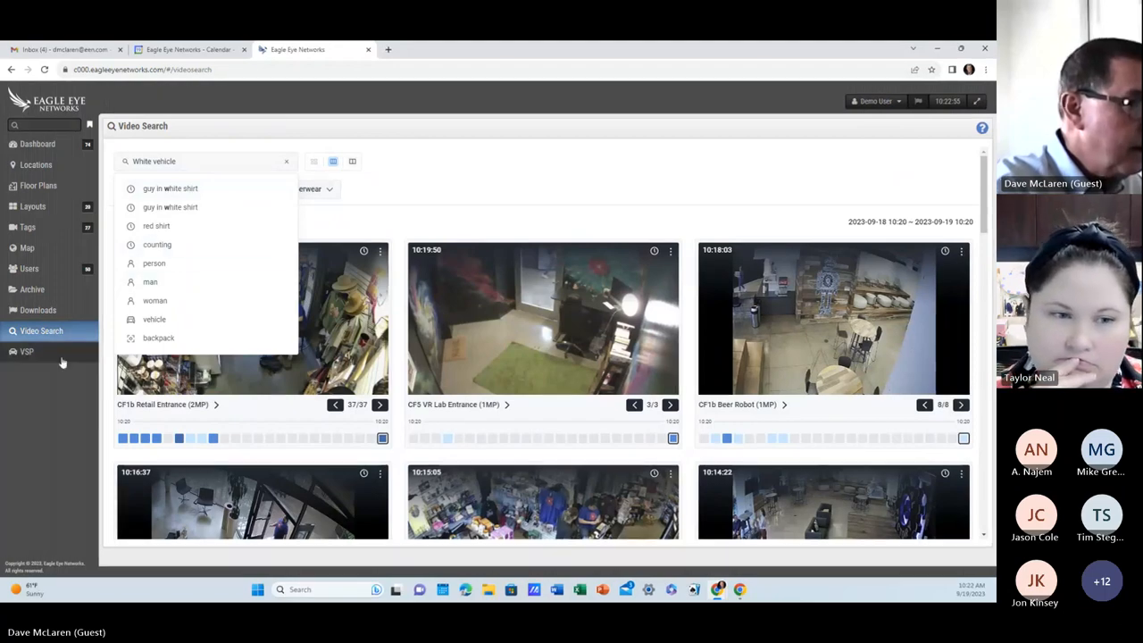
- Reopen Video Search from Layouts with an empty query and show suggestions including 'White vehicle'
click(32, 205)
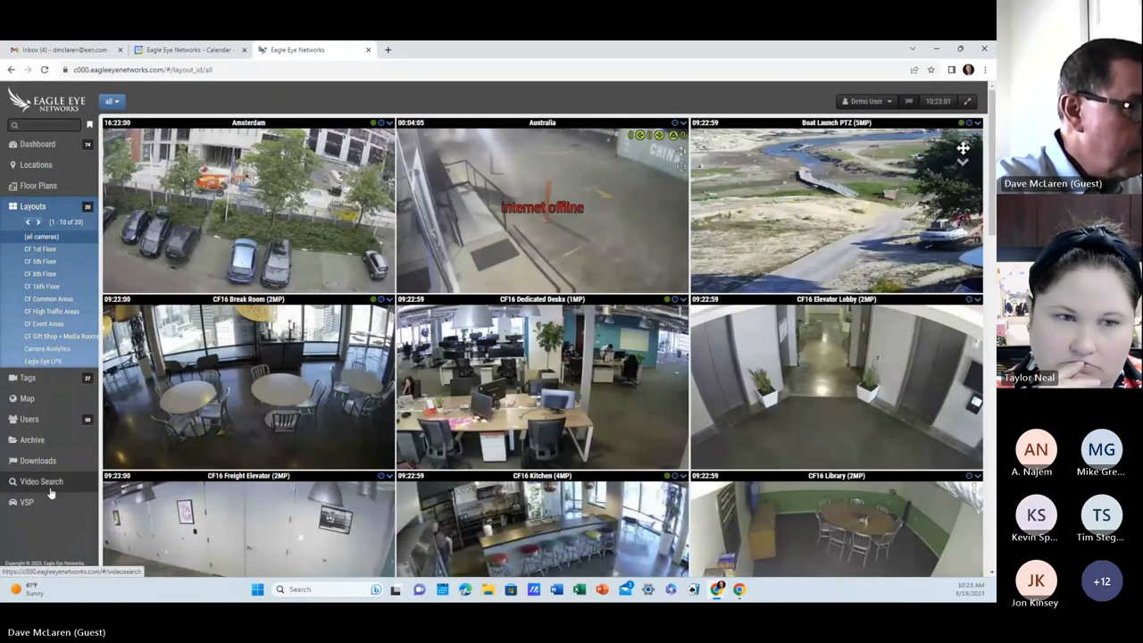
click(41, 483)
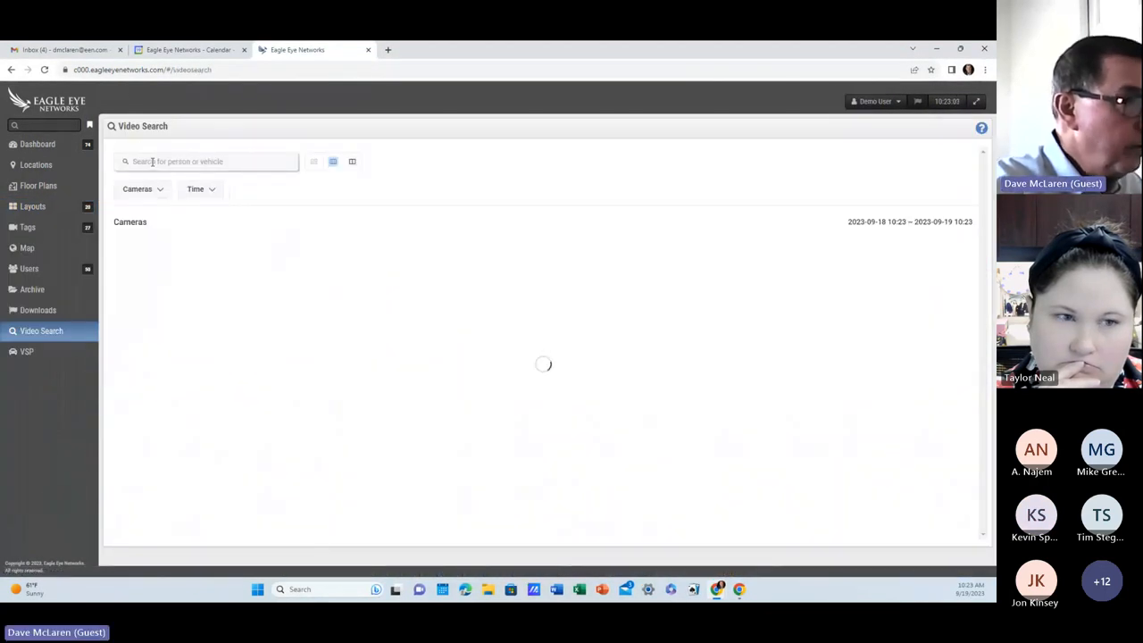
click(207, 160)
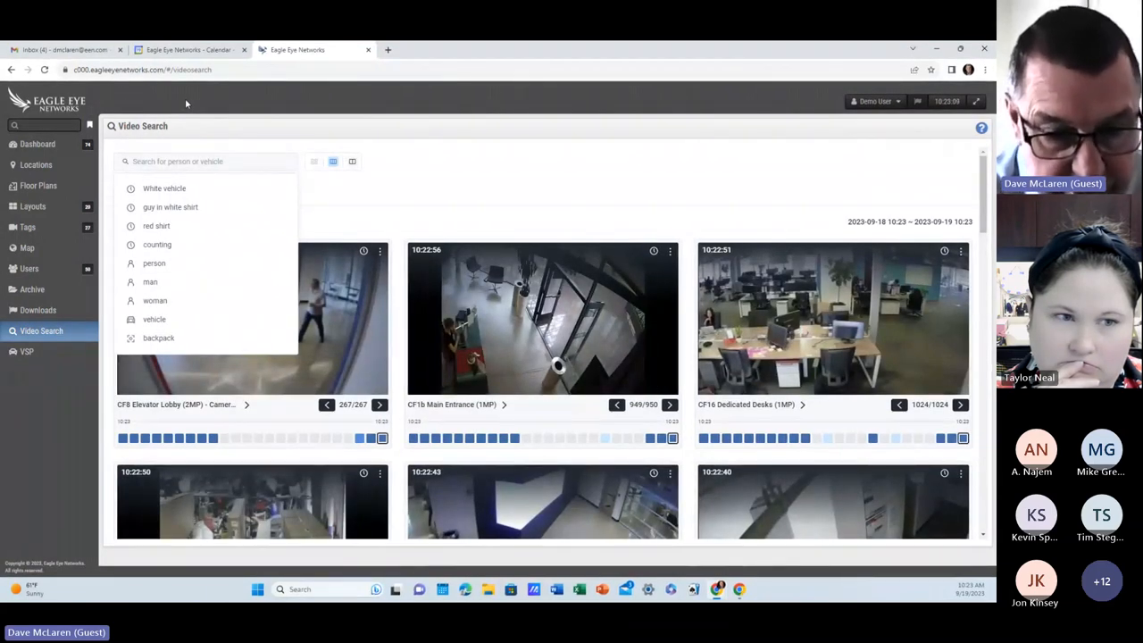
mouse_move(132, 119)
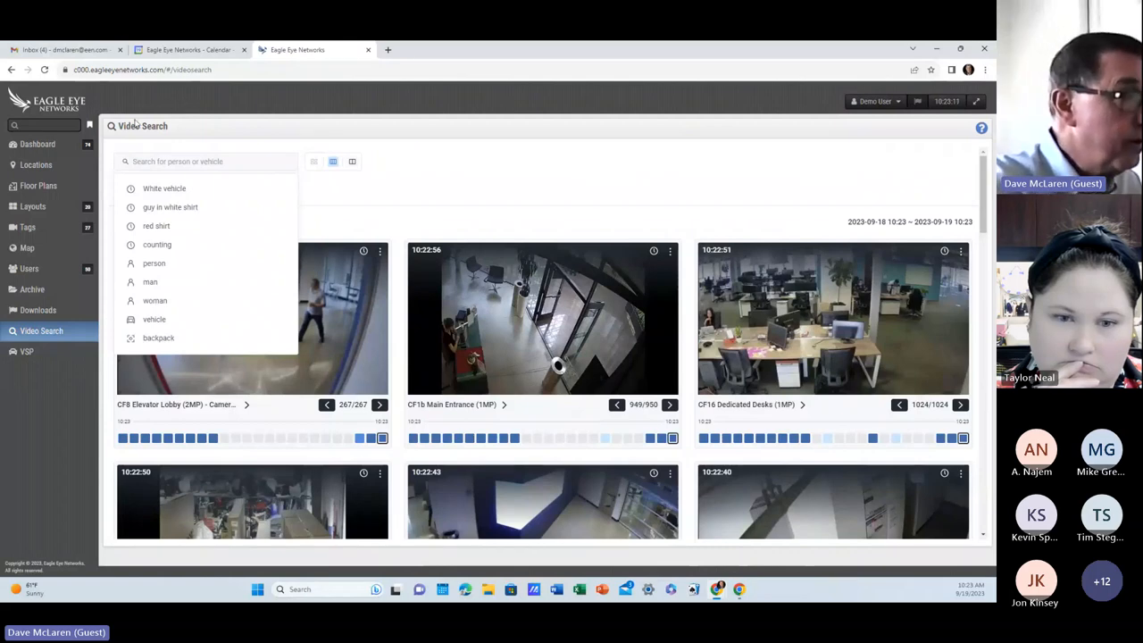
- Run the suggested 'white vehicle' search and jump to a later CFW Entrance LPR sighting
click(165, 189)
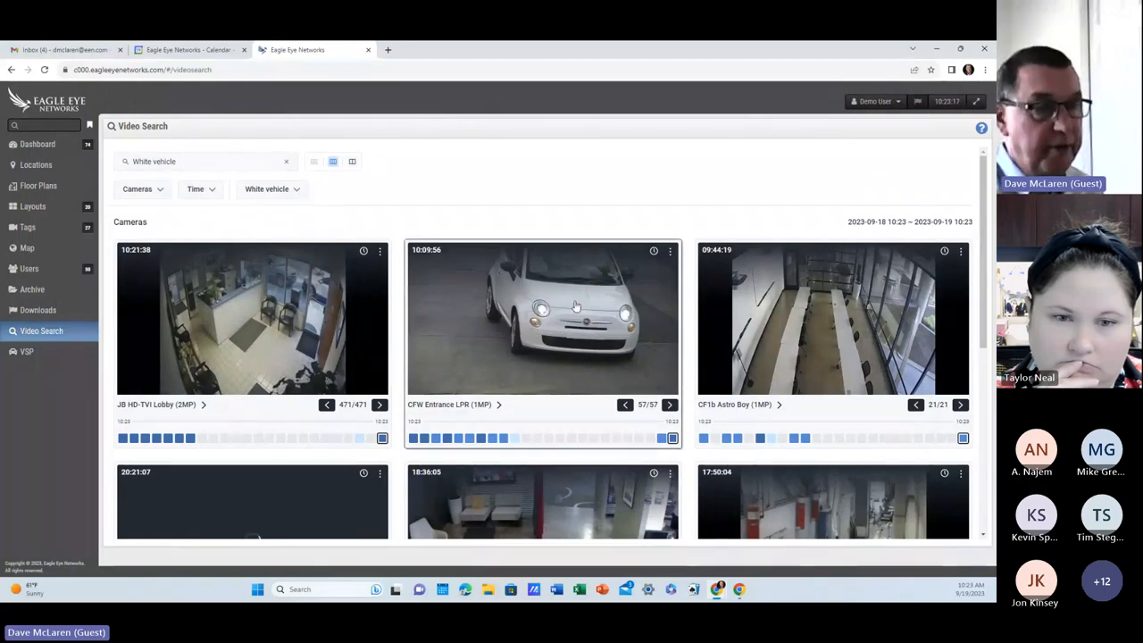
scroll(down, 3)
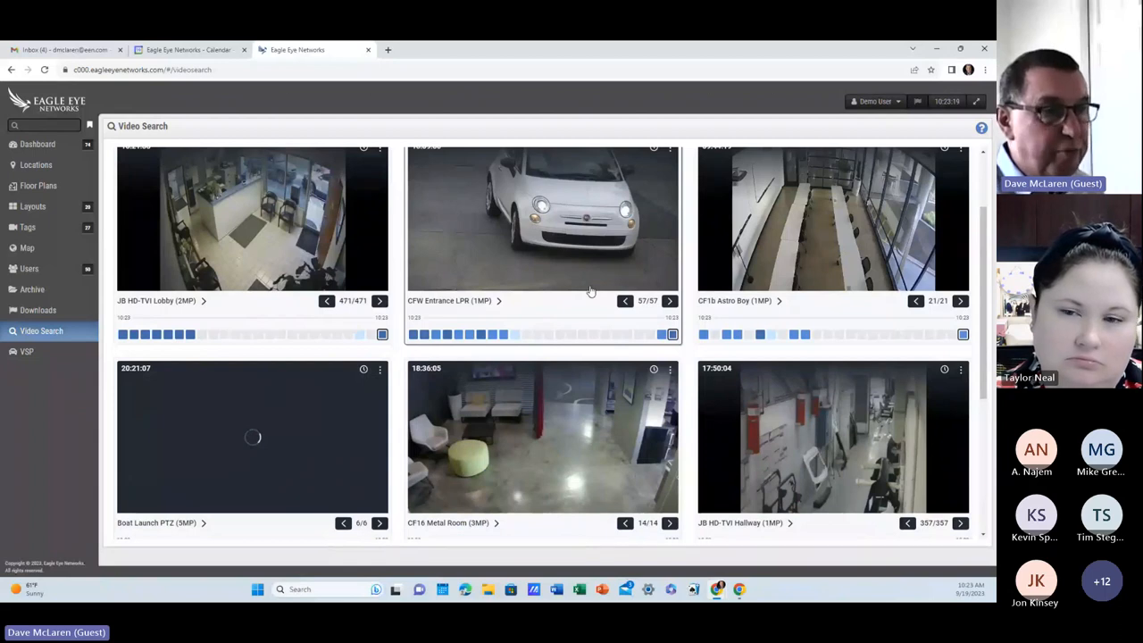
scroll(down, 3)
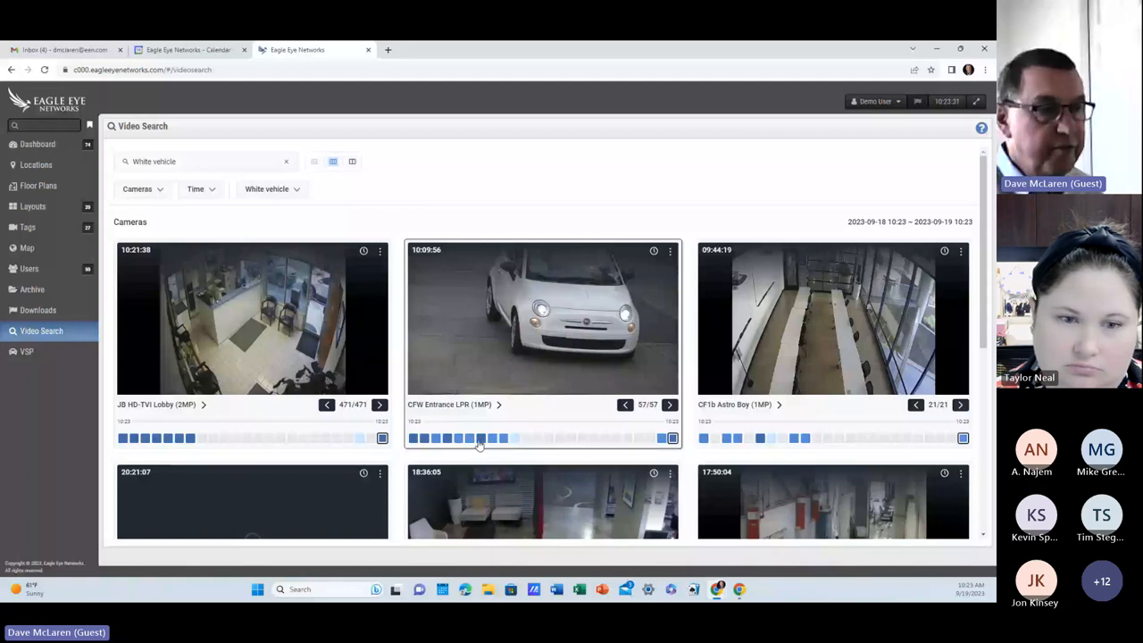
click(481, 438)
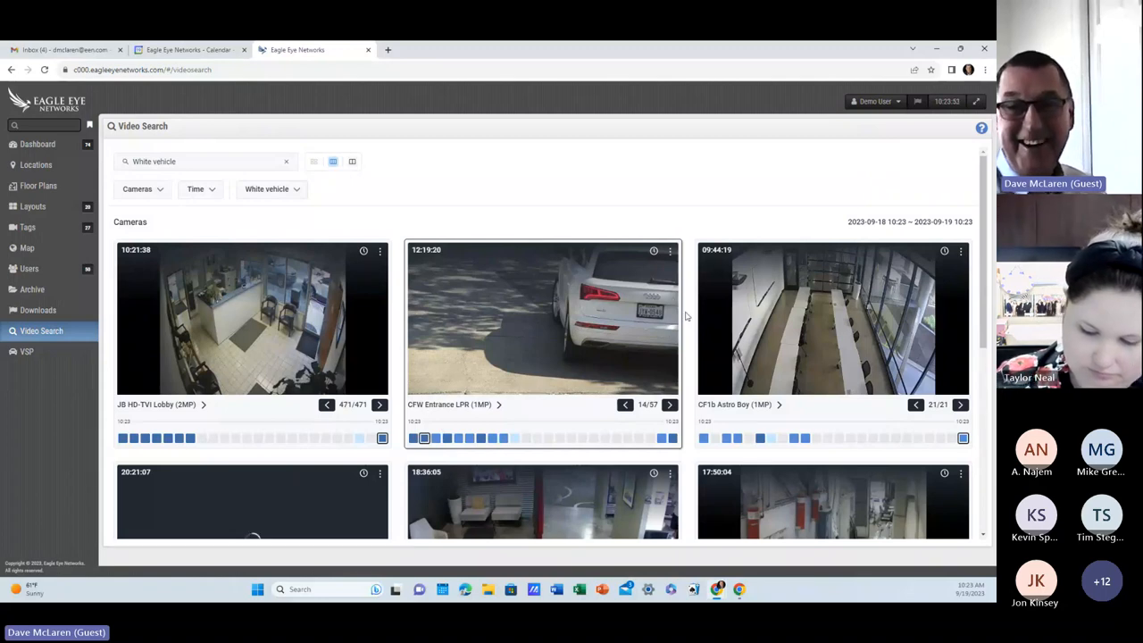
mouse_move(578, 195)
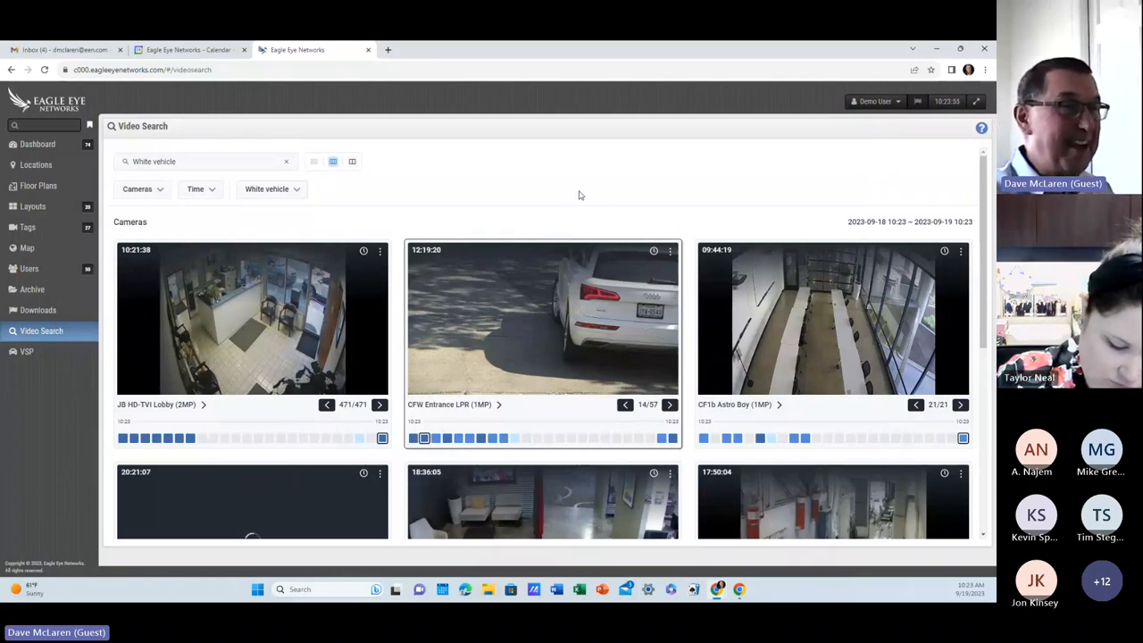
mouse_move(350, 241)
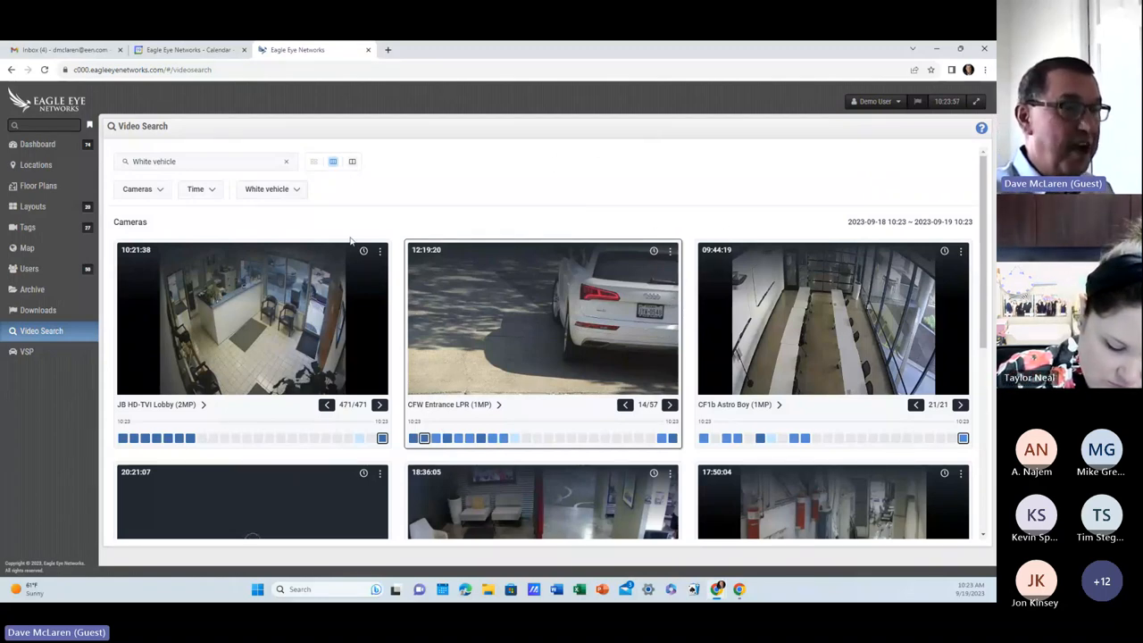
mouse_move(25, 350)
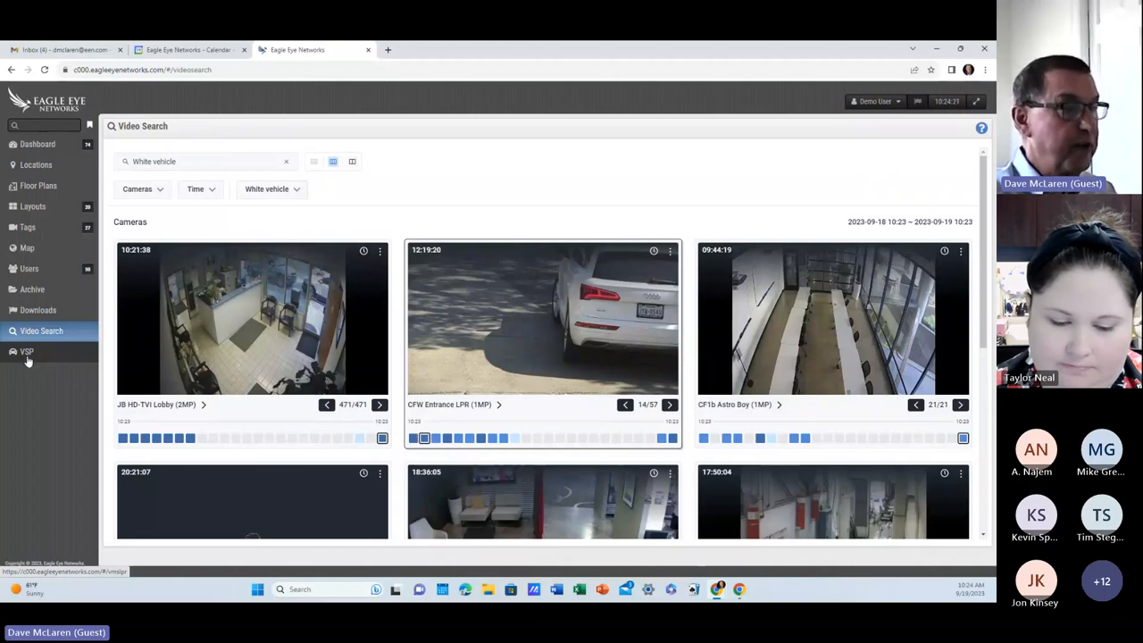
click(25, 350)
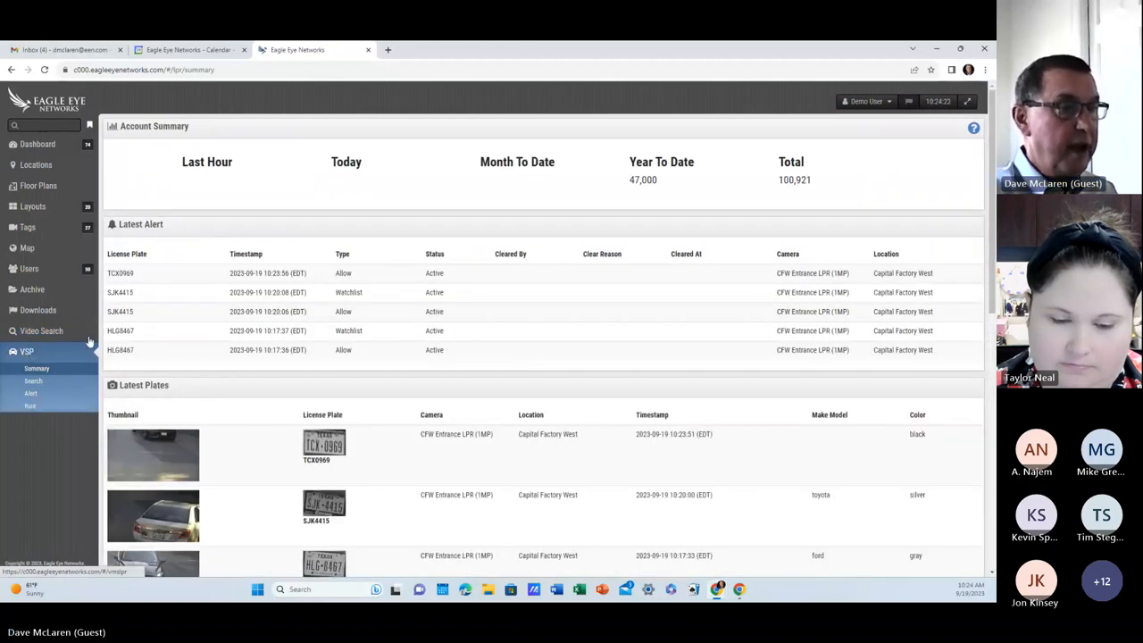
scroll(down, 3)
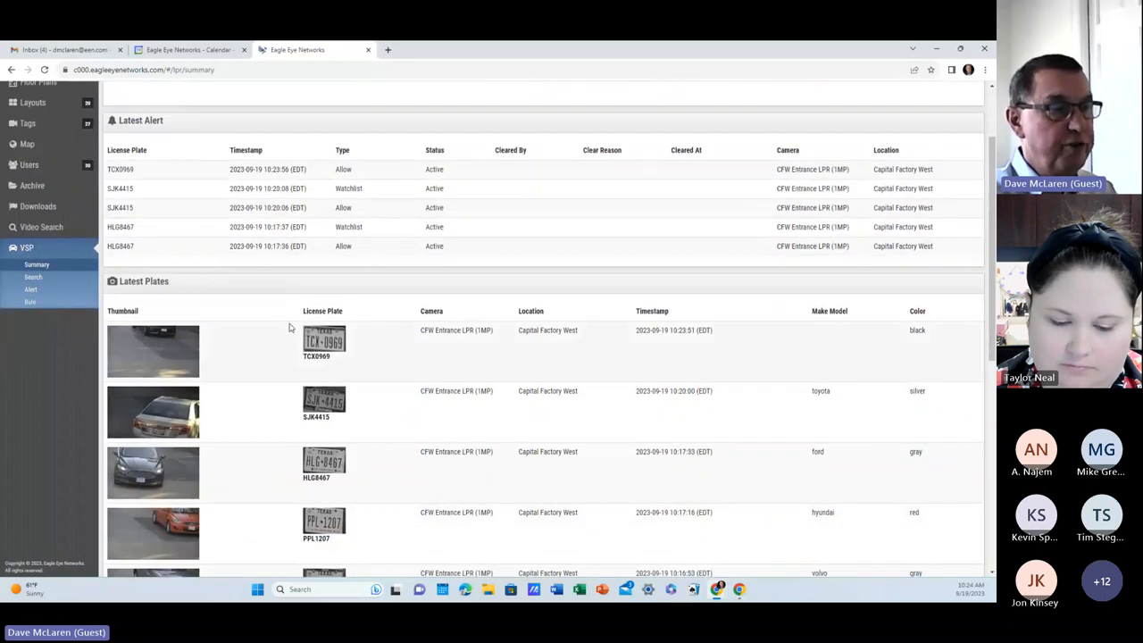
scroll(down, 3)
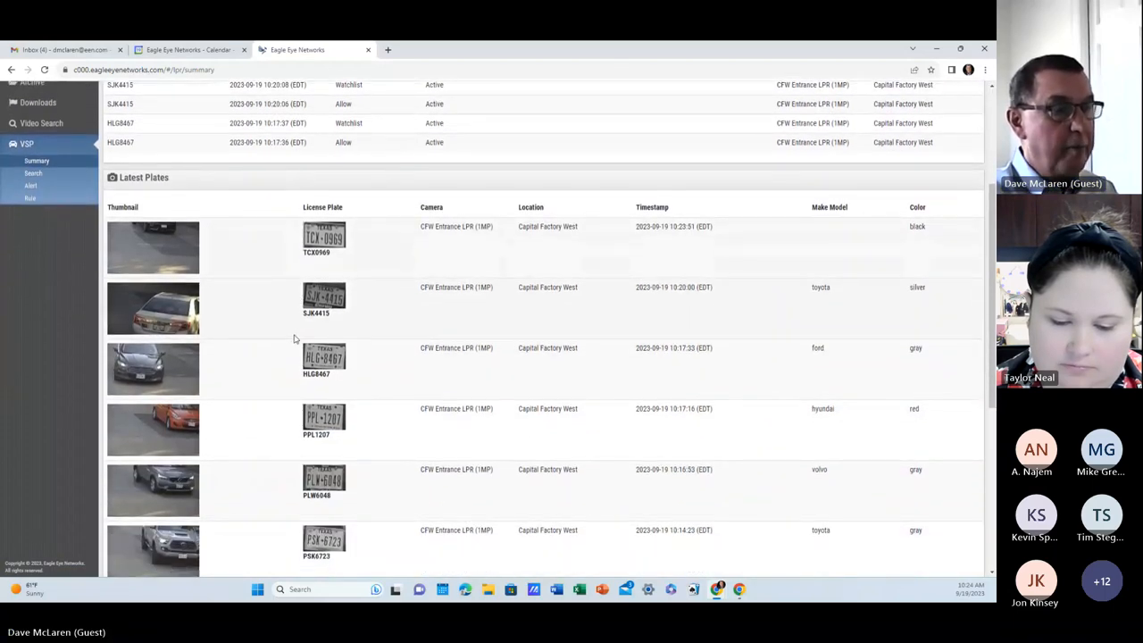
mouse_move(522, 243)
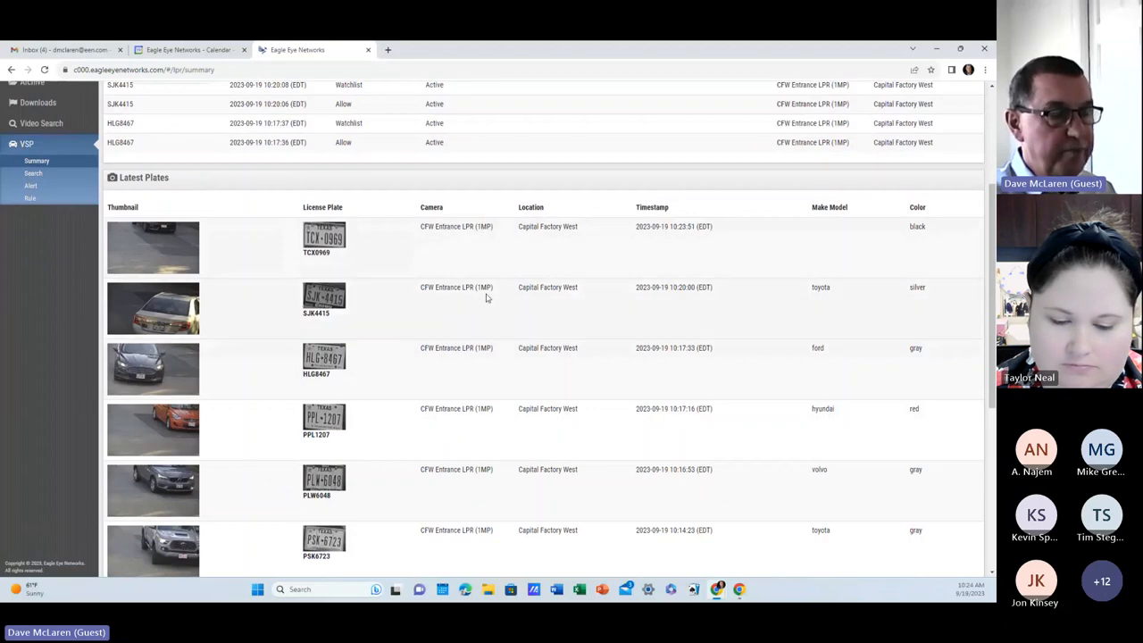
mouse_move(150, 436)
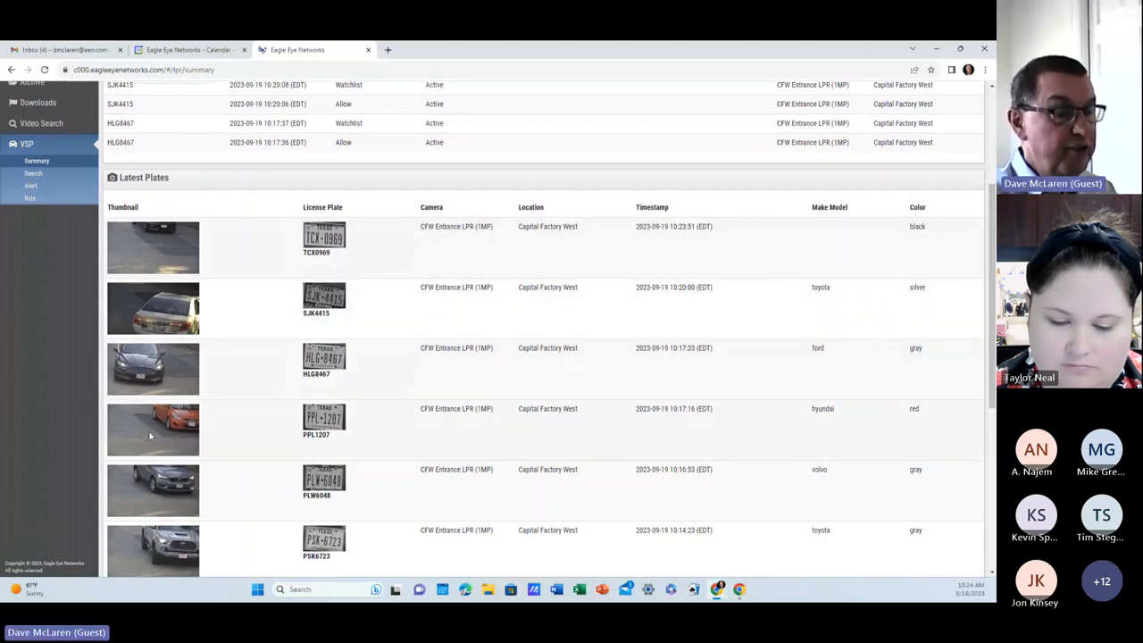
scroll(down, 3)
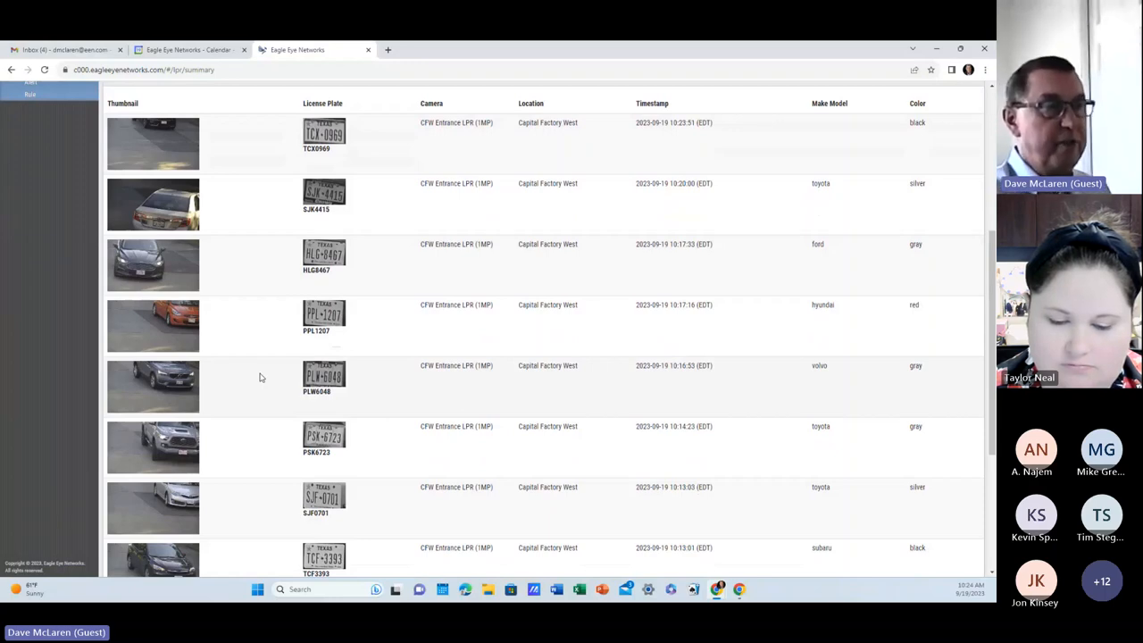
mouse_move(311, 467)
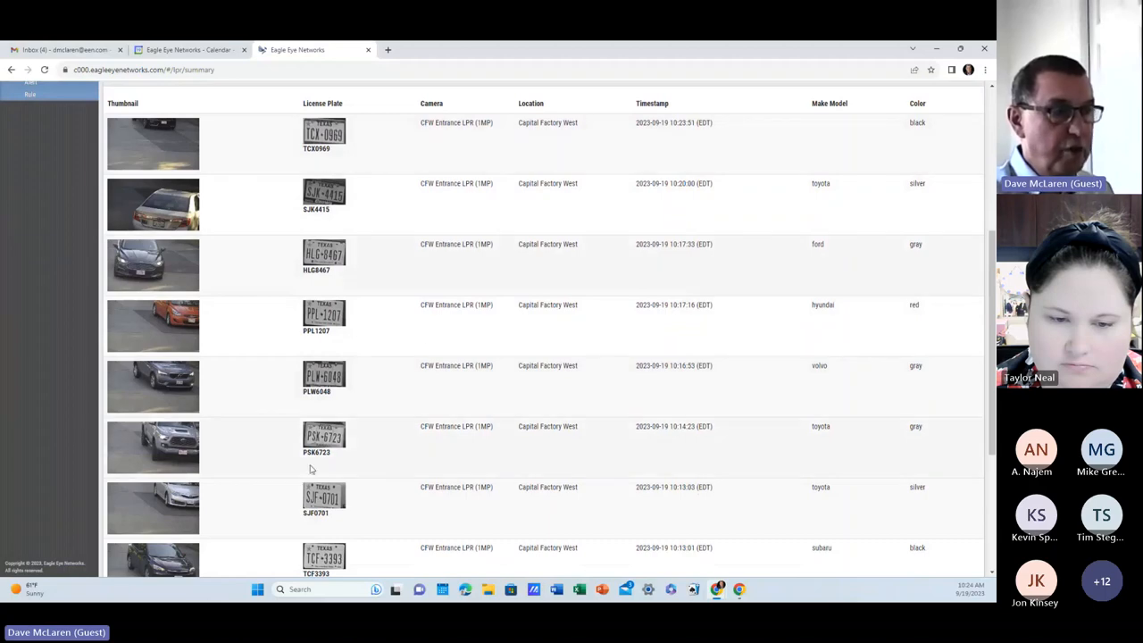
mouse_move(816, 425)
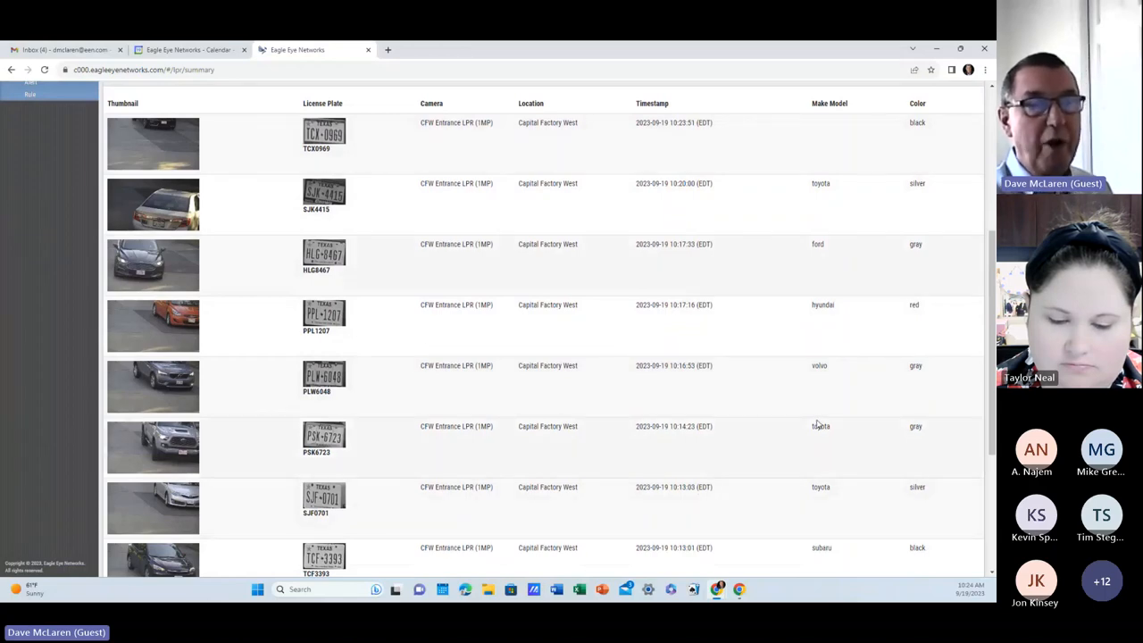
mouse_move(803, 432)
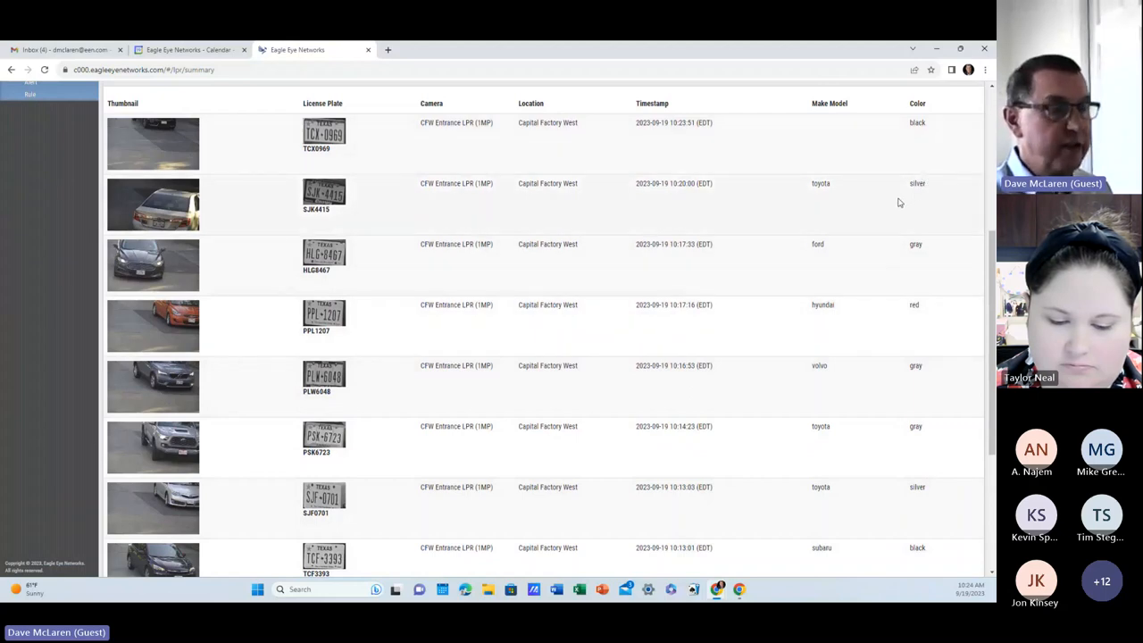
scroll(down, 3)
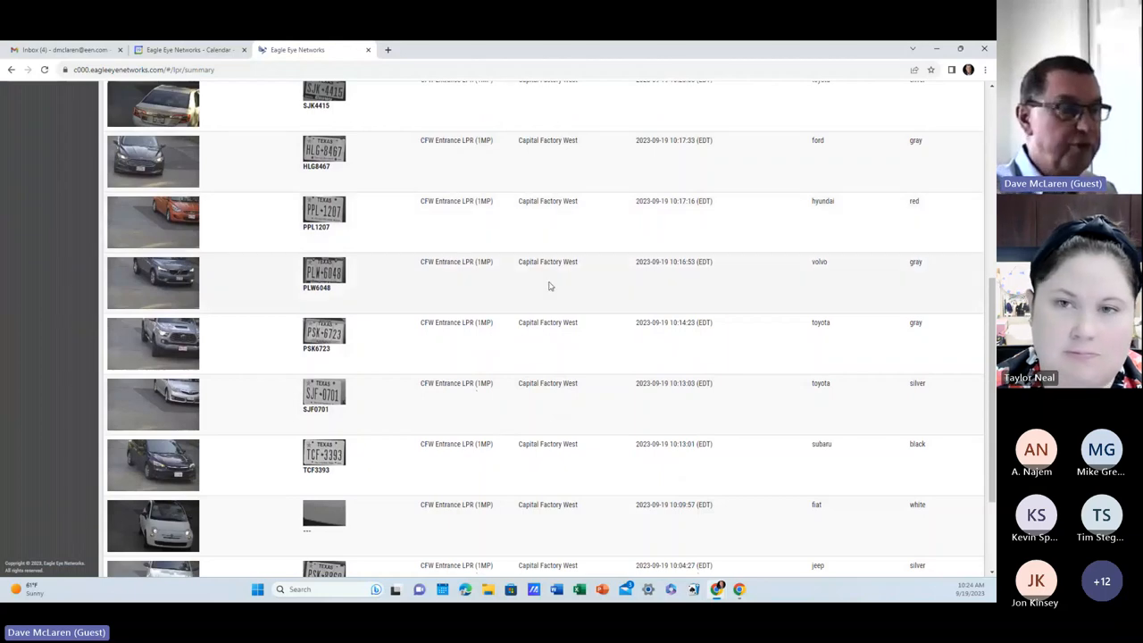
mouse_move(571, 258)
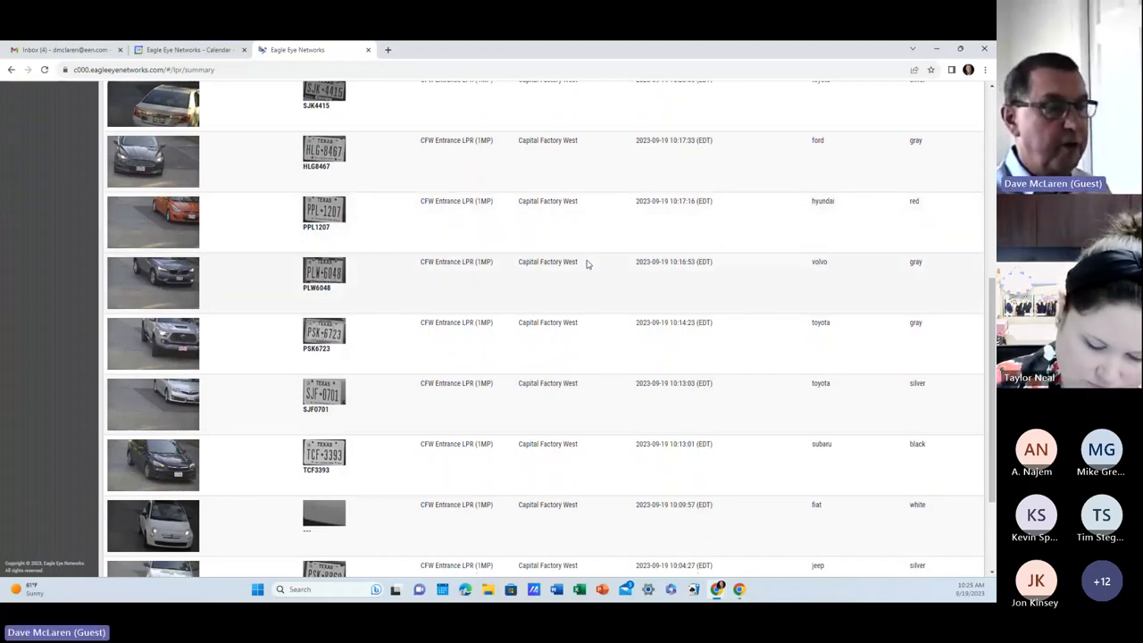
mouse_move(464, 335)
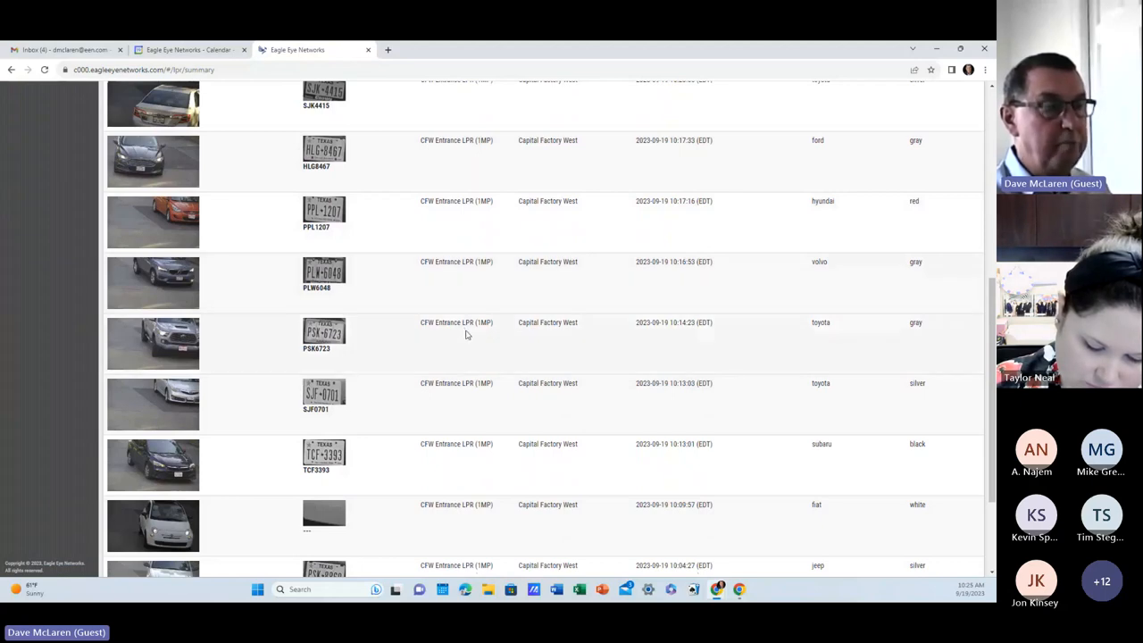
scroll(up, 3)
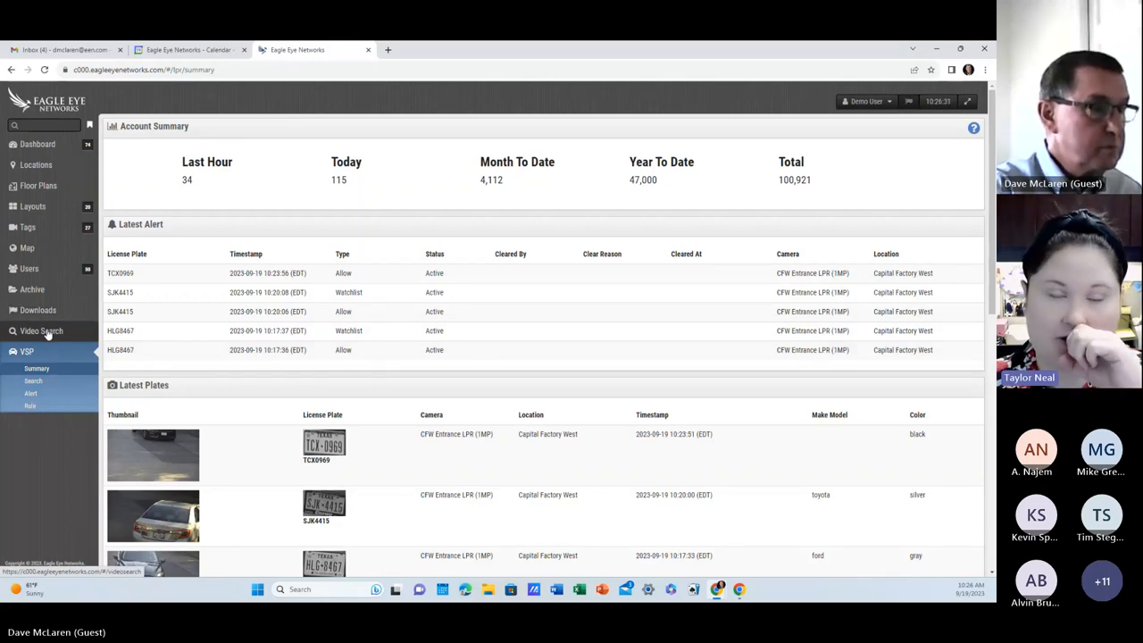
- Search all cameras for 'white ford mustang', which returns no results
click(41, 330)
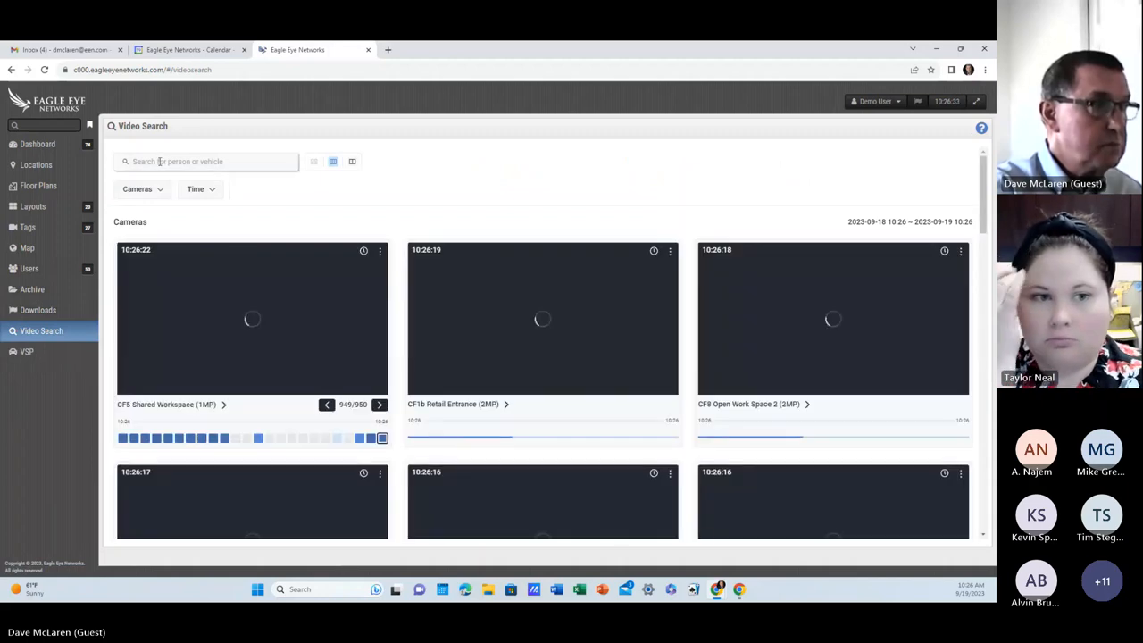
click(205, 161)
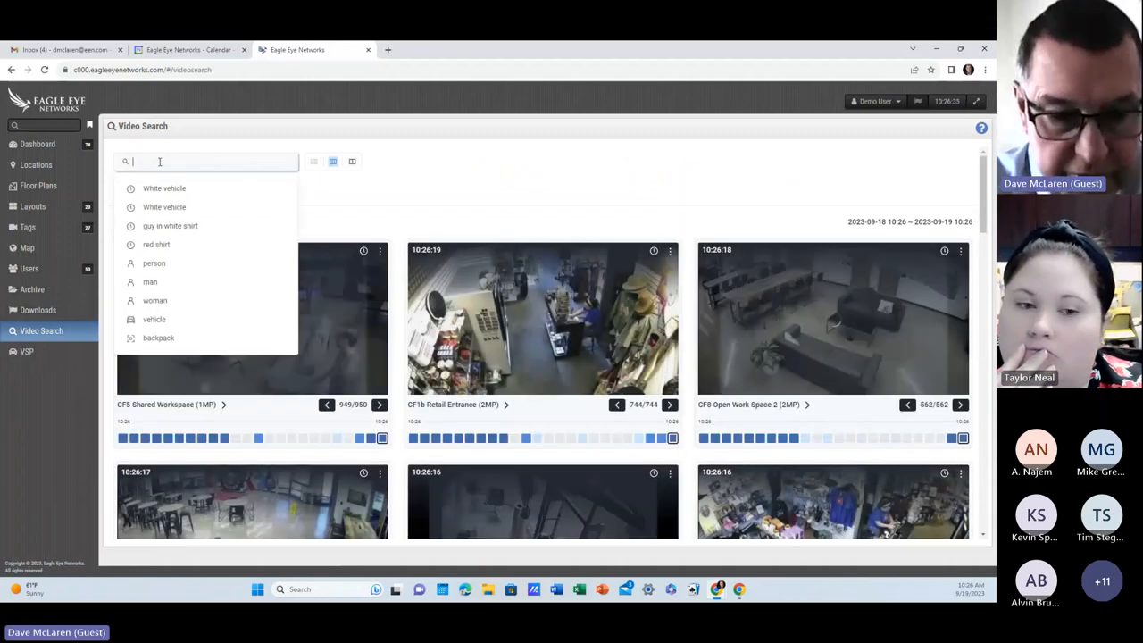
text(white ford)
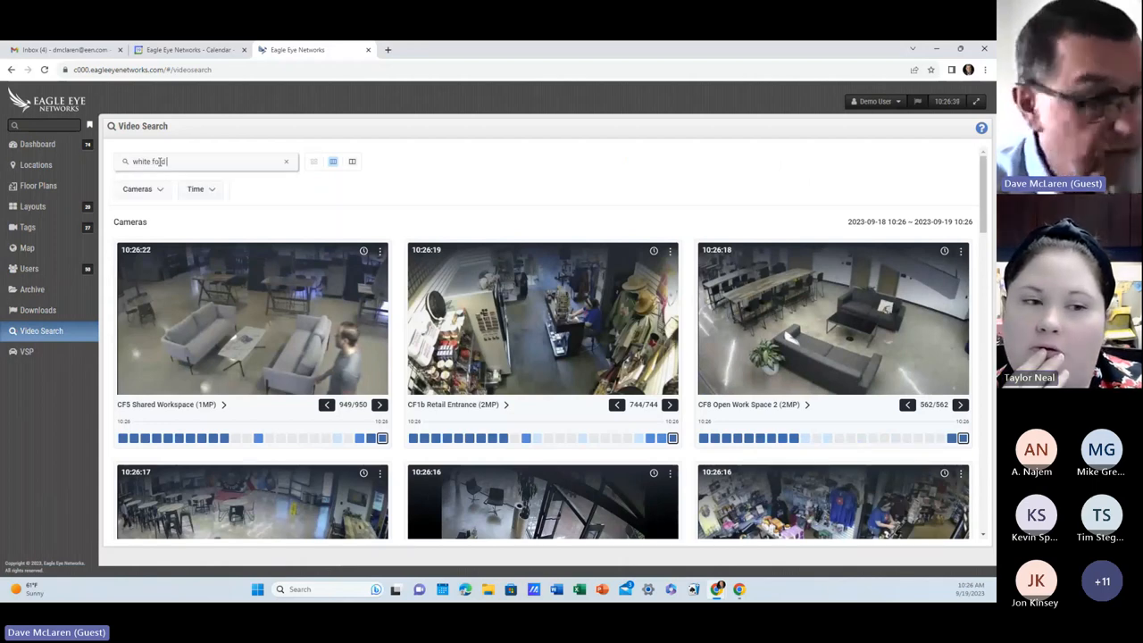
text(m)
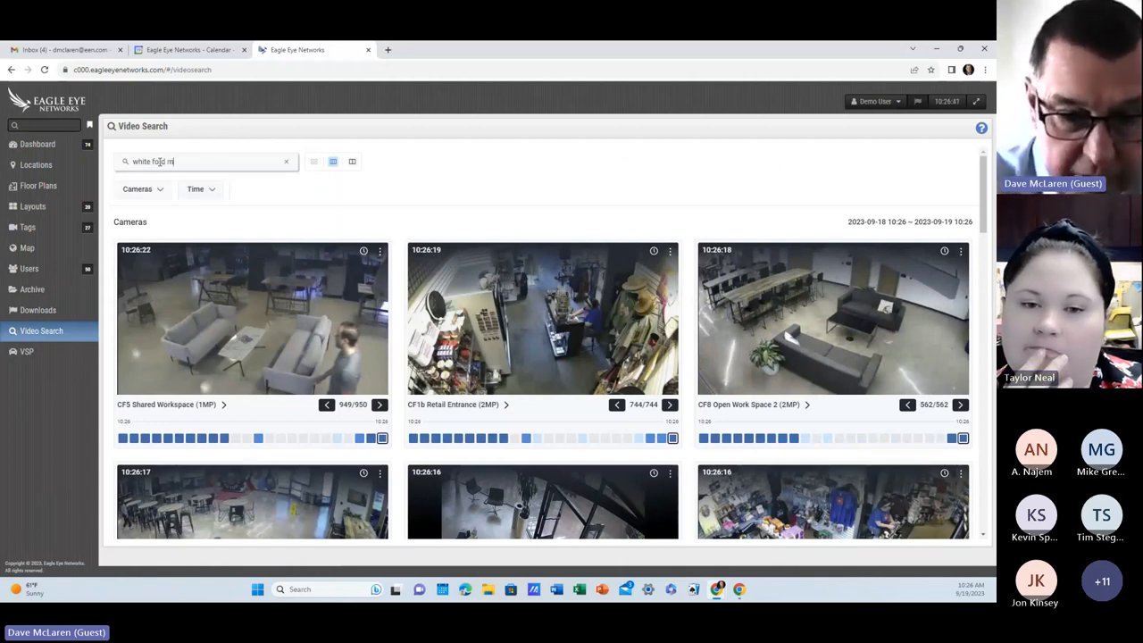
text(ustang)
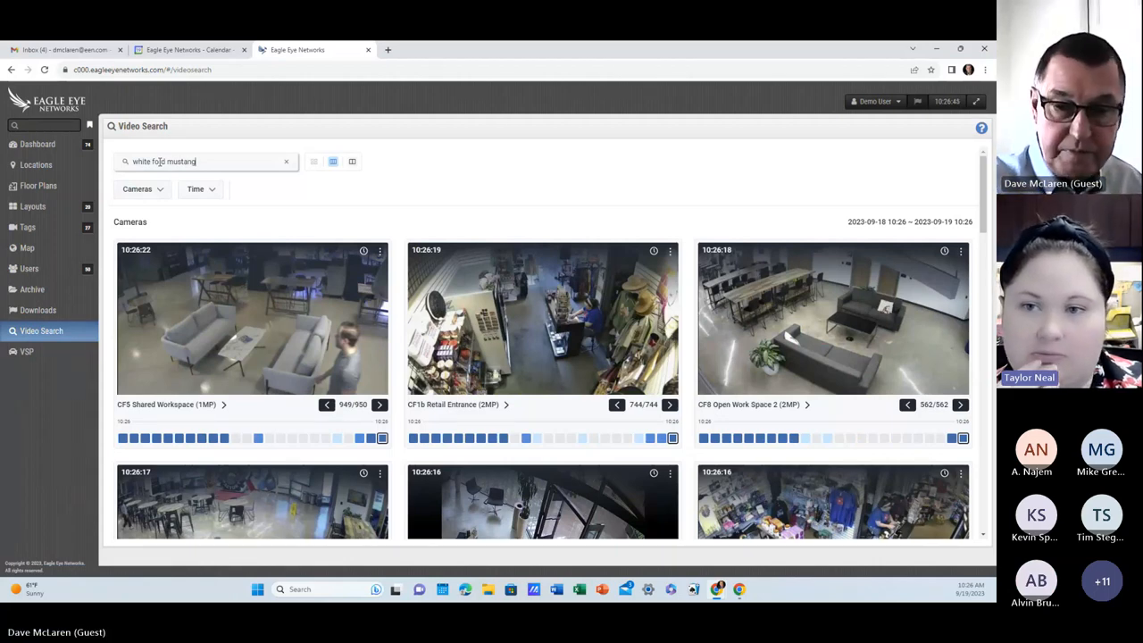
click(200, 189)
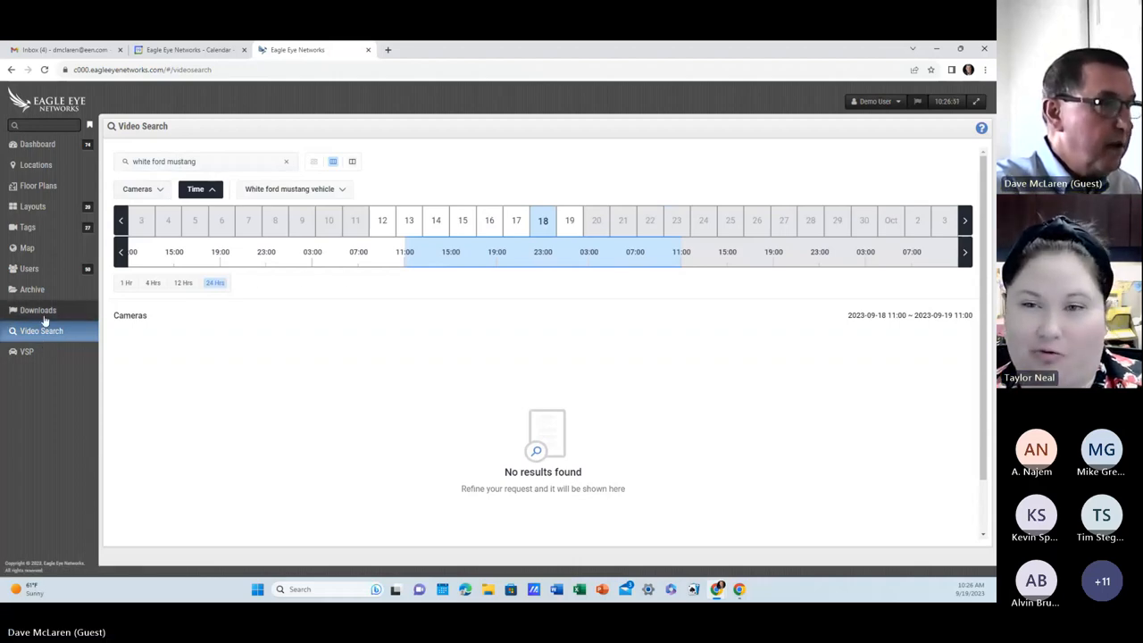
- Visit the license plate summary and Layouts, then return to an empty Video Search
click(26, 350)
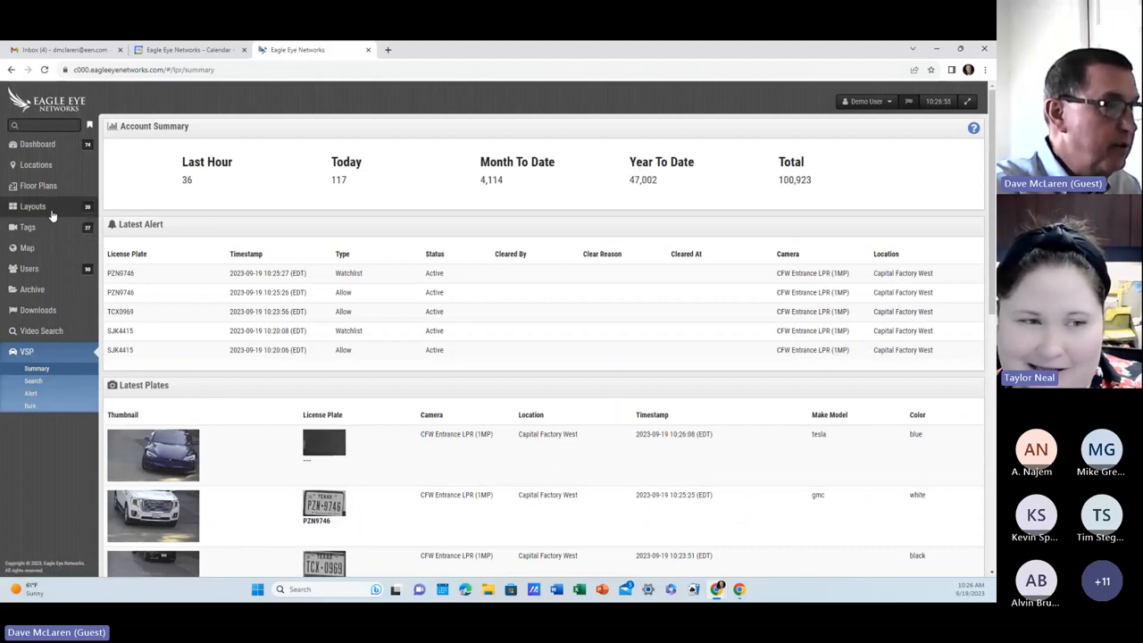
click(32, 207)
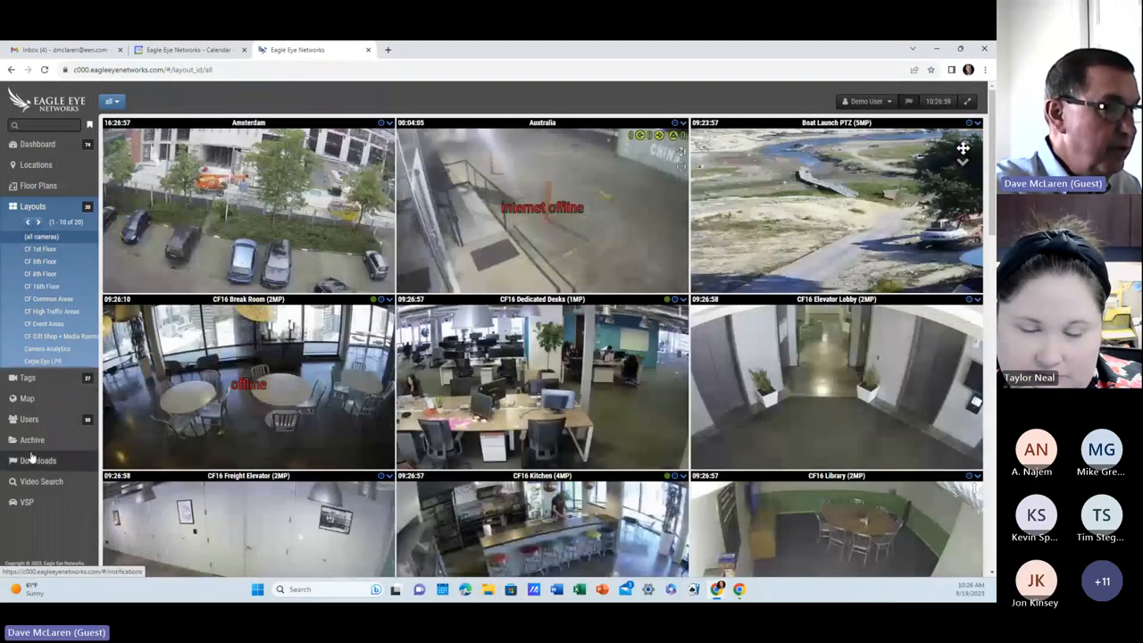
click(41, 482)
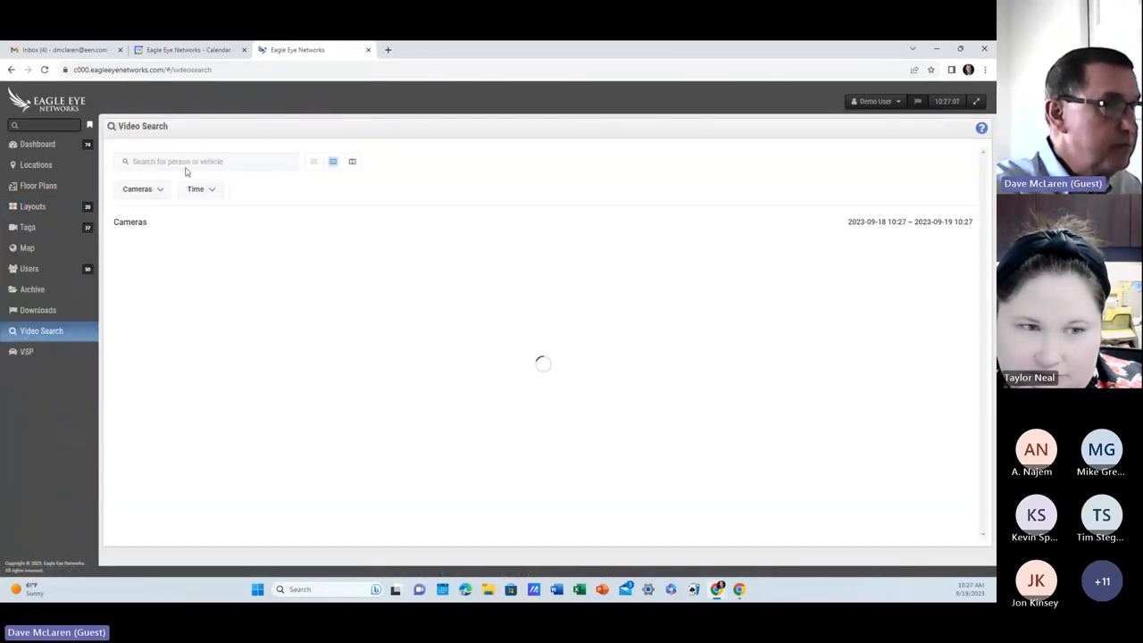
- Change the suggested query to 'white audi', then switch to the license plate summary
click(214, 161)
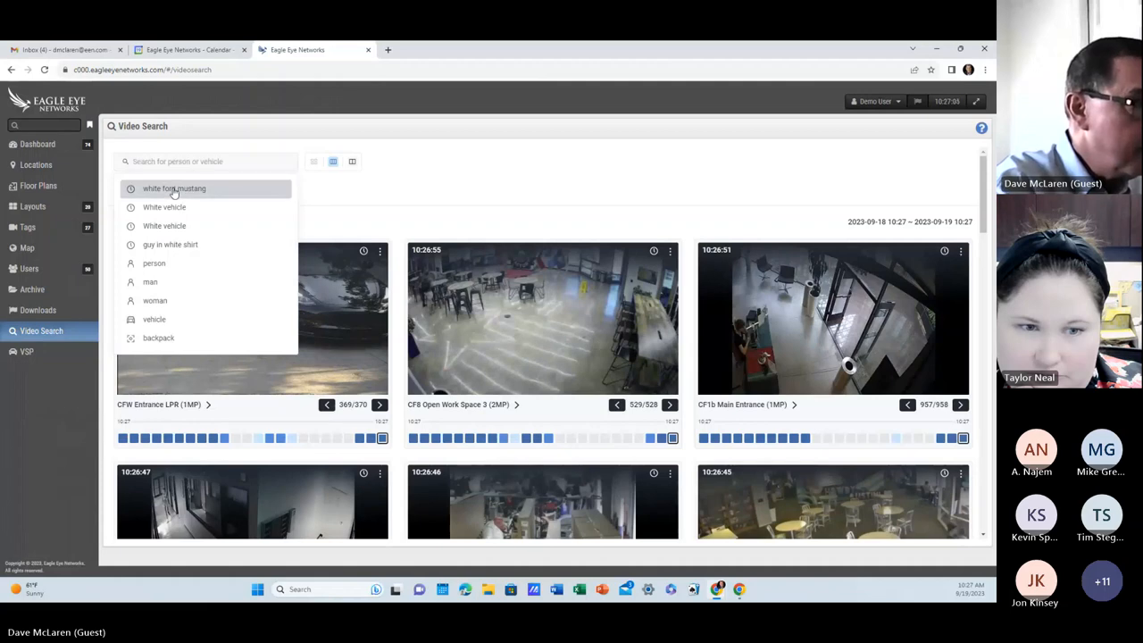
click(175, 189)
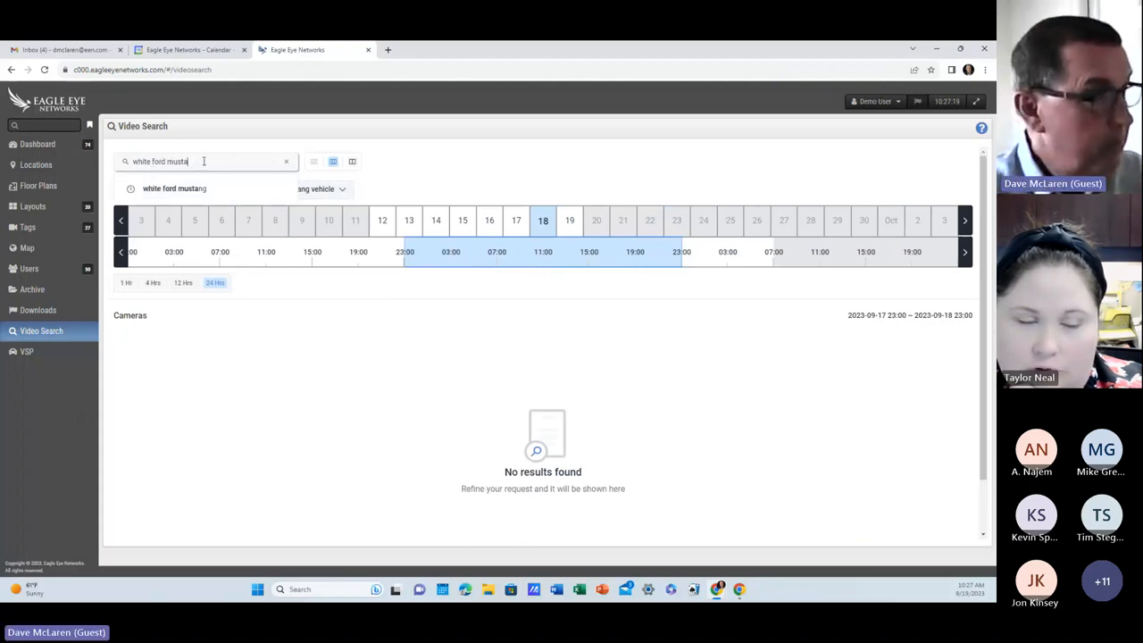
key(BackSpace)
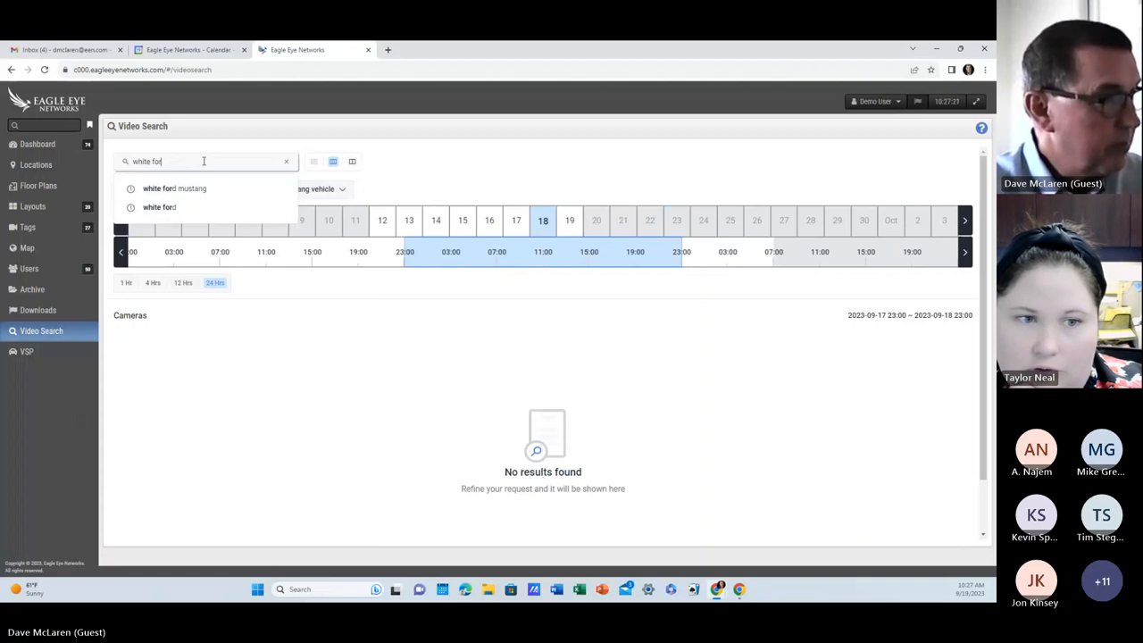
key(Backspace)
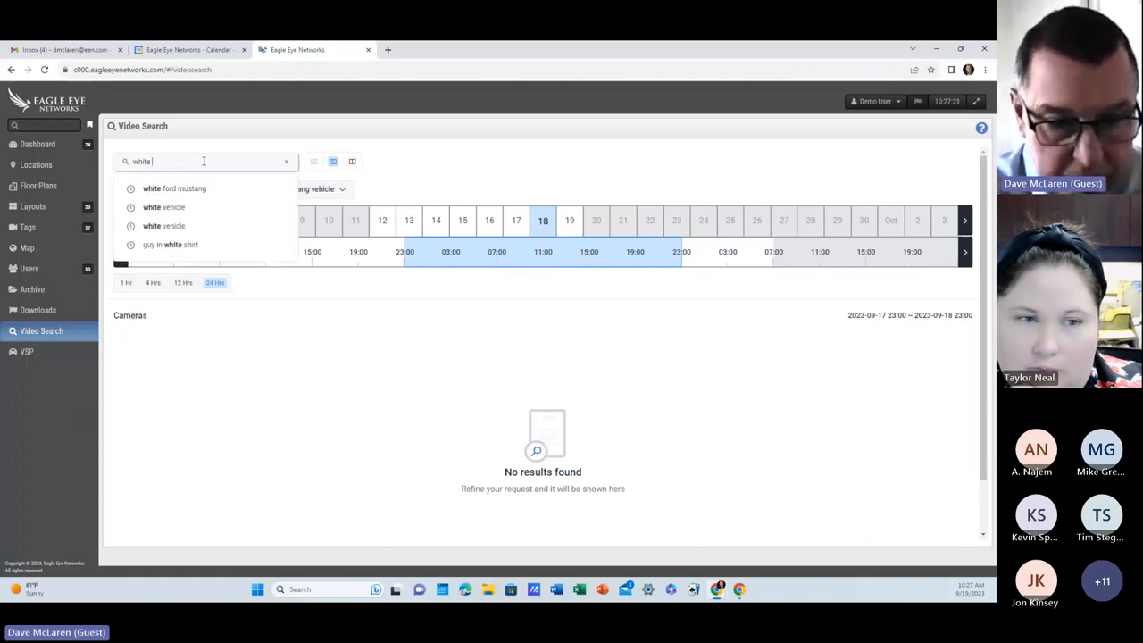
text(audi)
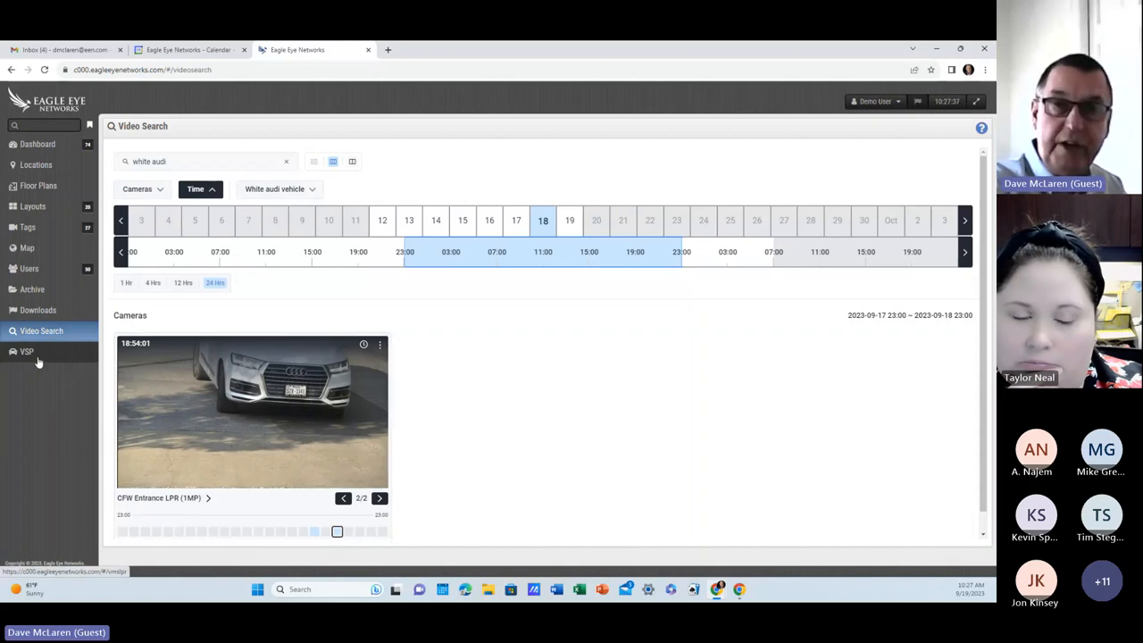
click(25, 350)
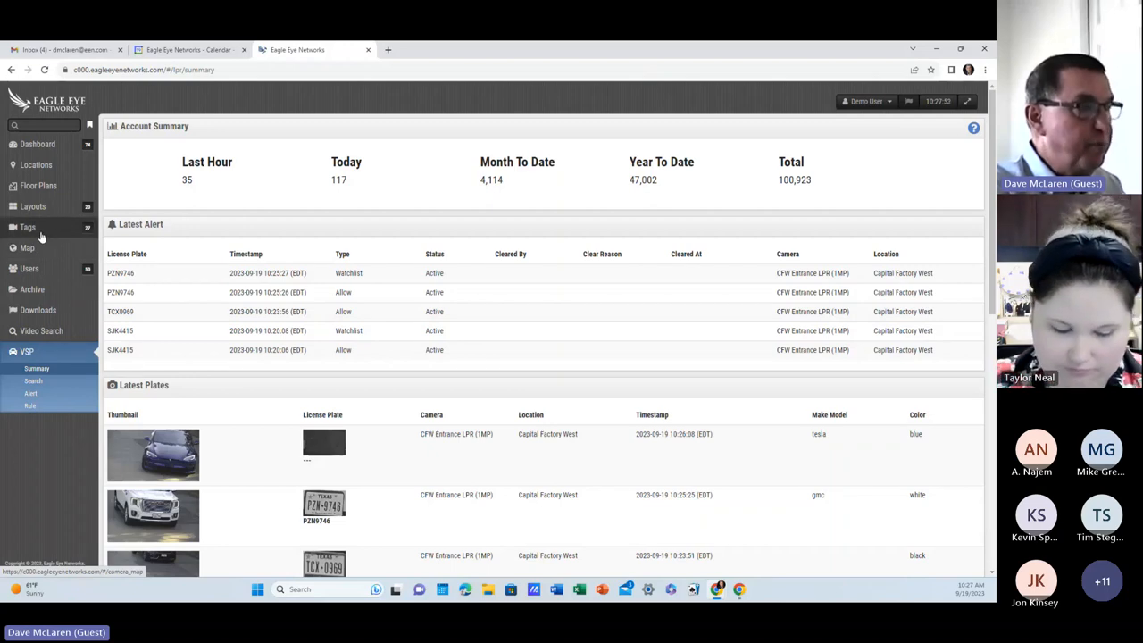
- Show the tagged-camera grid, then go to the building floor plans
click(27, 227)
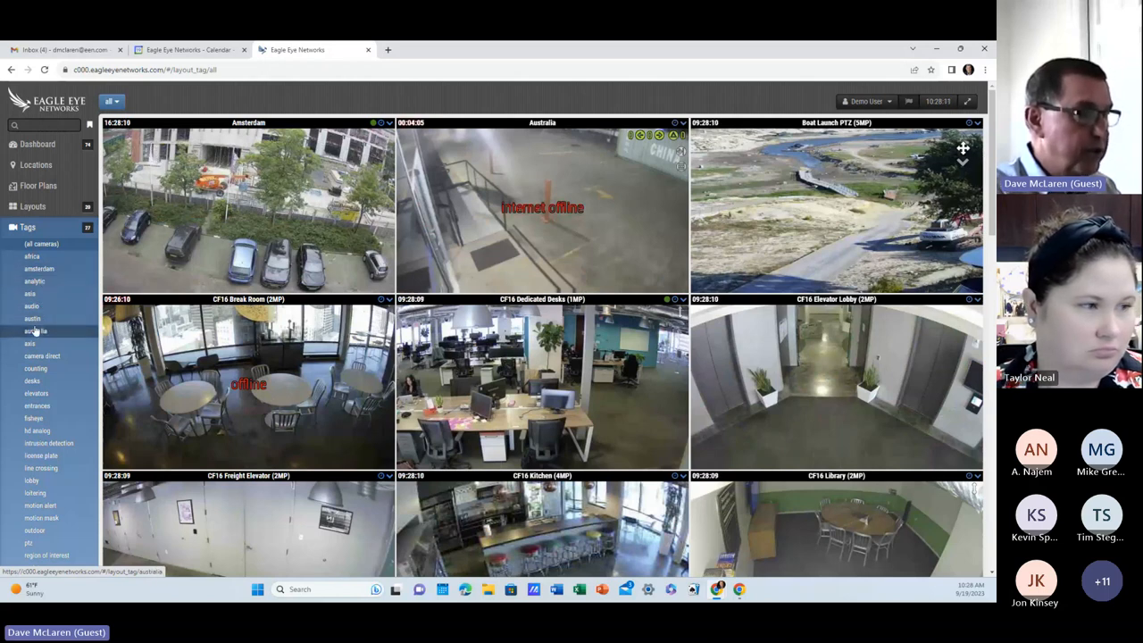
mouse_move(35, 368)
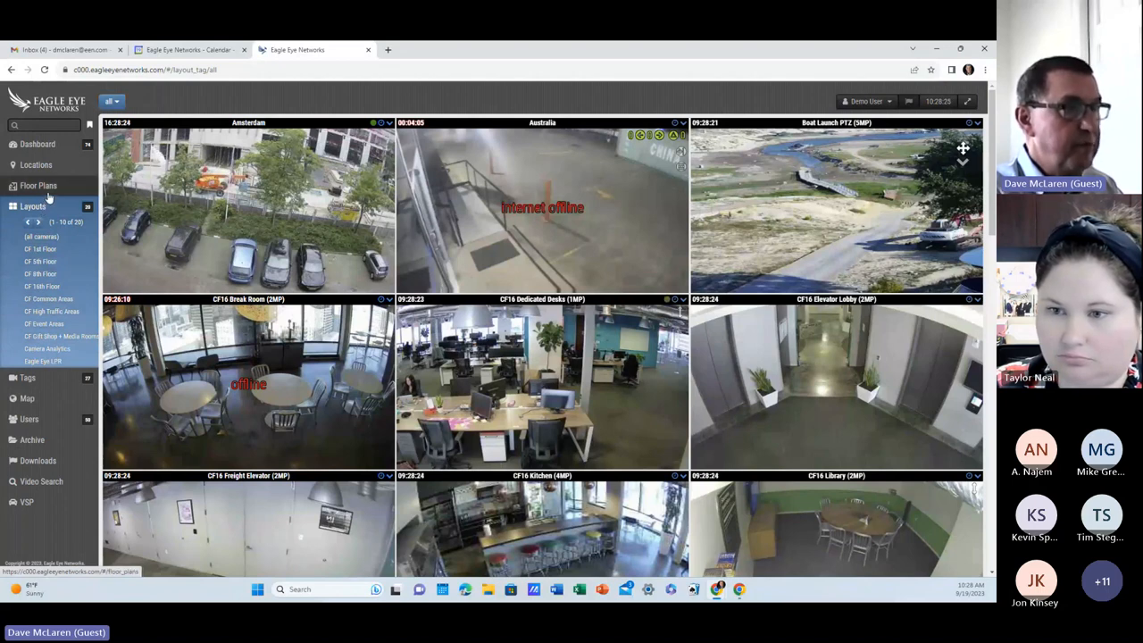
click(39, 184)
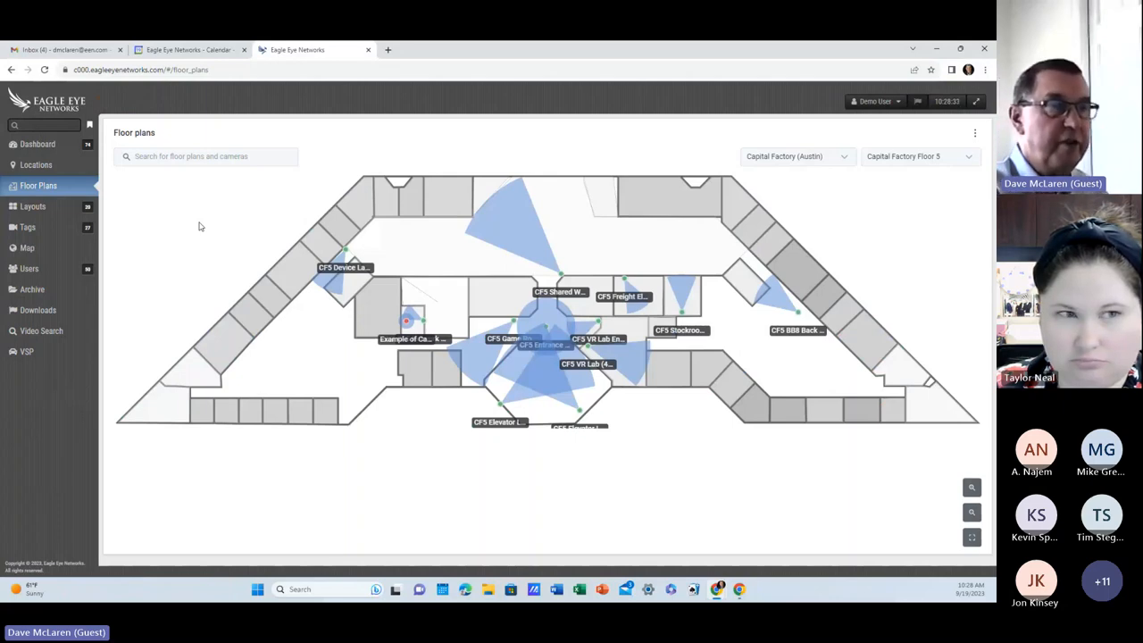
mouse_move(343, 268)
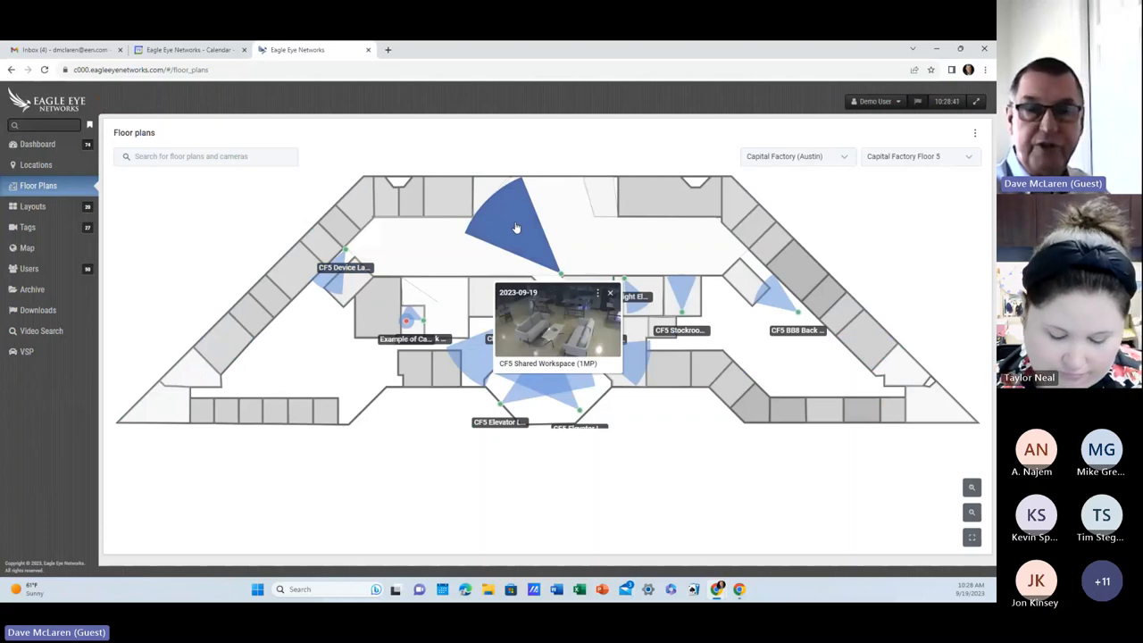
mouse_move(580, 300)
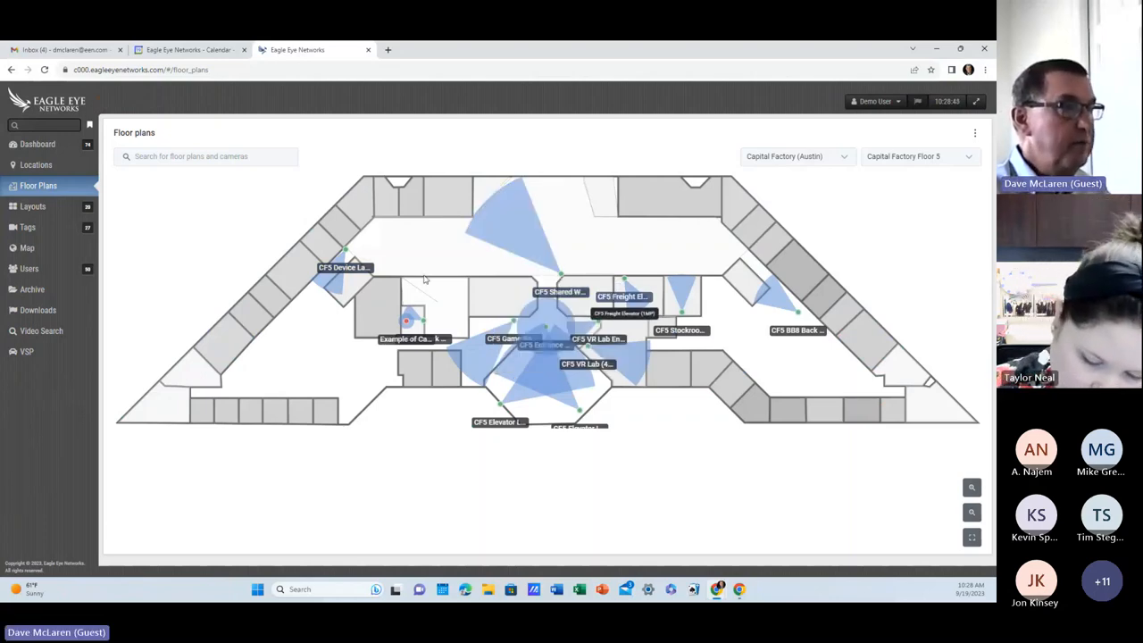
- Expand the saved layouts and switch to the Common Areas camera layout
click(32, 207)
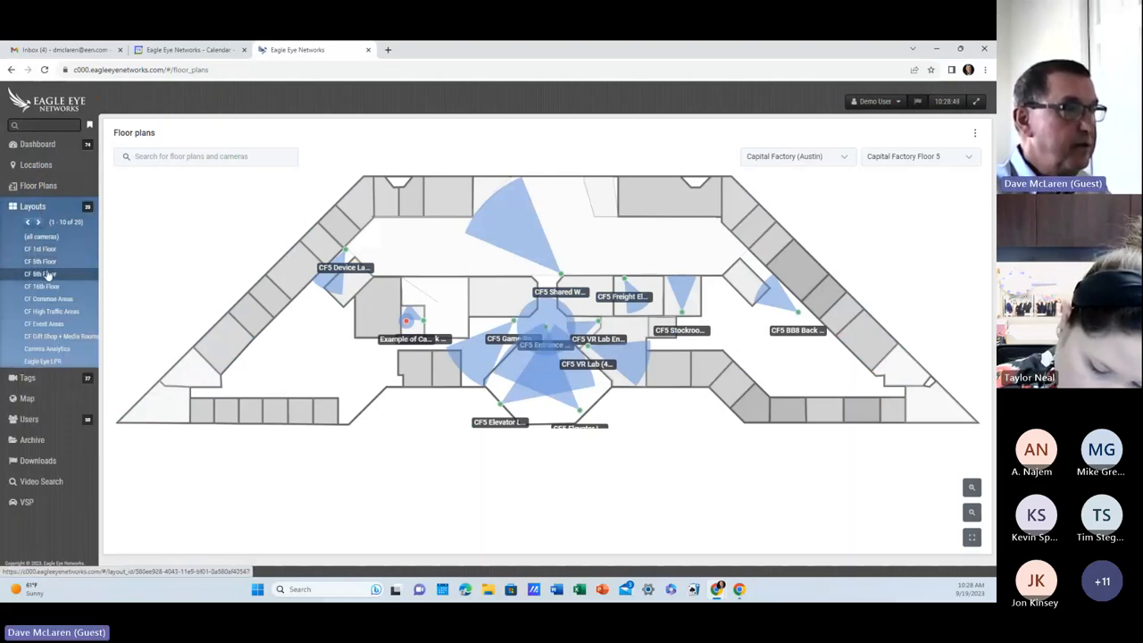
click(40, 260)
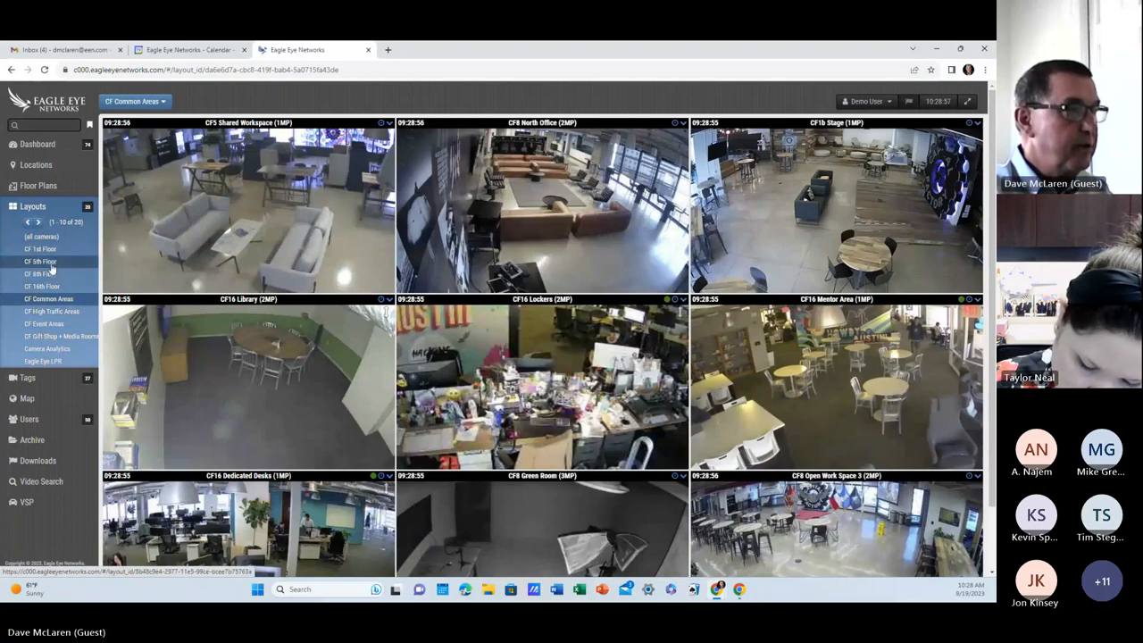
- Review the CF1b Main Entrance camera's Analytics settings from the 1st Floor layout, then close them
click(40, 248)
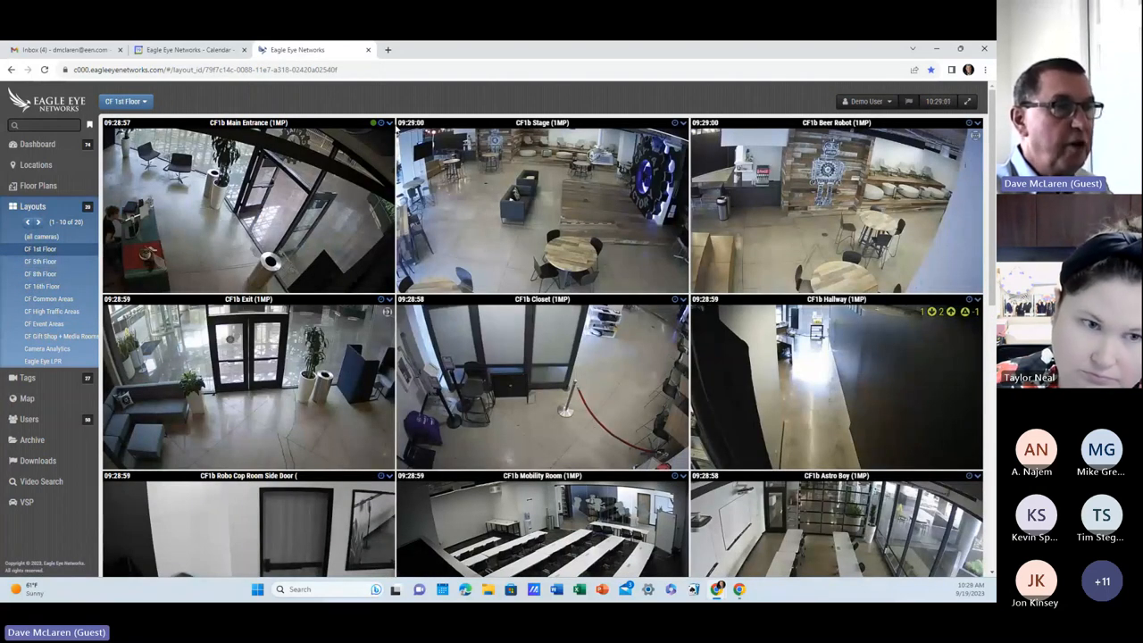
click(386, 123)
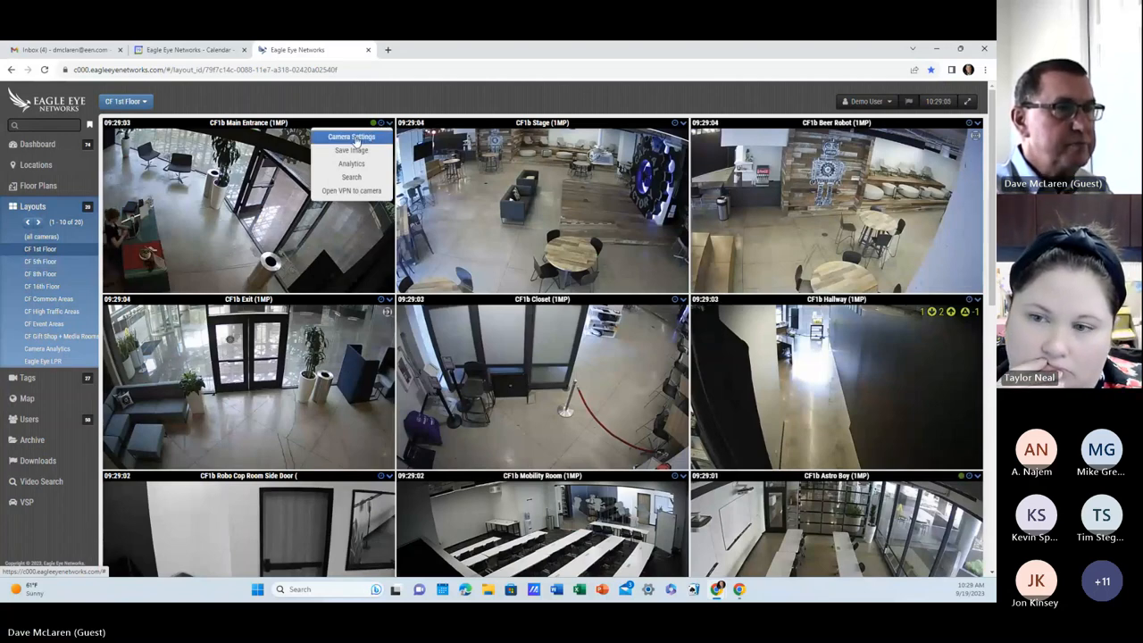
click(352, 136)
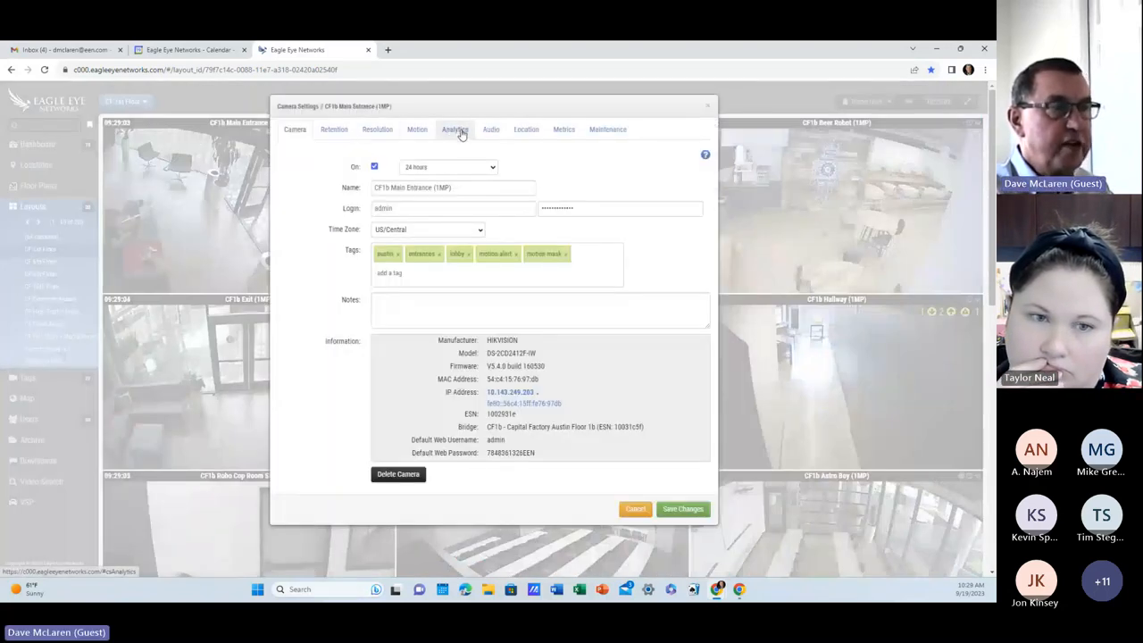
click(453, 128)
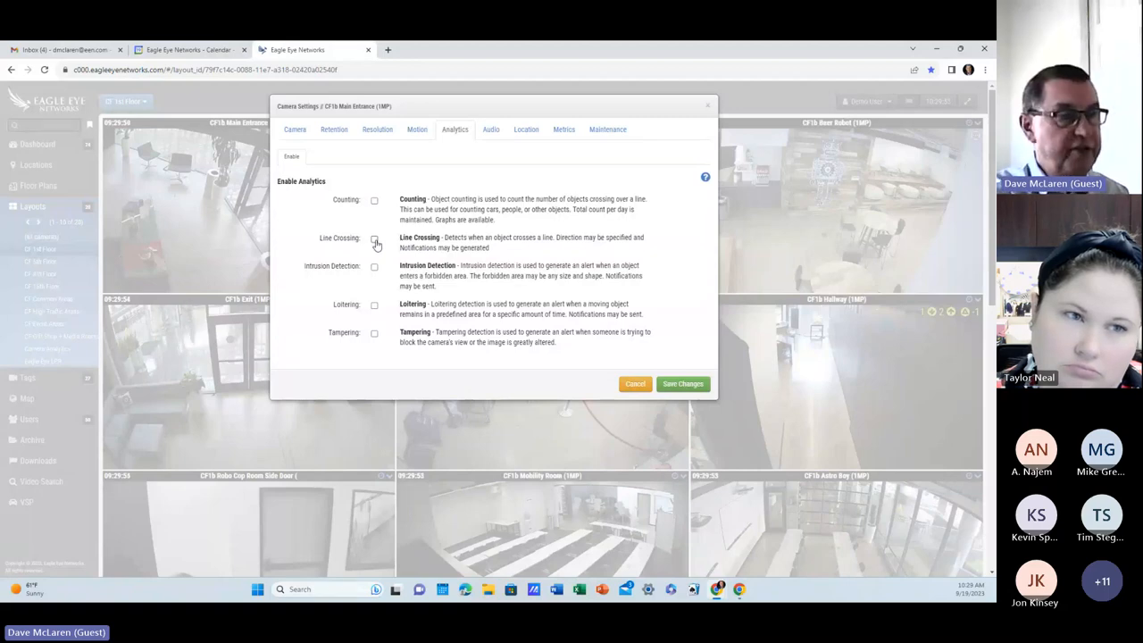
mouse_move(375, 271)
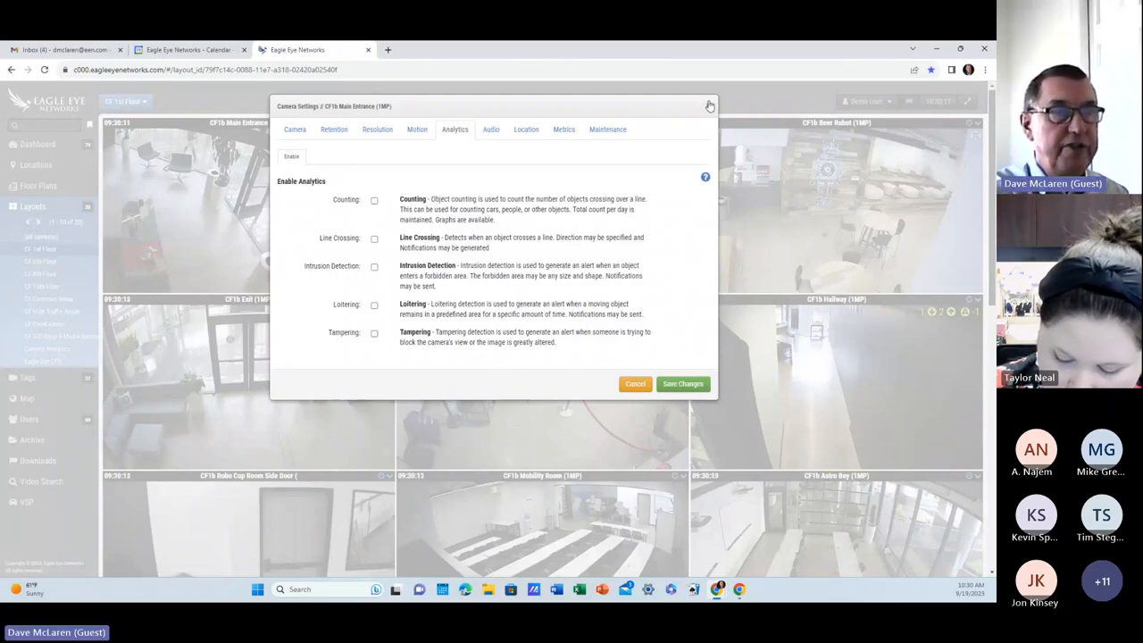
click(710, 106)
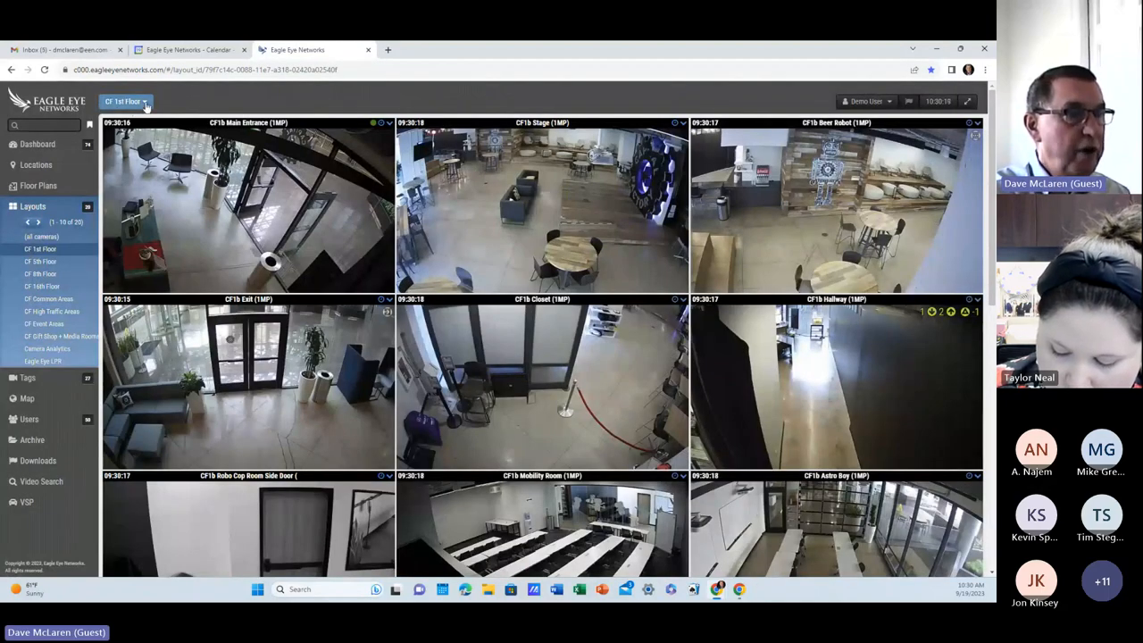
- Switch to the Common Areas layout and show its Smart Layout options: Motion, People, Vehicle
click(125, 100)
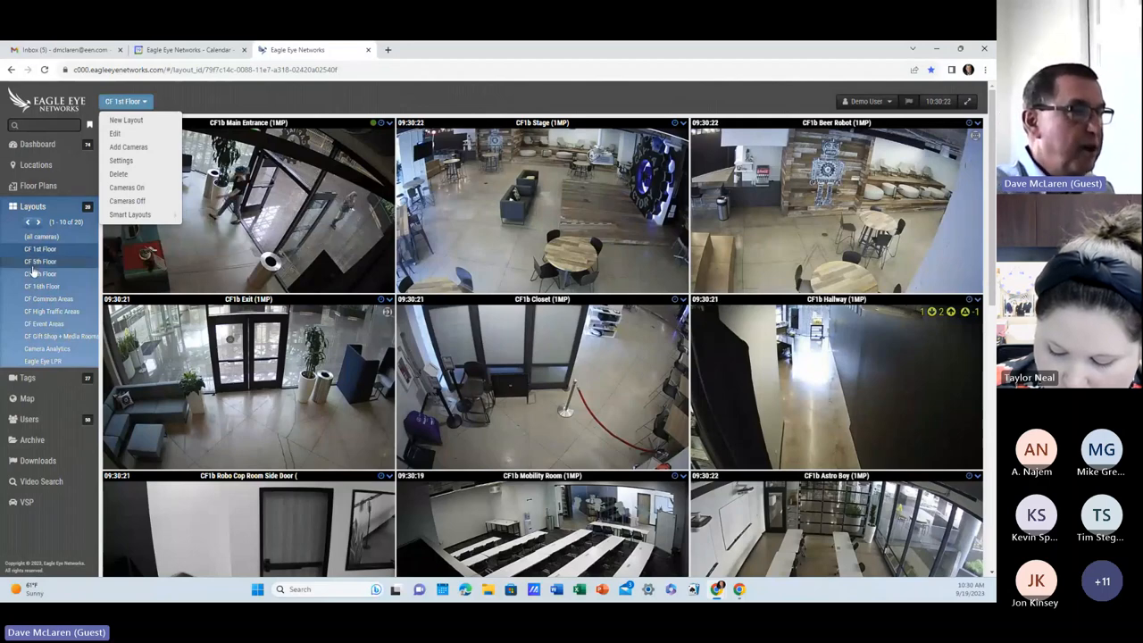
click(49, 298)
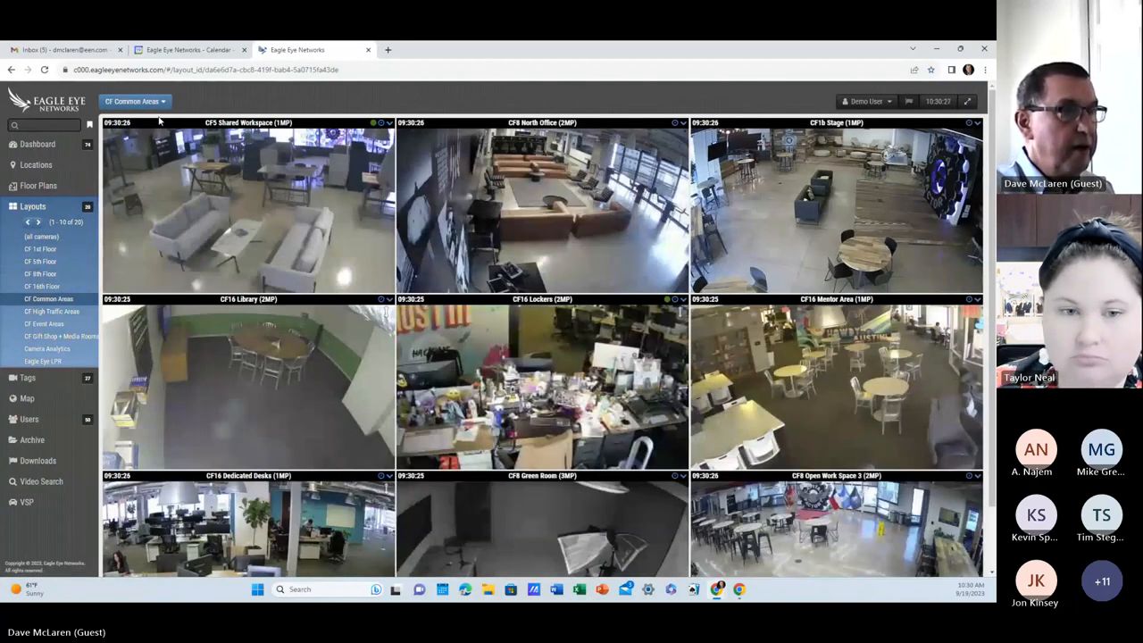
click(134, 100)
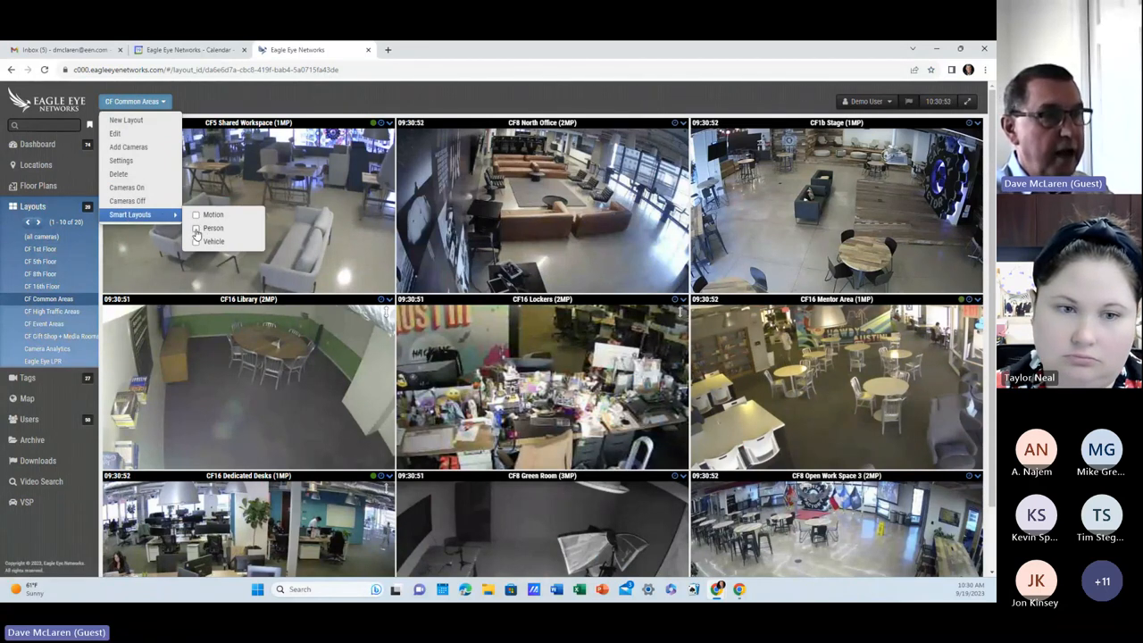
- Apply a Smart Layout so the Common Areas feeds reorder, led by Dedicated Desks
click(197, 228)
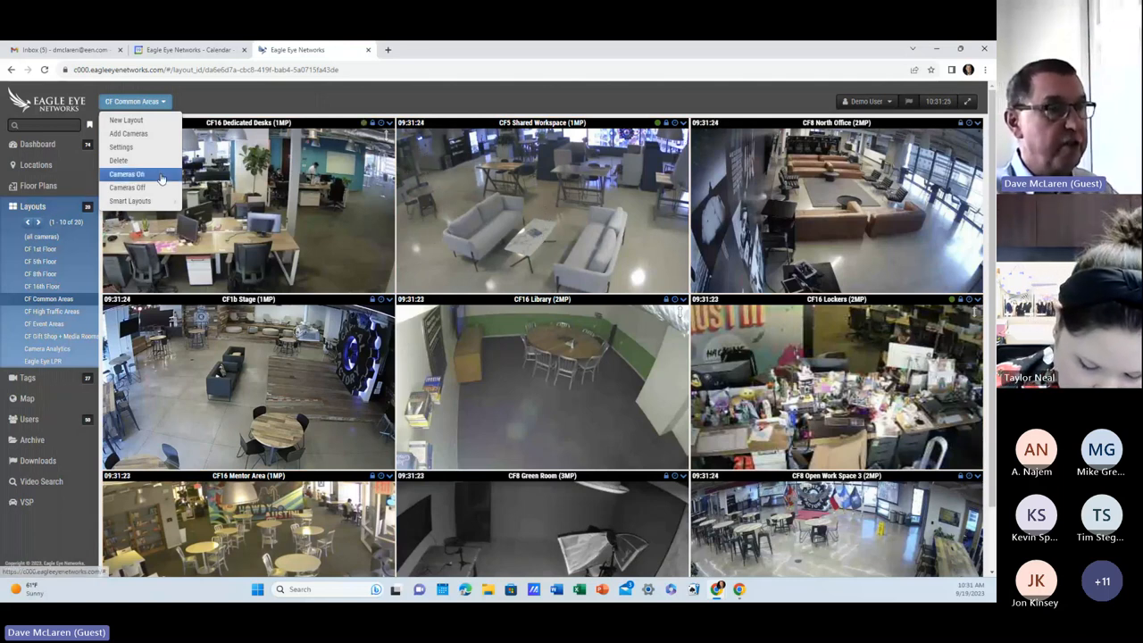
mouse_move(489, 204)
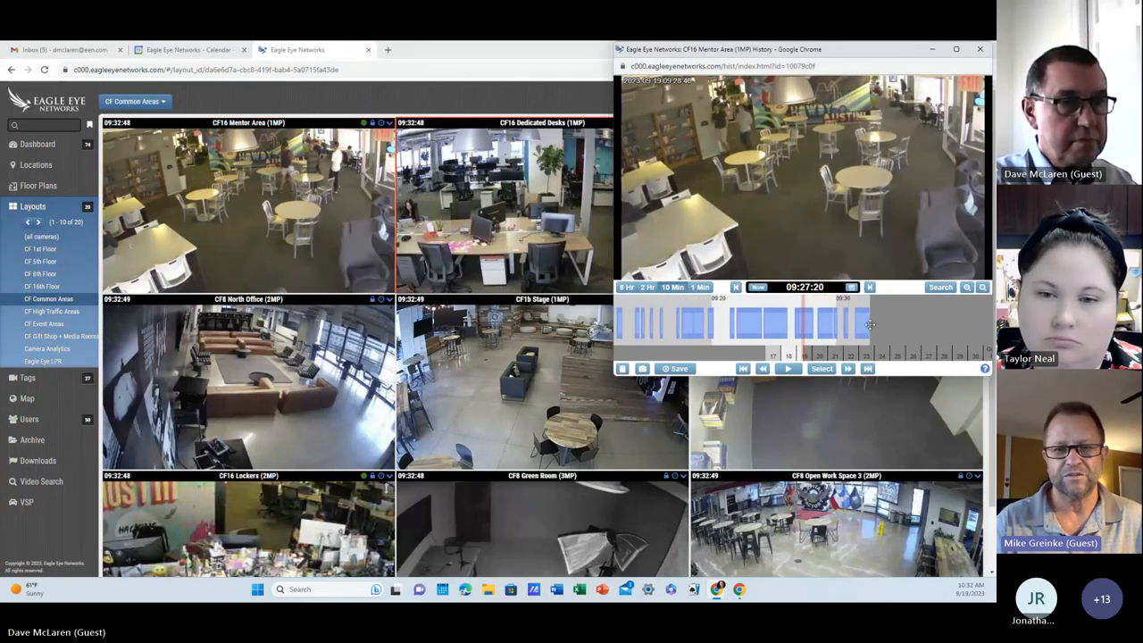
- Seek back in the Mentor Area history, start Save Video for 09:26:40–09:28:08 and choose Archive
click(839, 321)
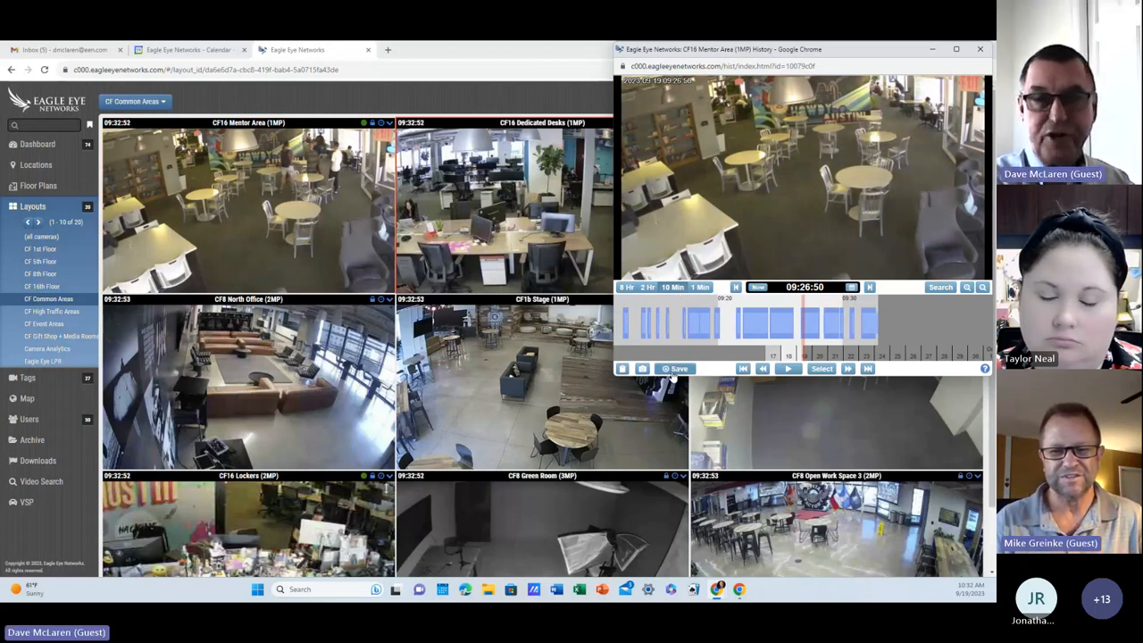
mouse_move(678, 368)
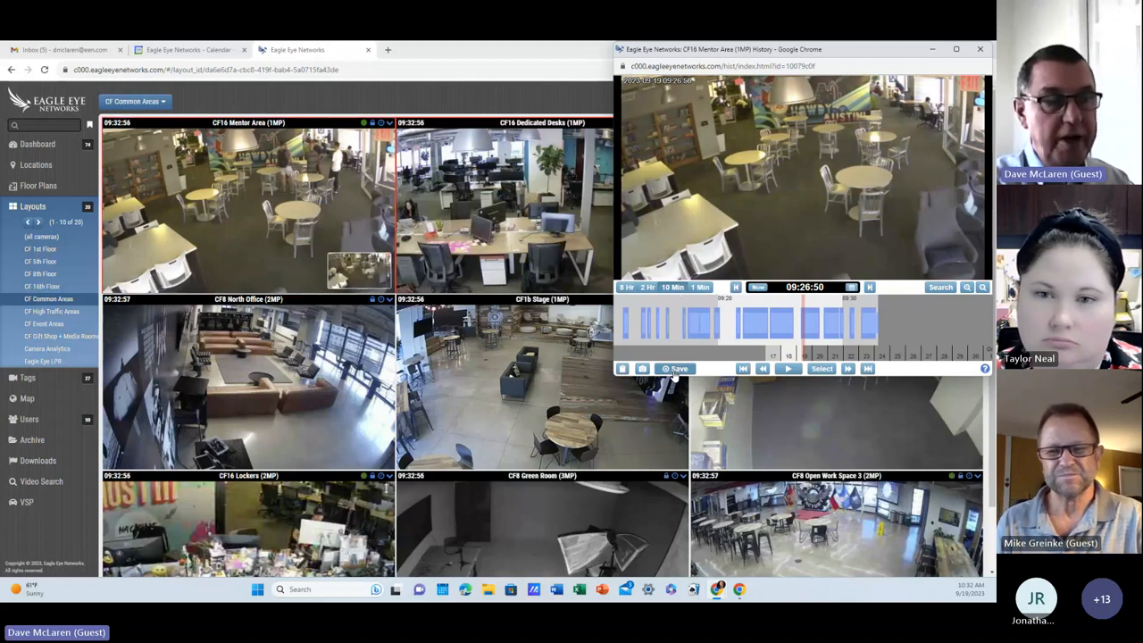
click(678, 368)
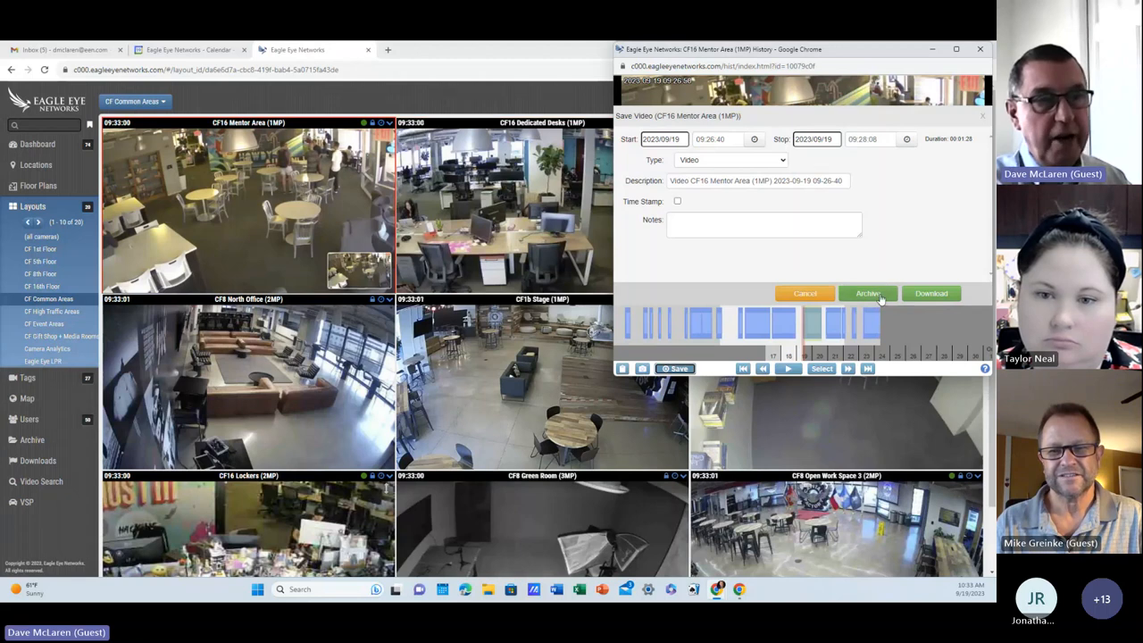
click(868, 293)
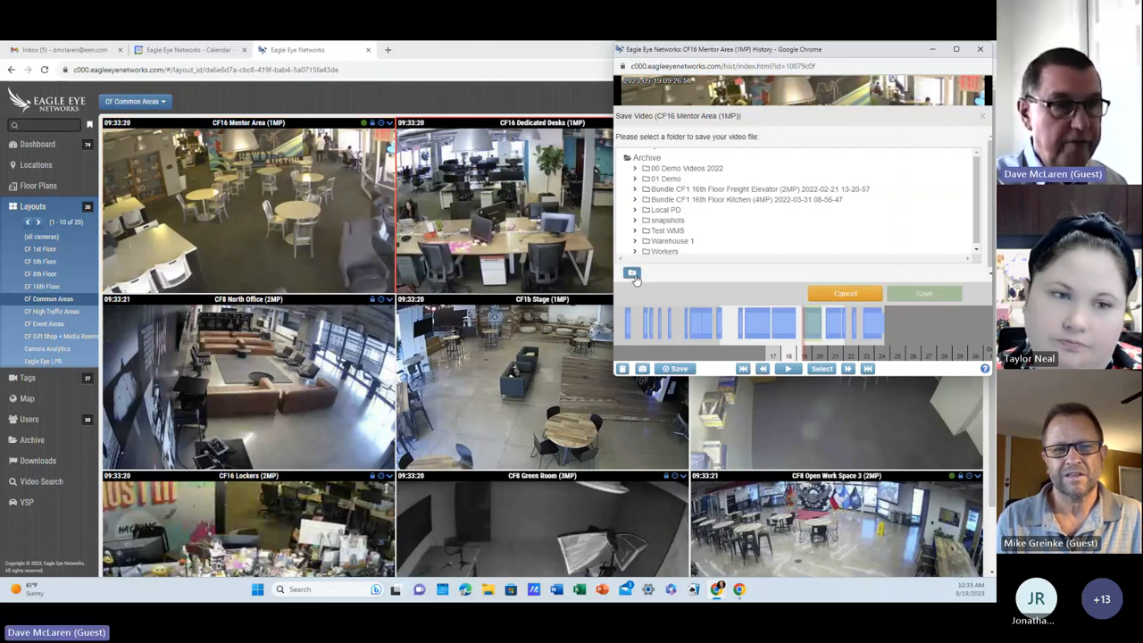
click(632, 271)
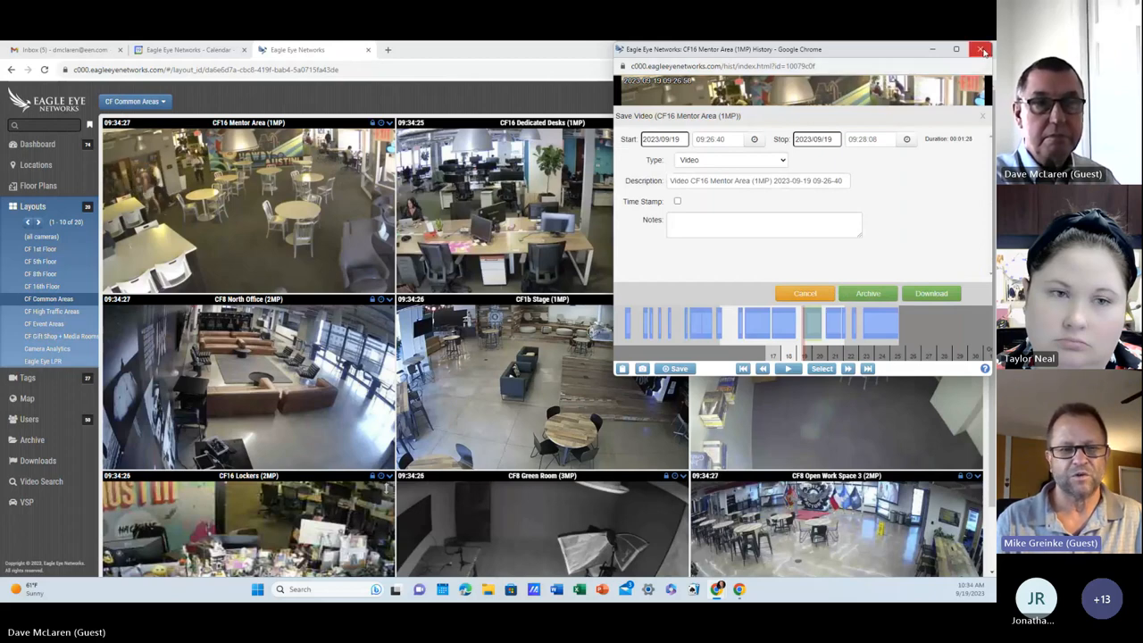
mouse_move(982, 50)
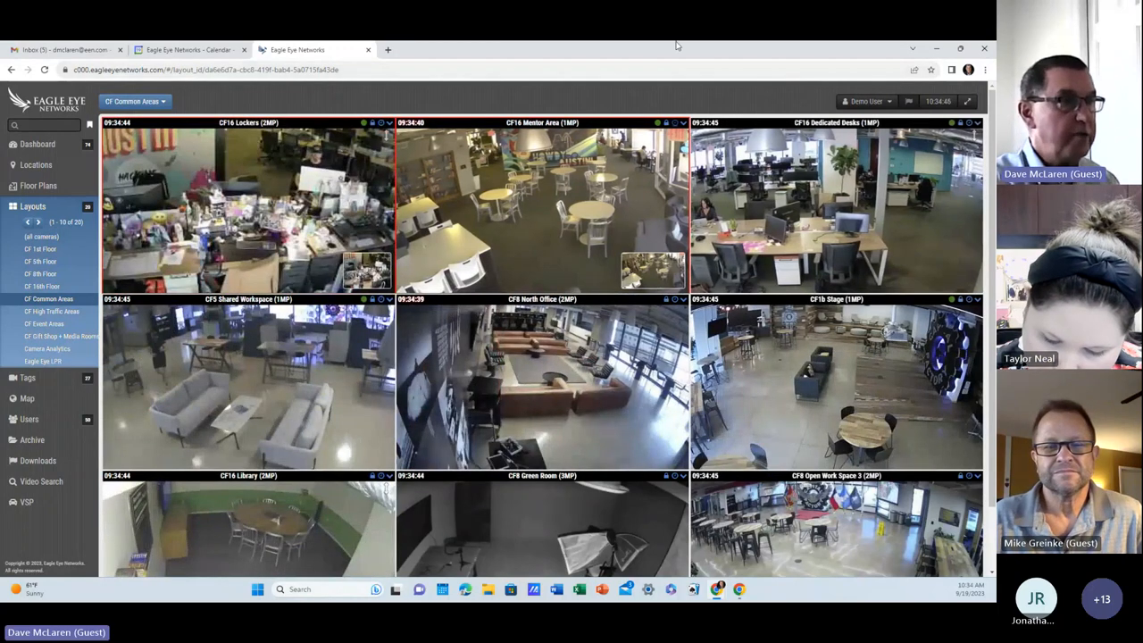
- Reopen the Common Areas layout options beside the live camera grid
click(134, 100)
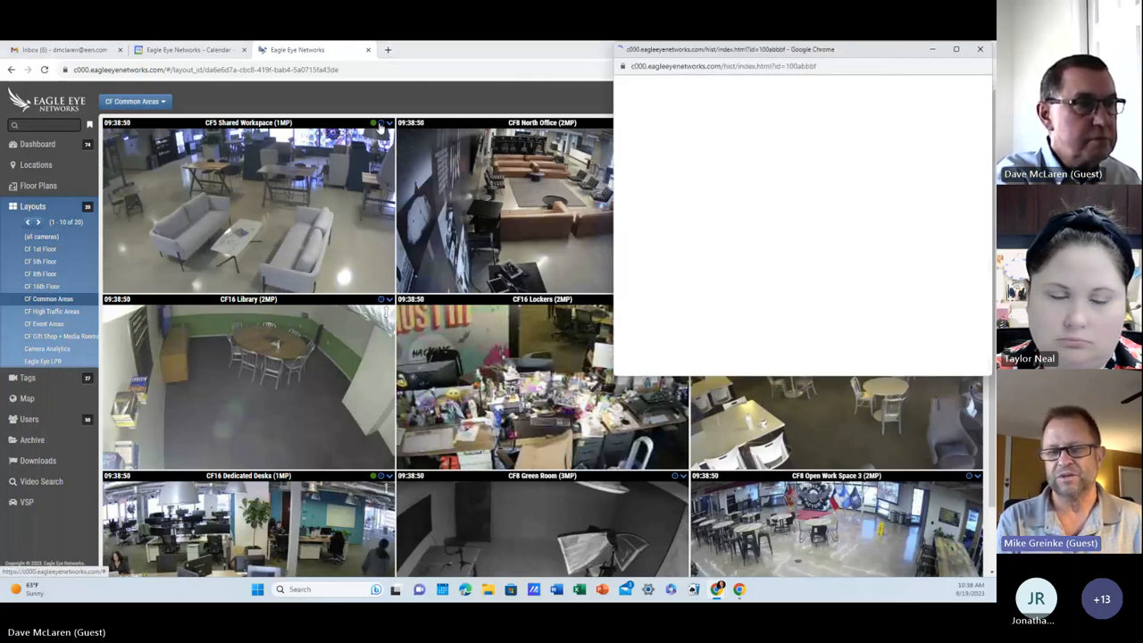
- Save a CF5 Shared Workspace clip to Archive and begin a new archive folder for it
click(375, 121)
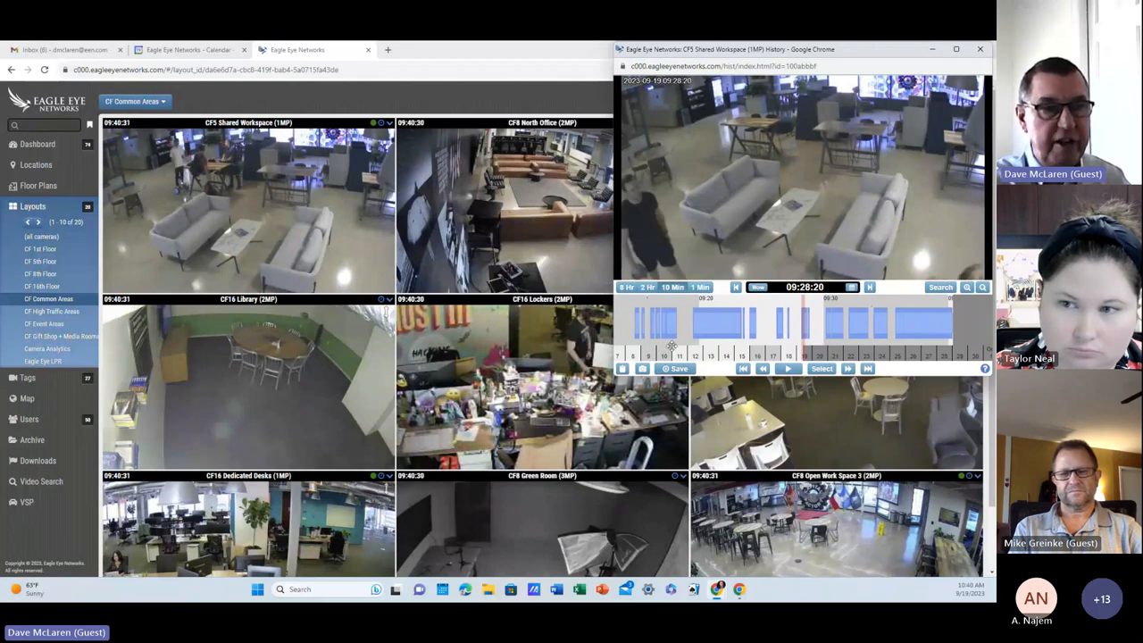
click(679, 368)
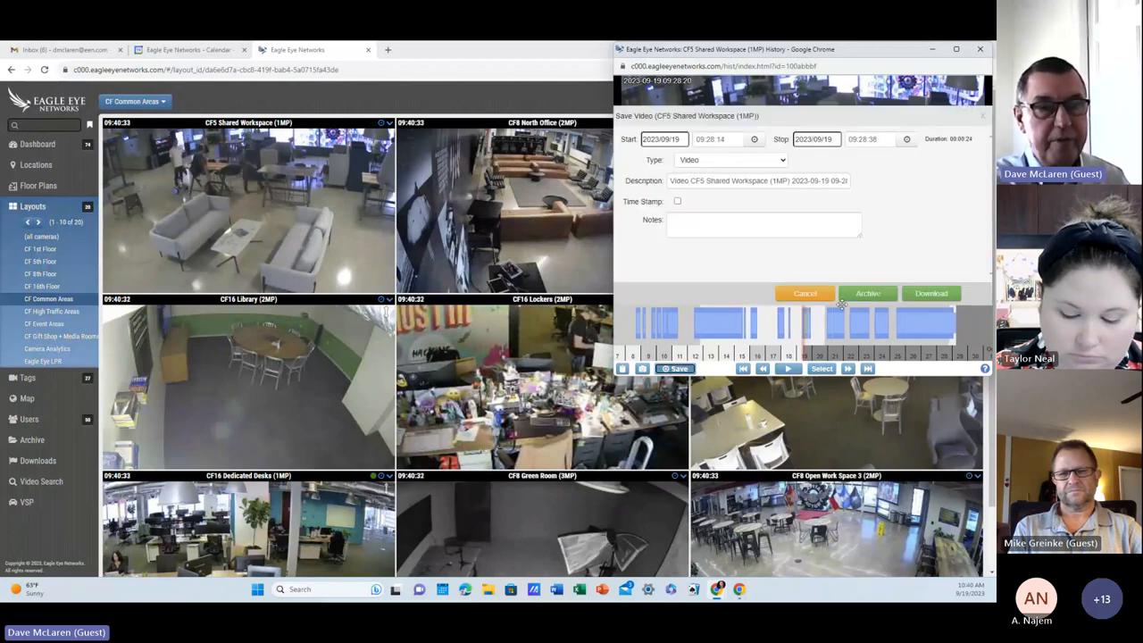
click(868, 292)
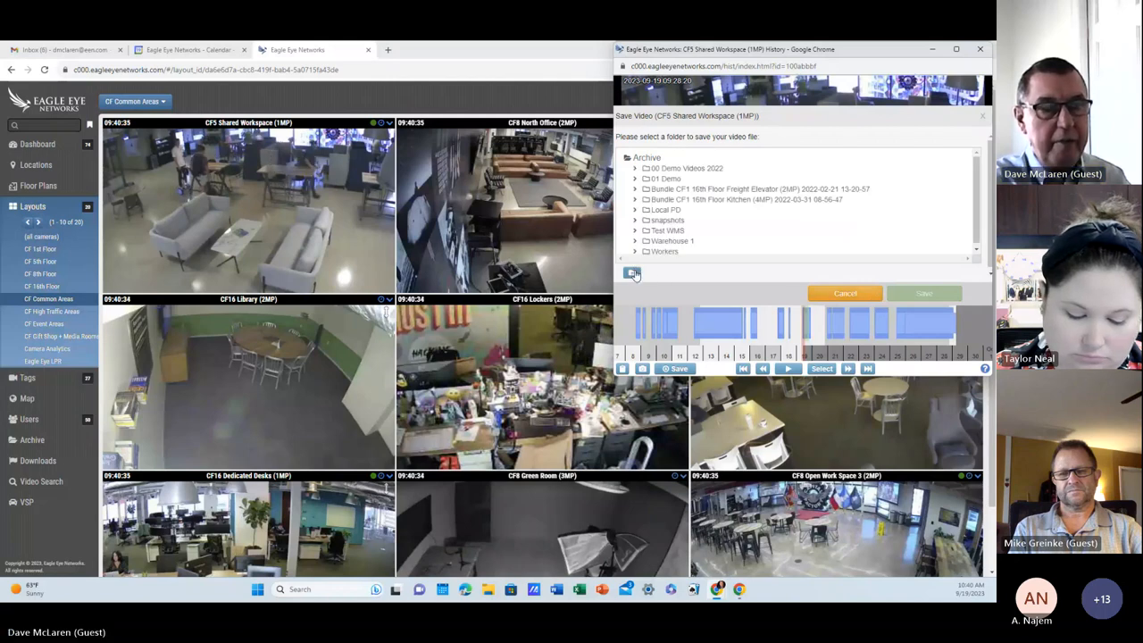
click(632, 271)
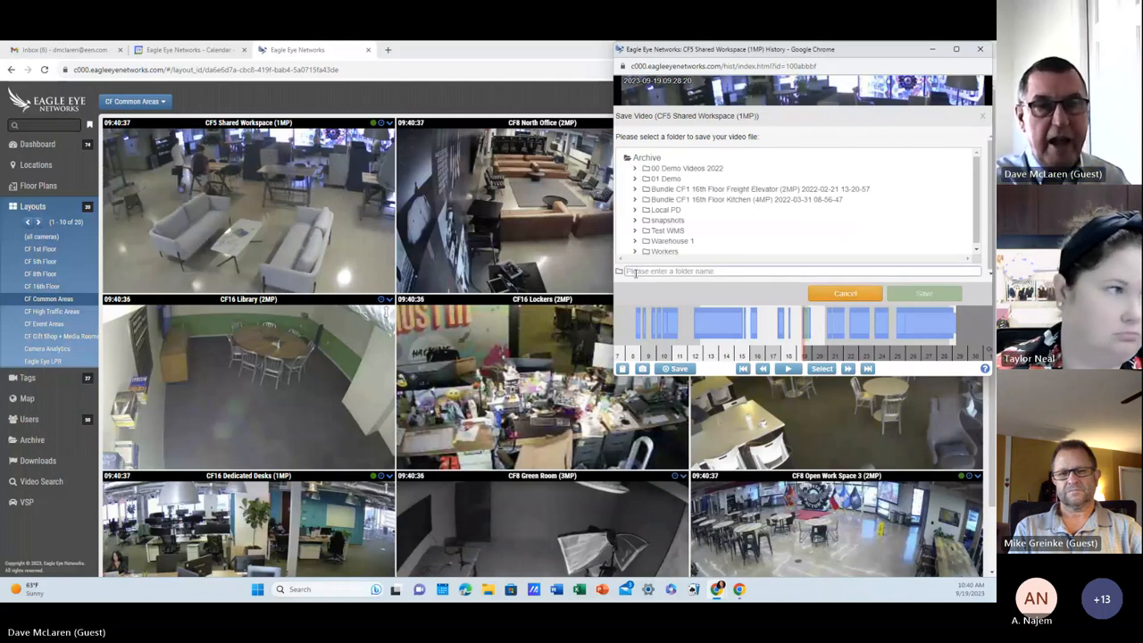